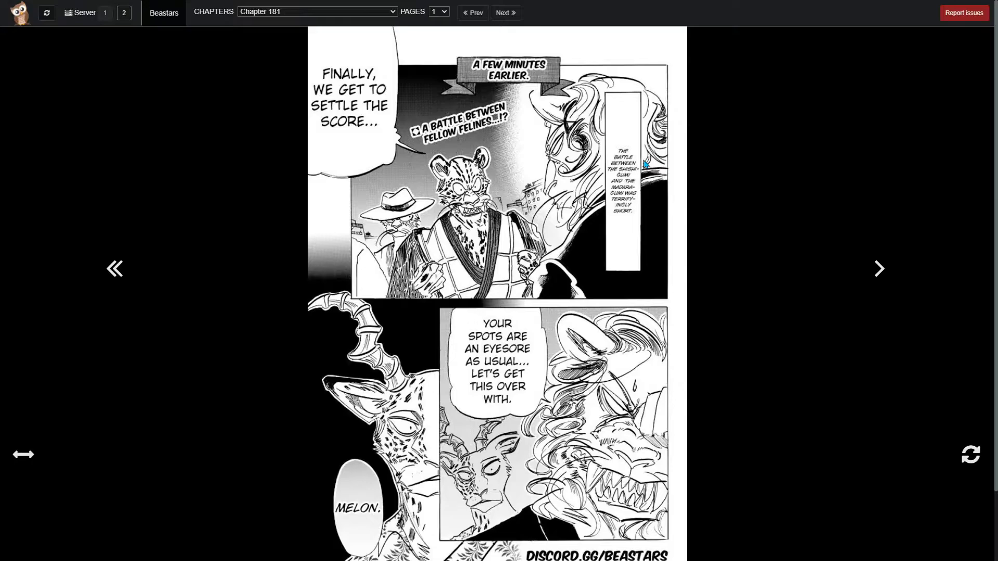
pyautogui.moveTo(644, 181)
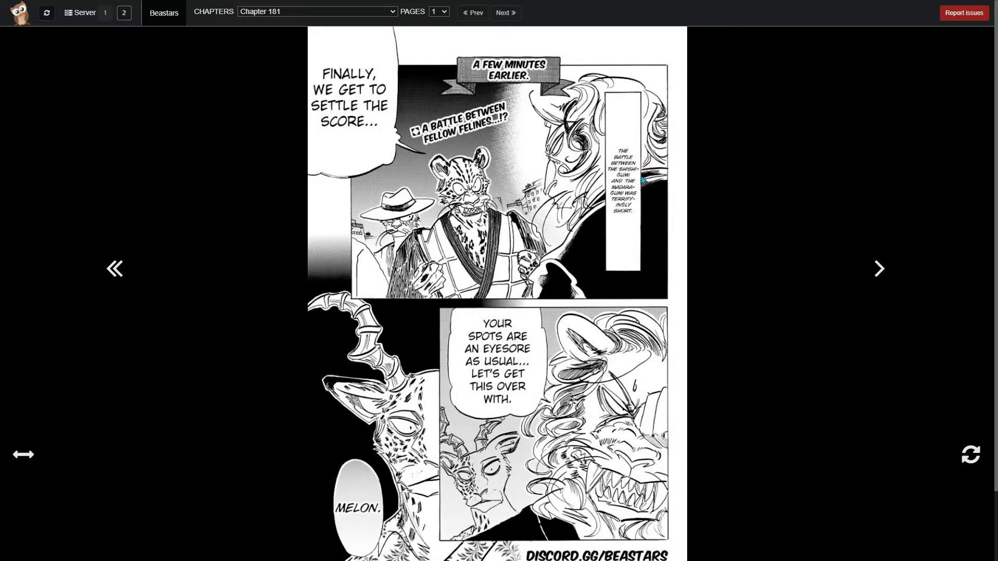
# - Scroll through page 1 of Beastars Chapter 181, then advance to the chapter-title page 2
pyautogui.scroll(-3)
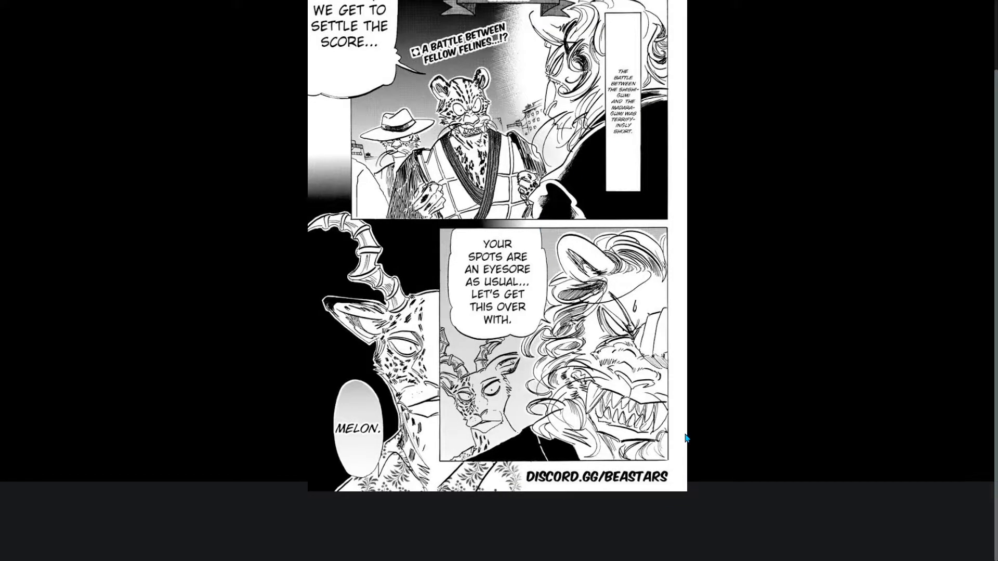
pyautogui.moveTo(682, 424)
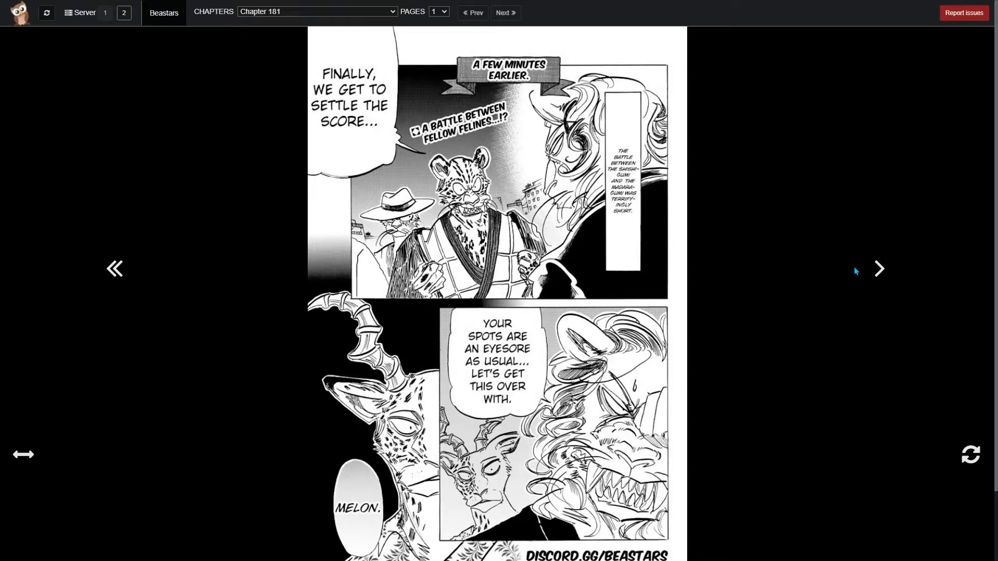
pyautogui.moveTo(867, 283)
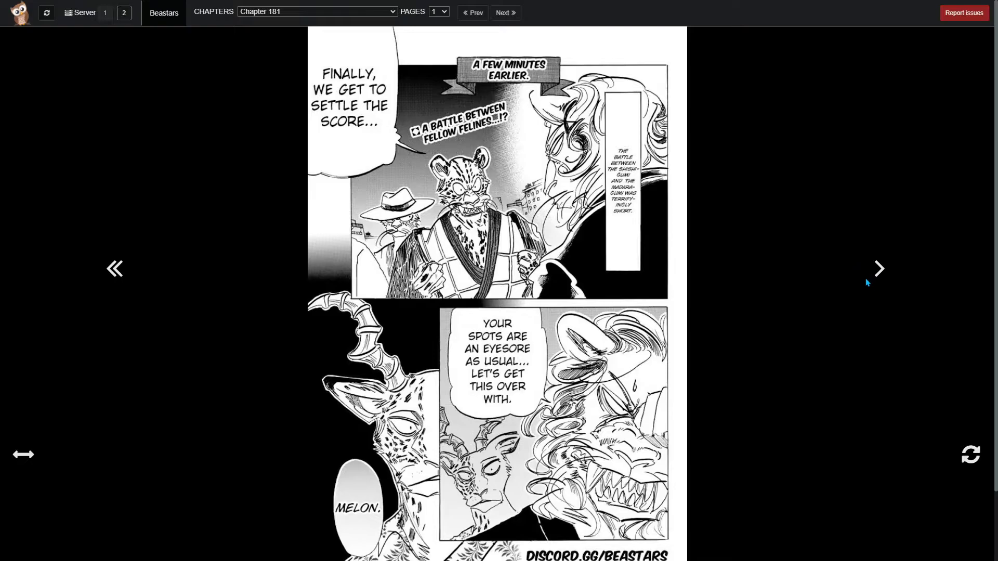
pyautogui.click(504, 12)
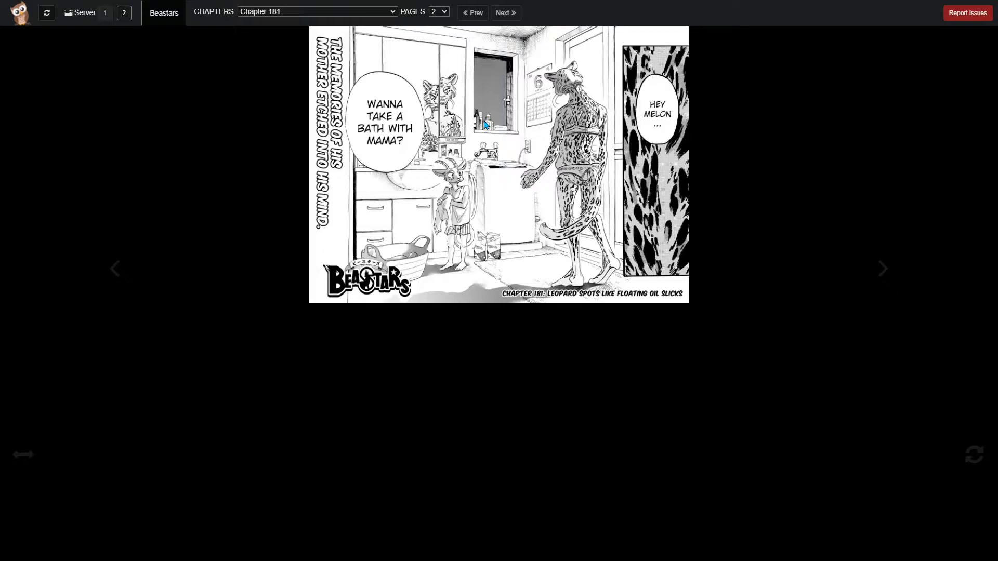
pyautogui.moveTo(454, 289)
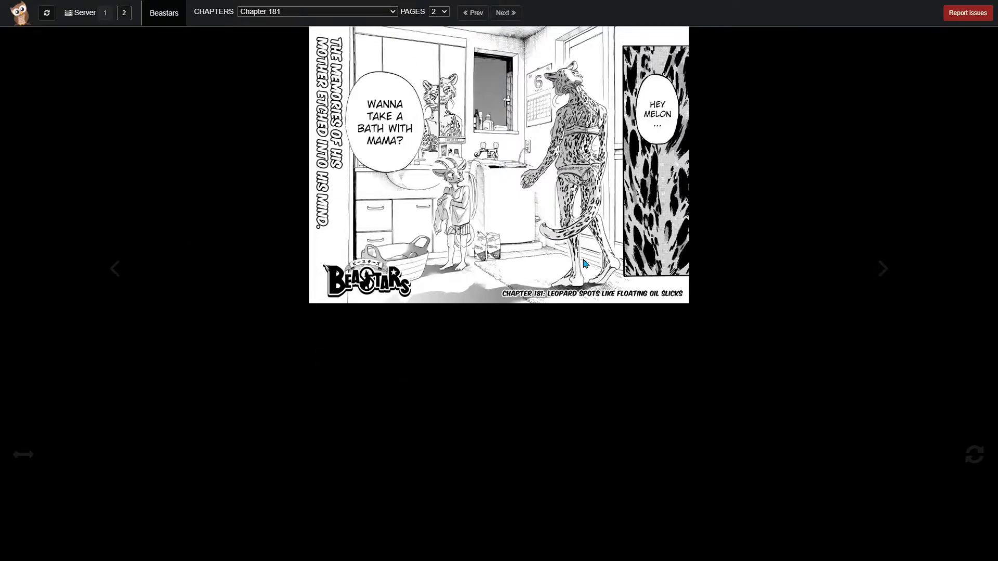
pyautogui.moveTo(619, 242)
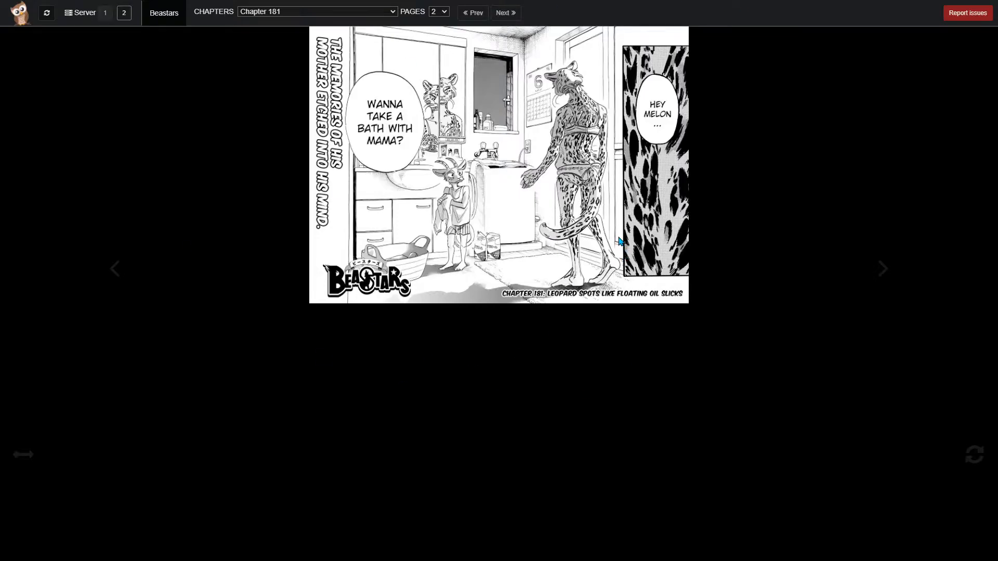
pyautogui.moveTo(572, 177)
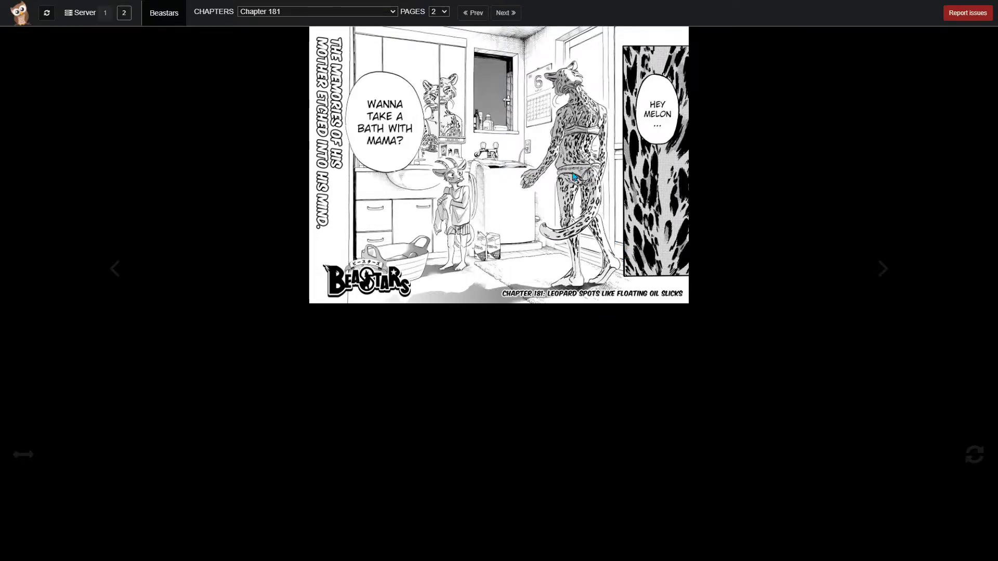
pyautogui.moveTo(475, 170)
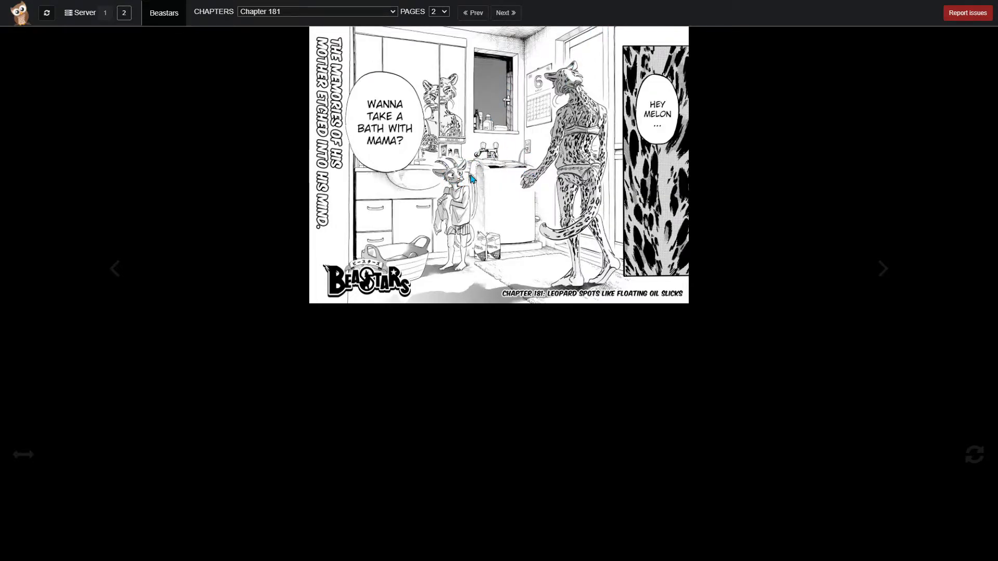
pyautogui.moveTo(599, 331)
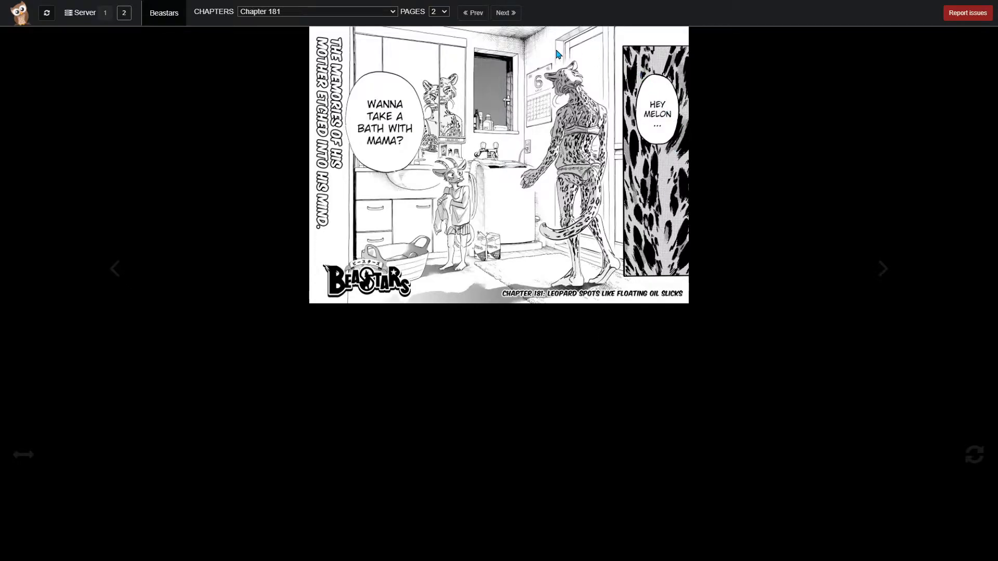
pyautogui.moveTo(496, 270)
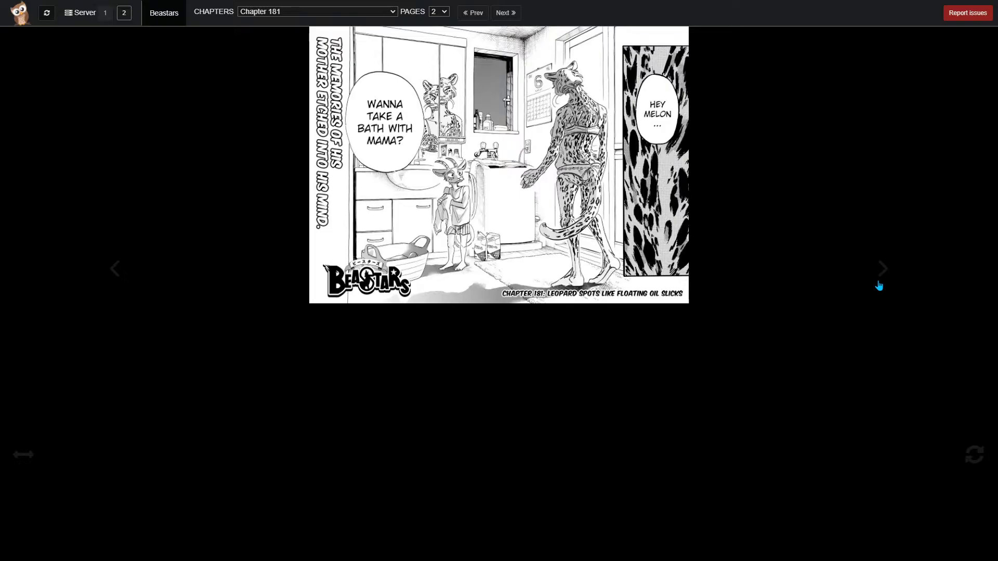
# - Read pages 3 and 4, then advance to page 5's leopard-versus-lion fight
pyautogui.click(882, 268)
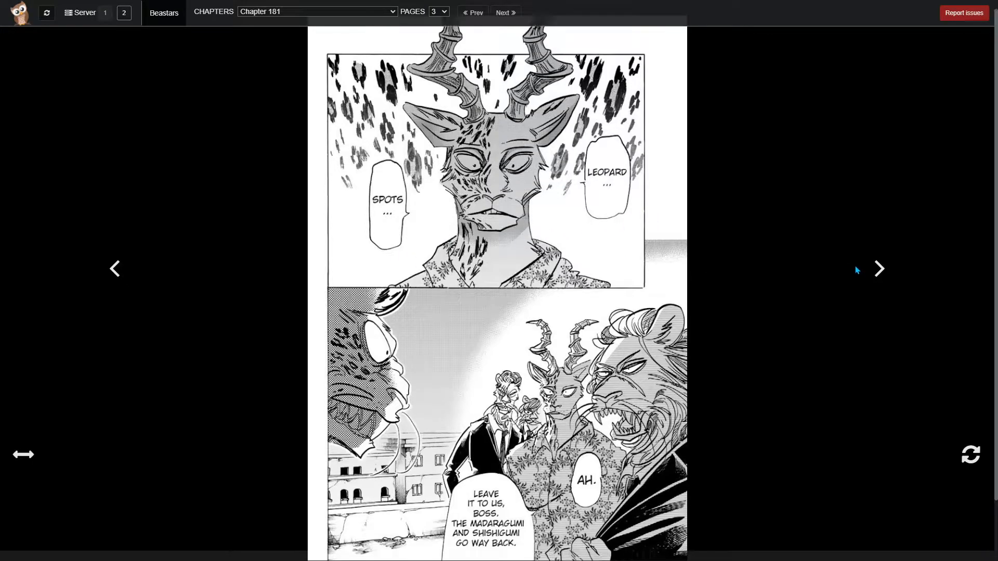
pyautogui.scroll(-3)
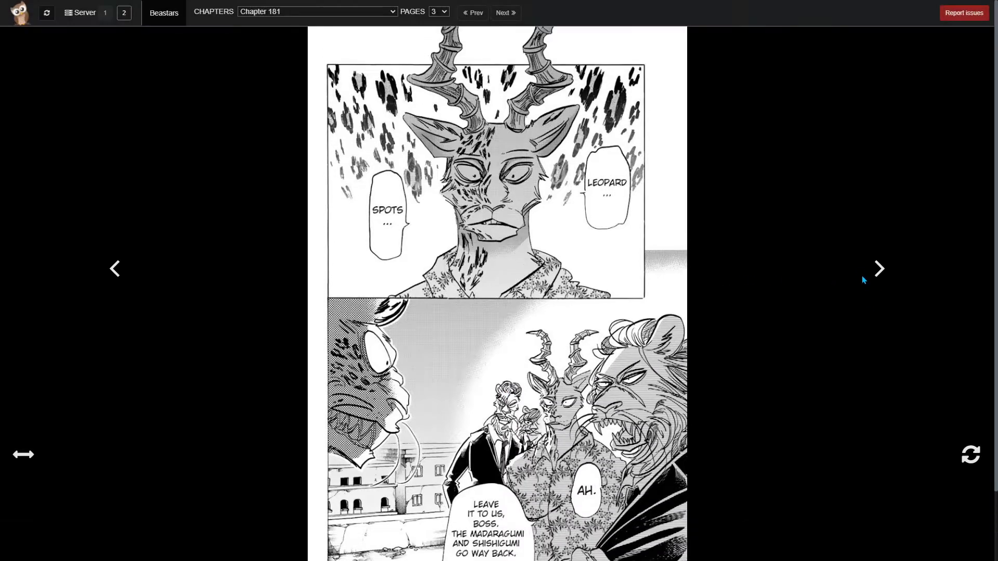
pyautogui.click(878, 269)
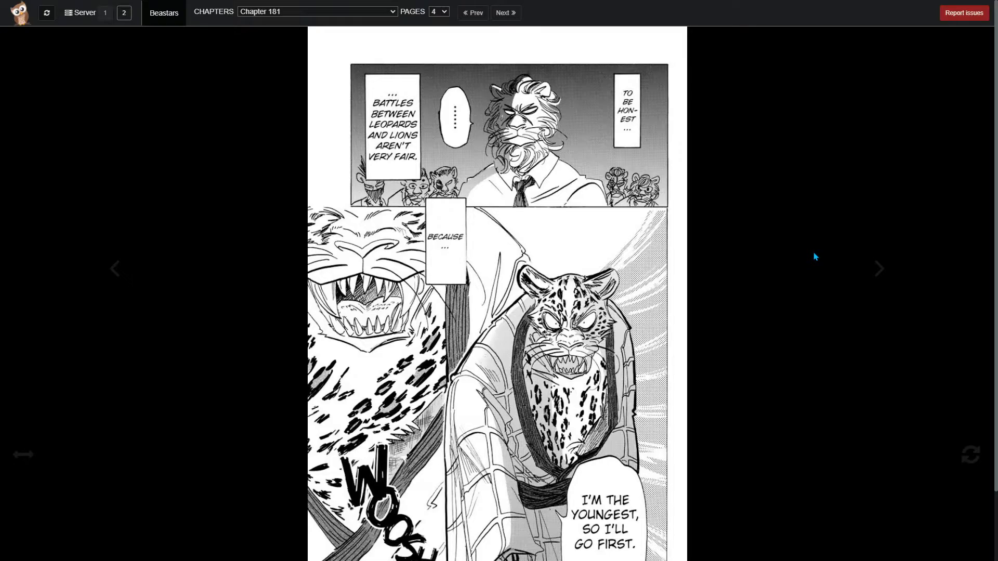
pyautogui.scroll(-3)
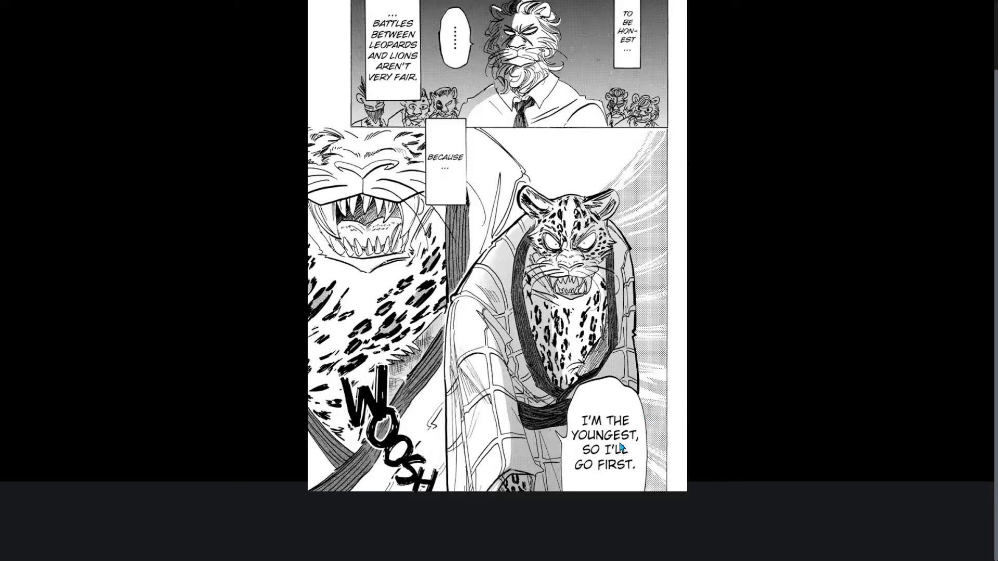
pyautogui.moveTo(433, 334)
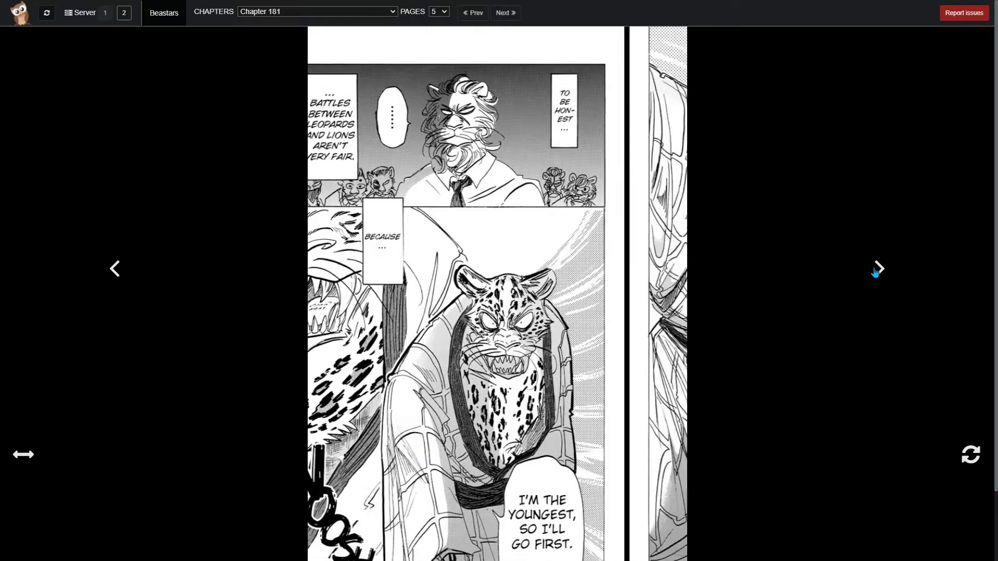
pyautogui.click(879, 268)
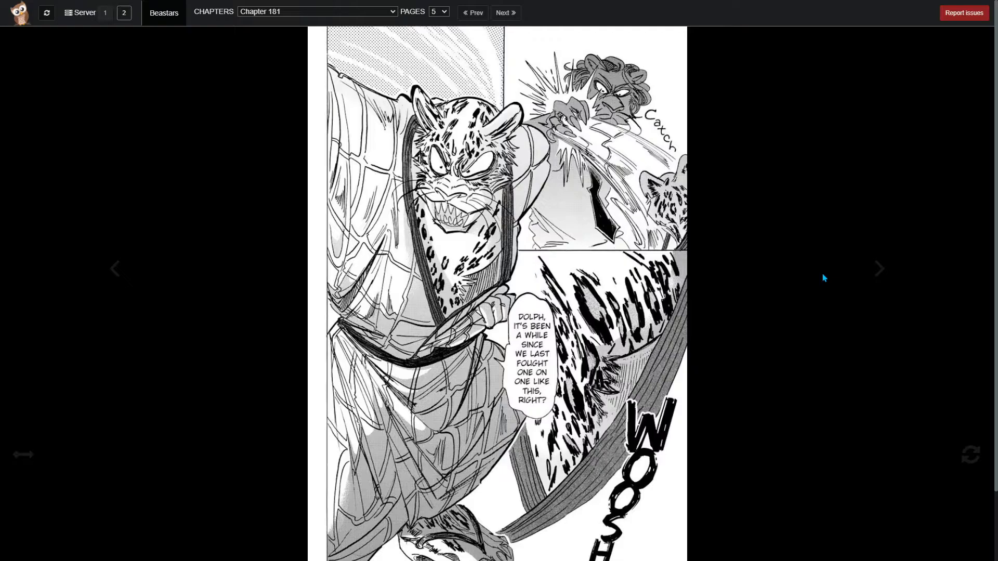
pyautogui.moveTo(832, 268)
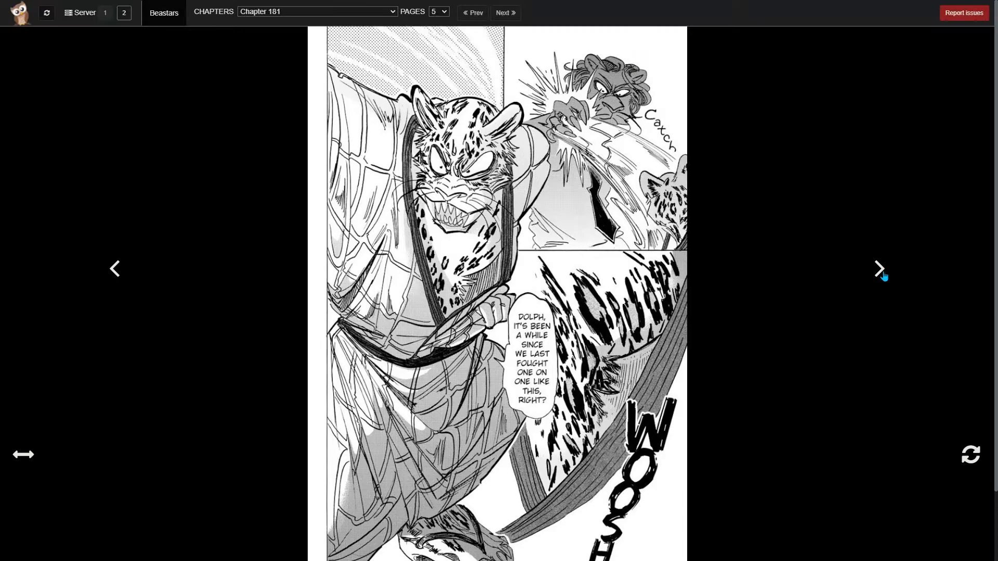
# - Go to page 6 and scroll through the explanation of the leopards' fur patterns
pyautogui.click(879, 268)
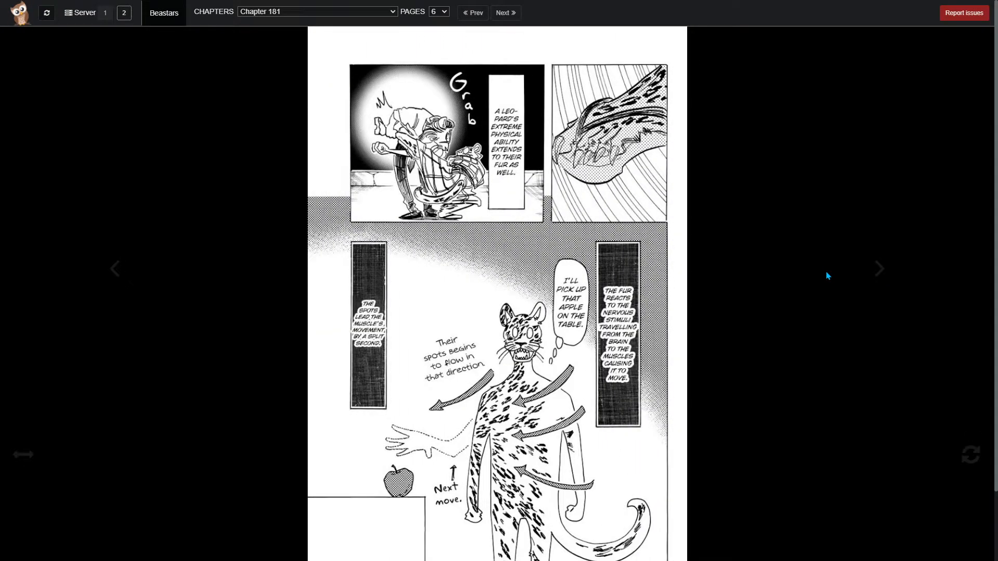
pyautogui.moveTo(837, 270)
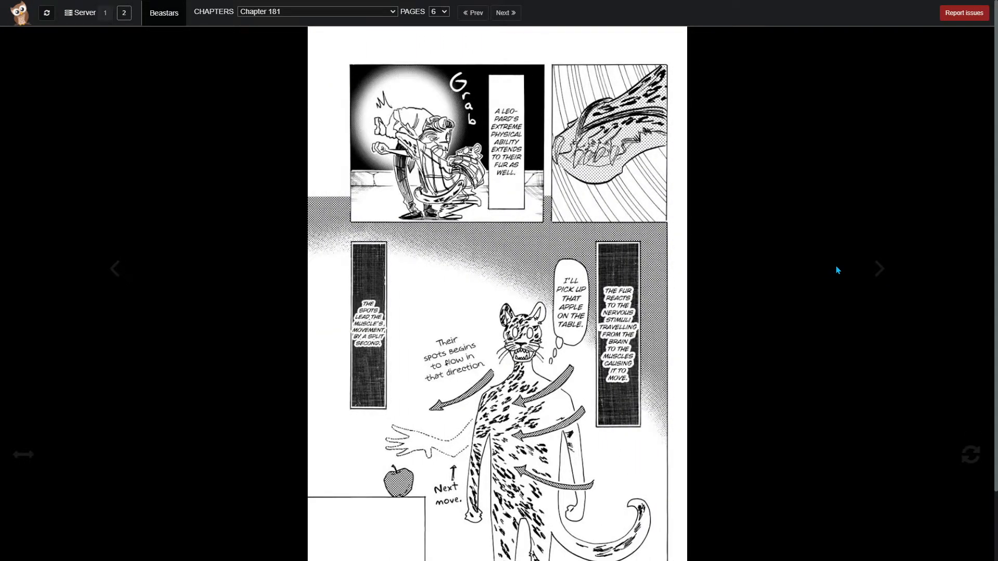
pyautogui.moveTo(861, 268)
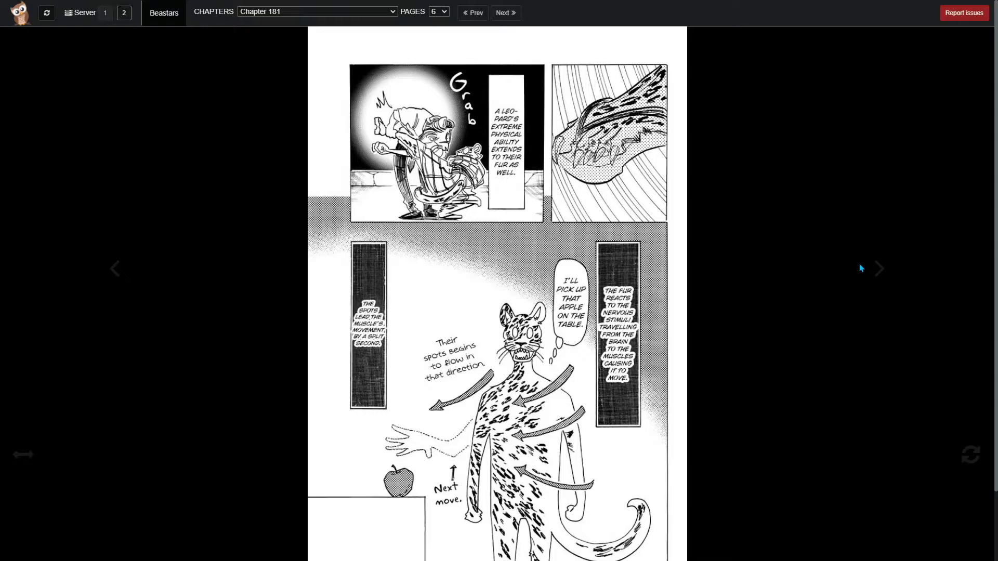
pyautogui.scroll(-3)
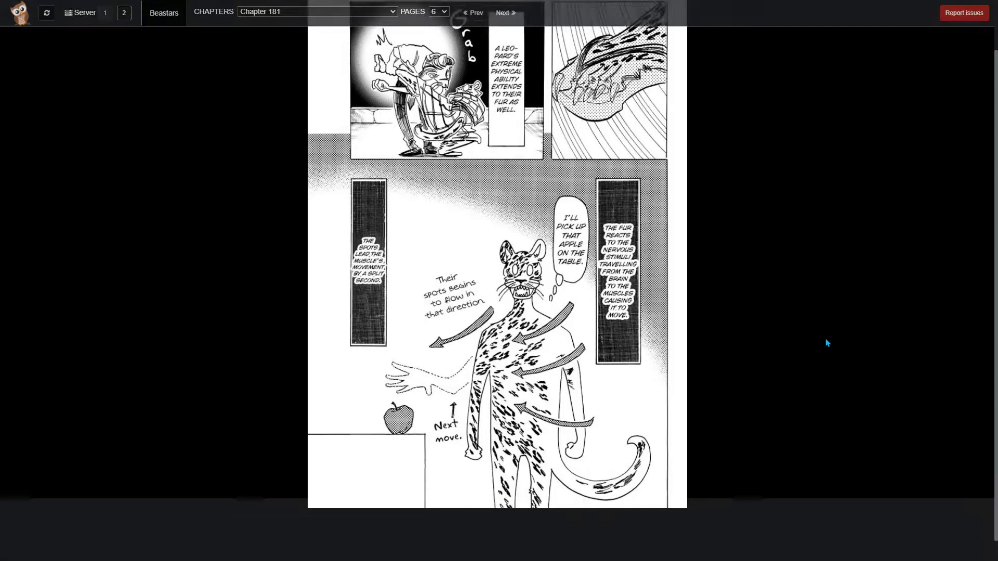
pyautogui.scroll(-3)
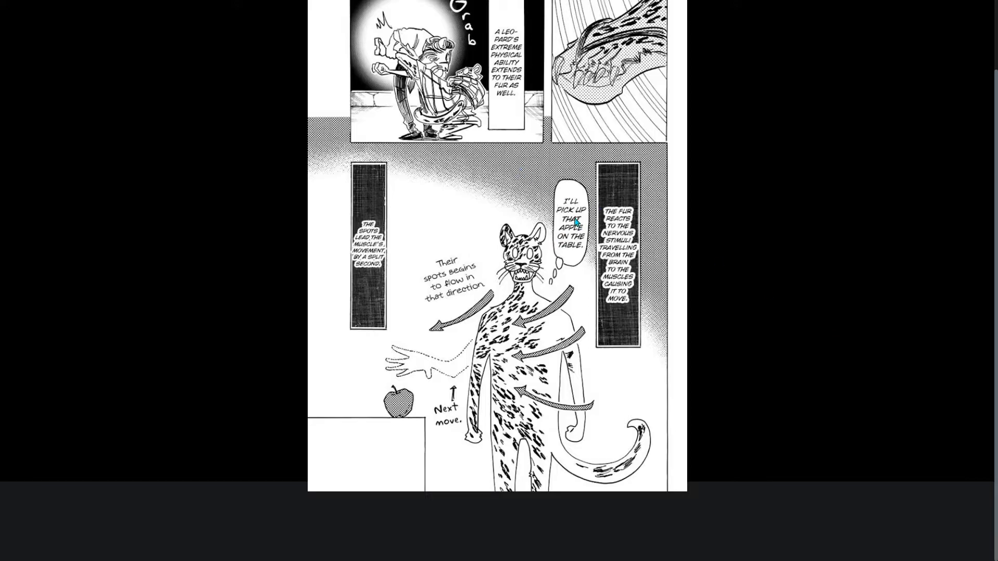
pyautogui.moveTo(549, 359)
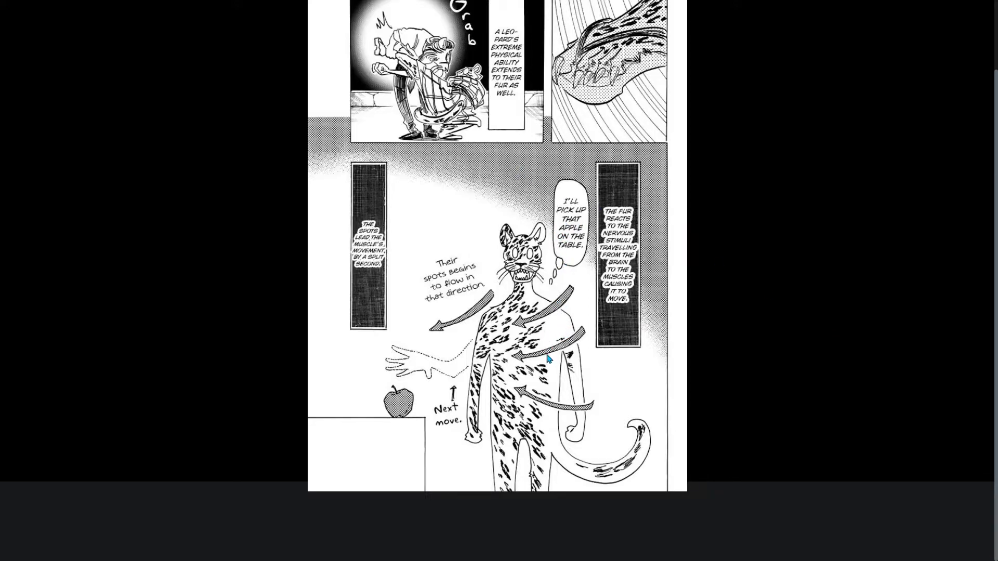
pyautogui.moveTo(374, 326)
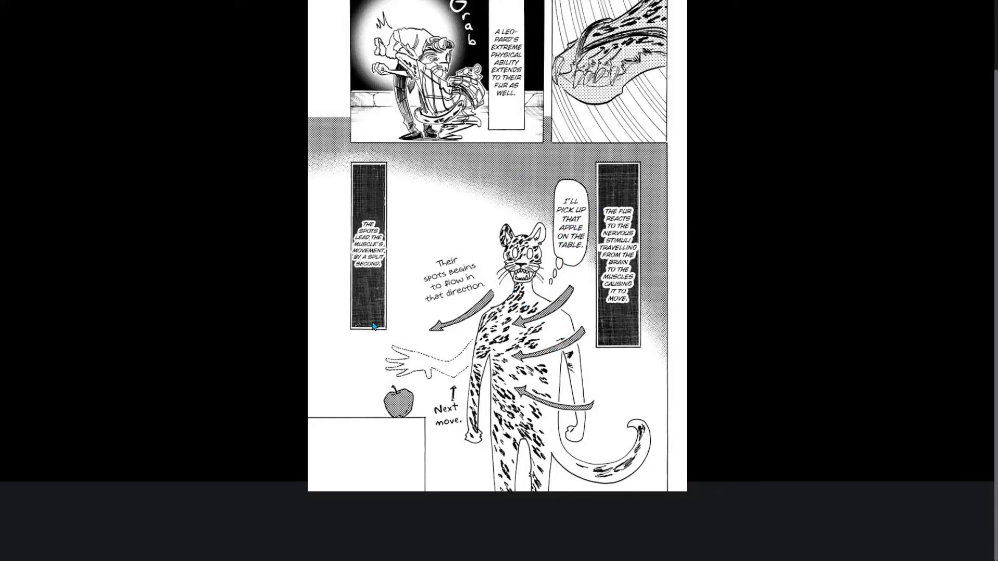
pyautogui.moveTo(418, 306)
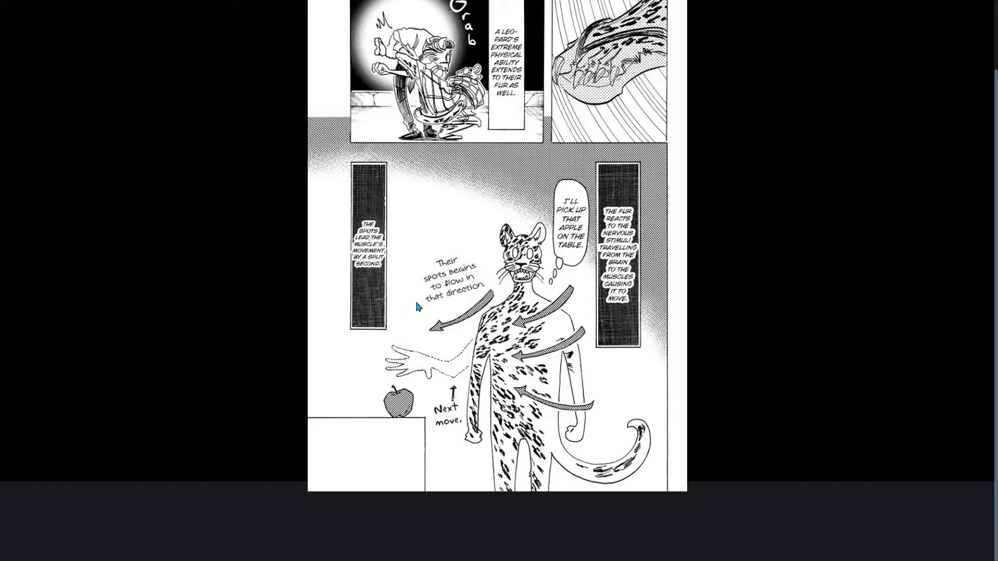
pyautogui.moveTo(534, 366)
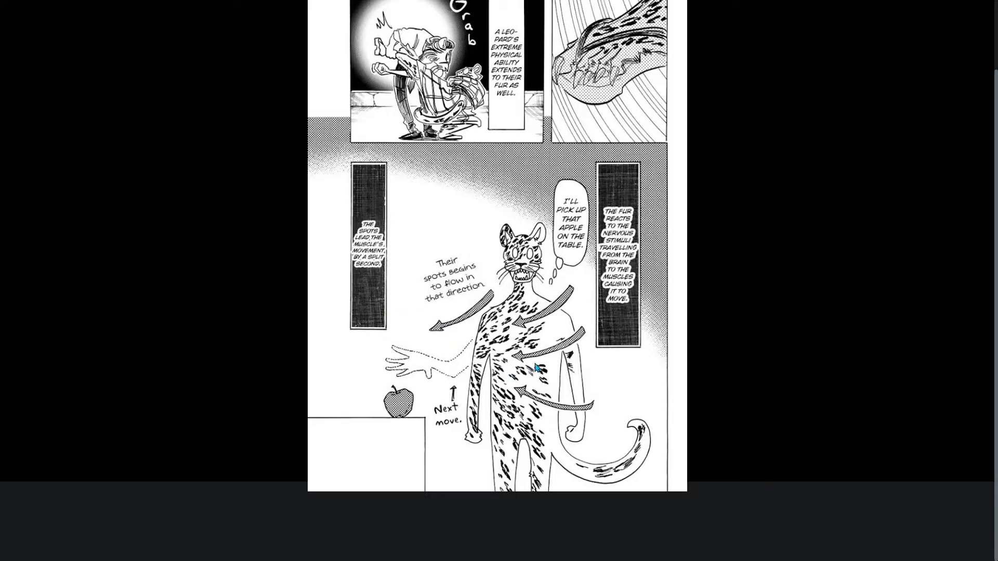
pyautogui.moveTo(638, 365)
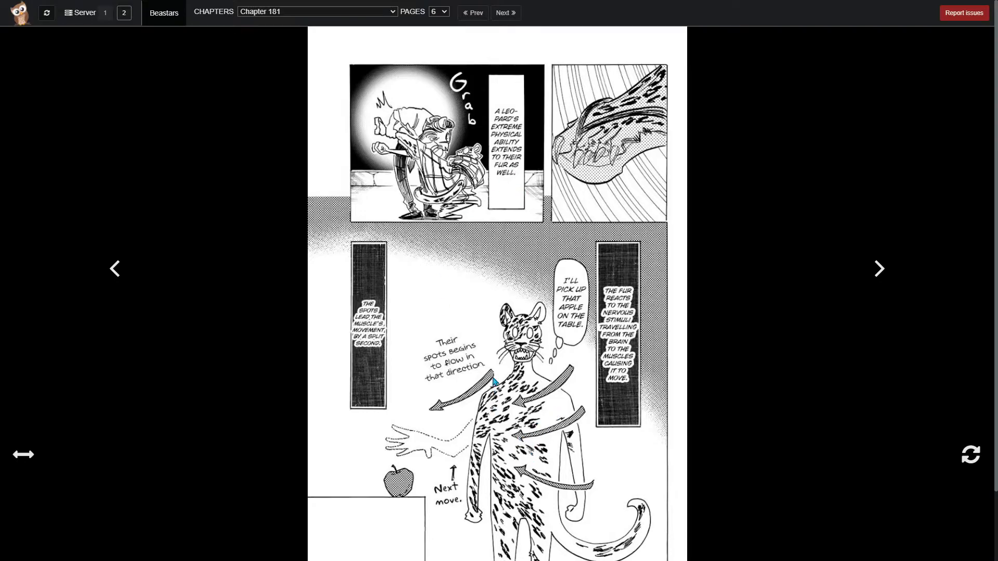
pyautogui.moveTo(449, 165)
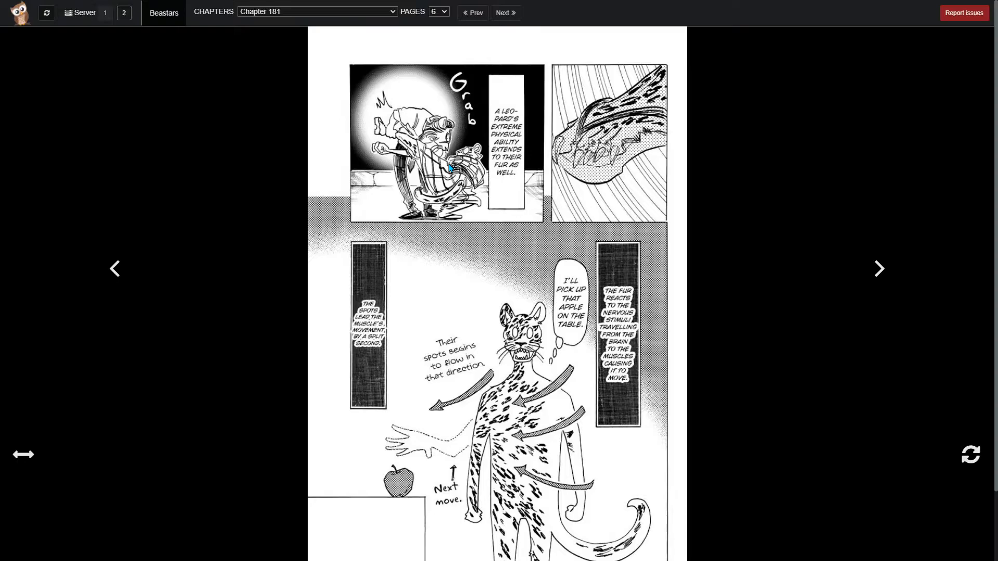
pyautogui.moveTo(377, 161)
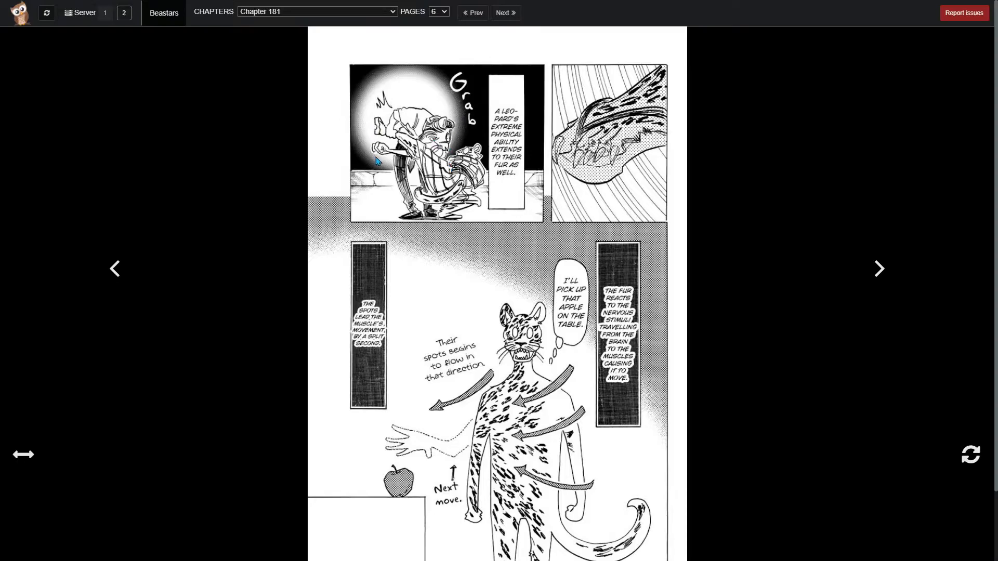
pyautogui.scroll(-3)
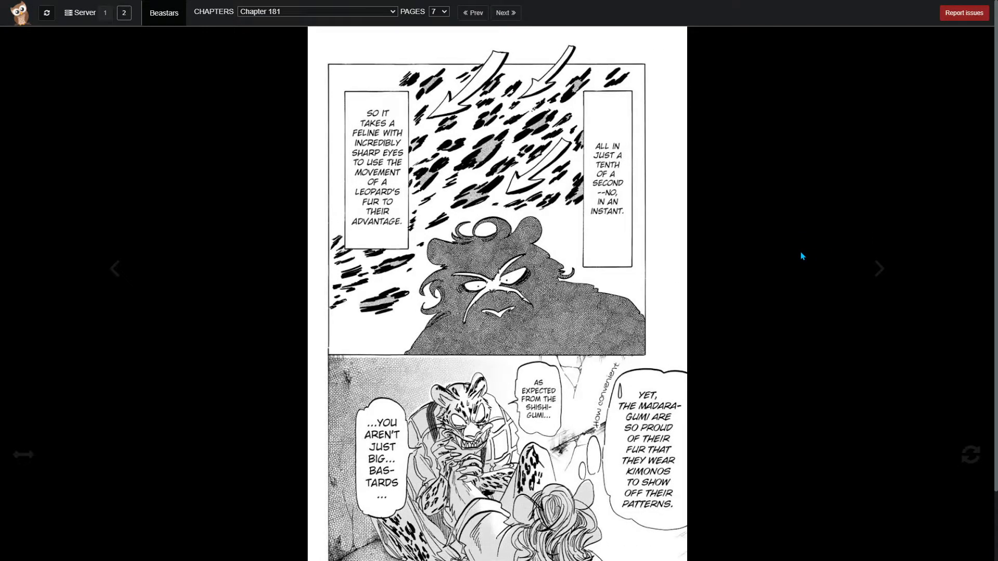
pyautogui.moveTo(794, 256)
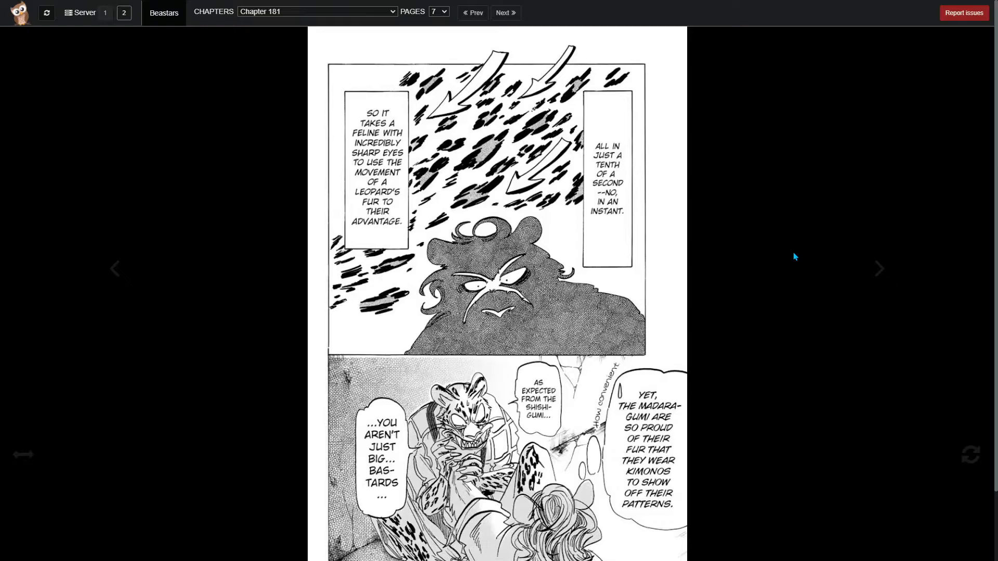
pyautogui.scroll(-3)
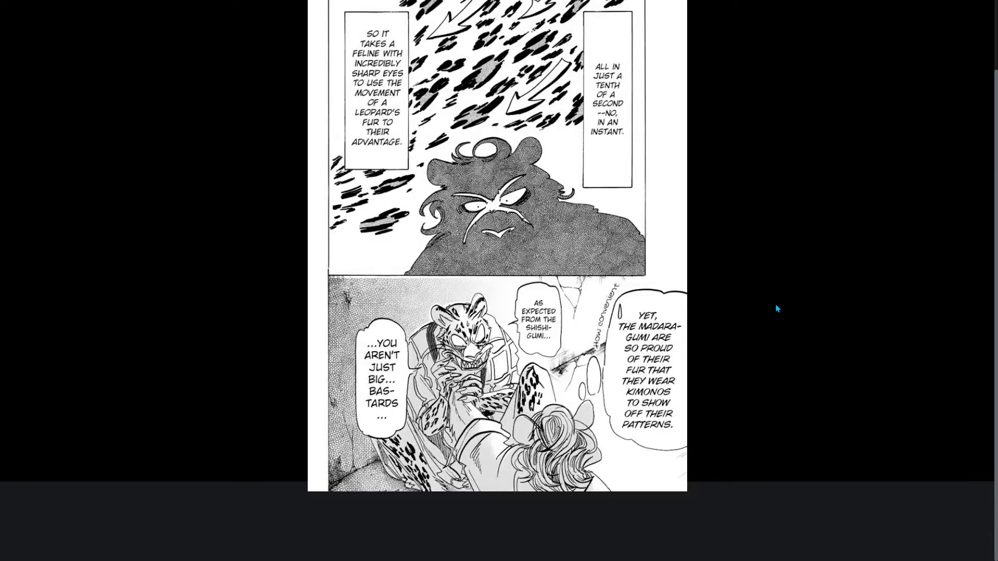
pyautogui.moveTo(830, 293)
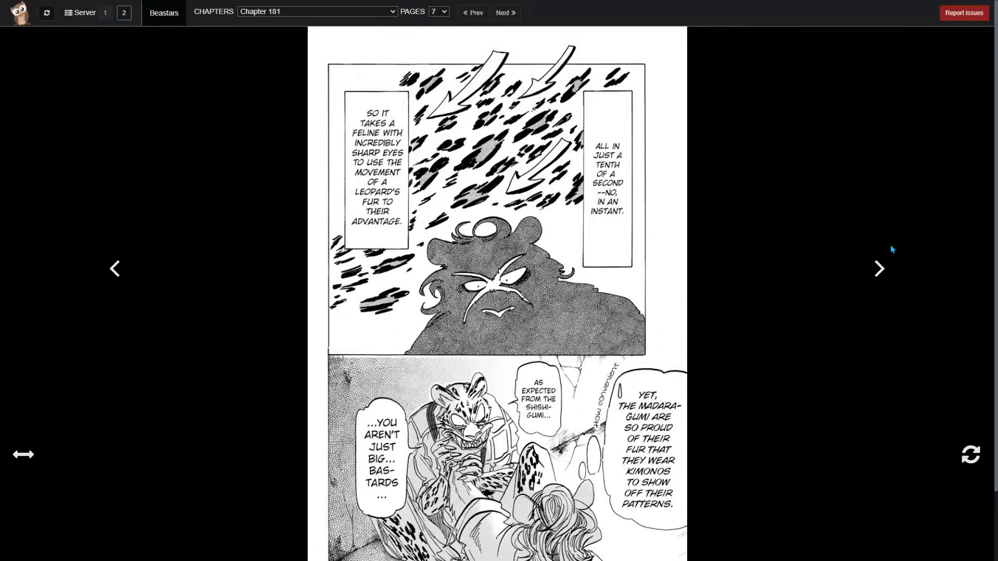
# - Read page 8, then advance to page 9, where Melon suggests keeping prisoners
pyautogui.click(879, 268)
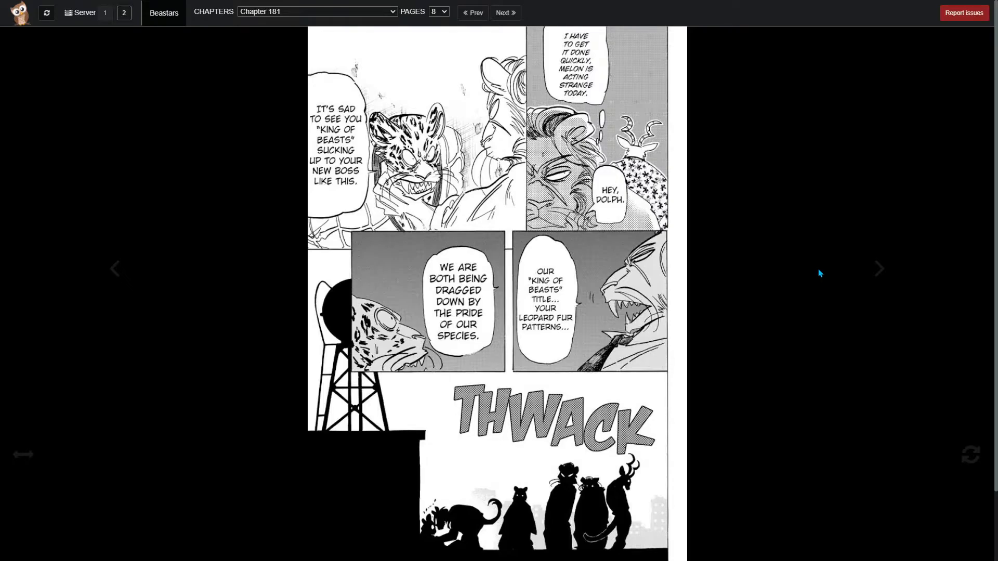
pyautogui.moveTo(699, 296)
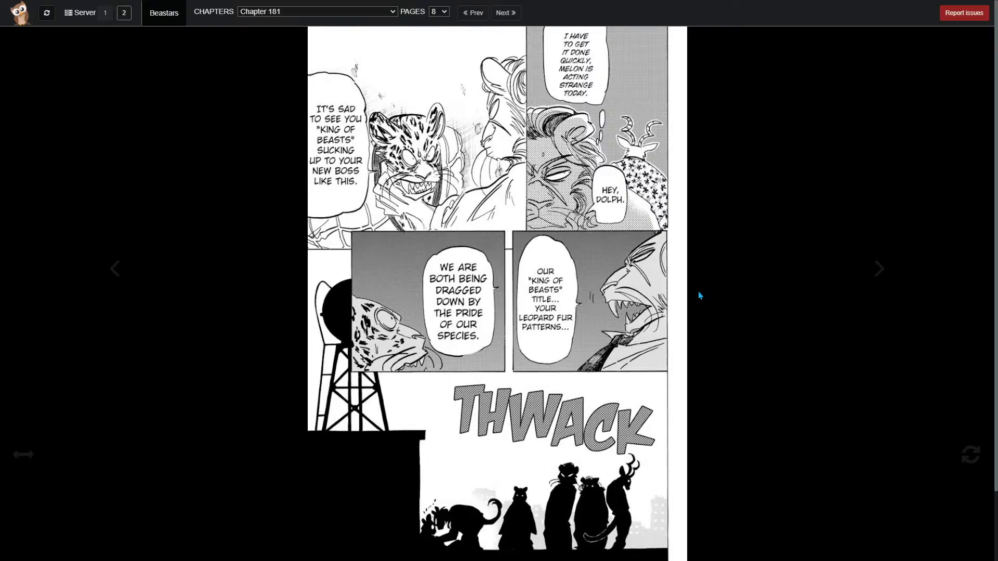
pyautogui.moveTo(704, 284)
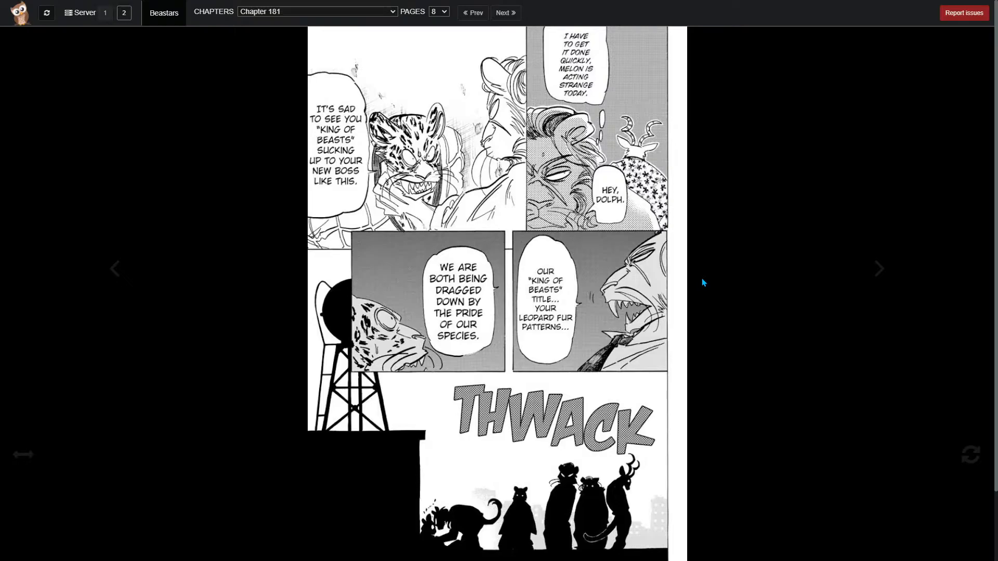
pyautogui.moveTo(745, 264)
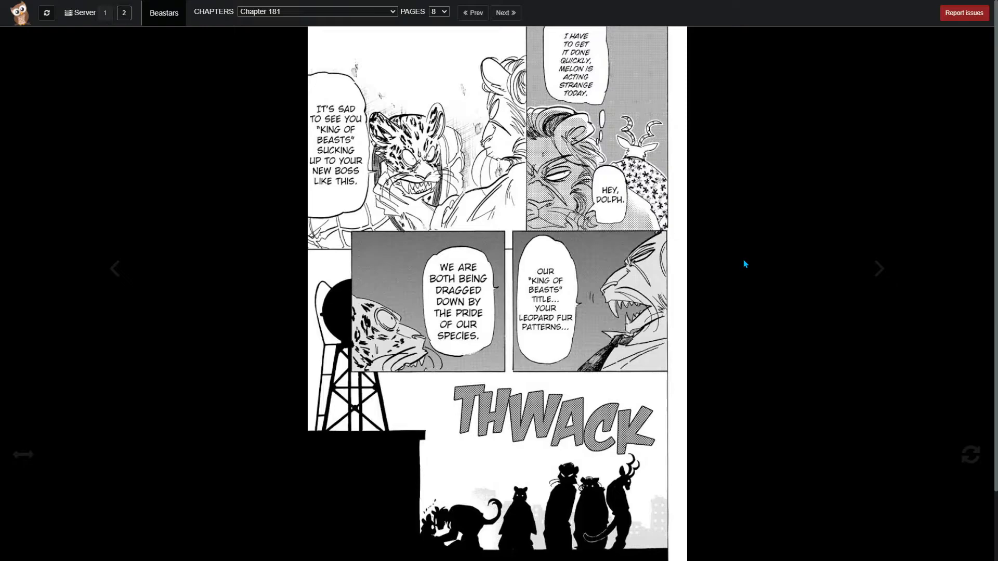
pyautogui.moveTo(832, 280)
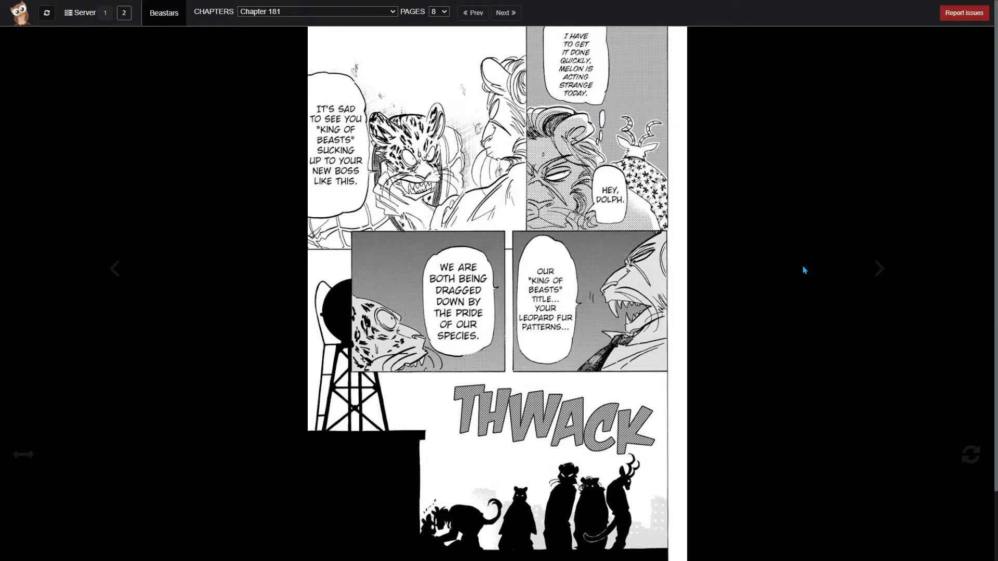
pyautogui.scroll(-3)
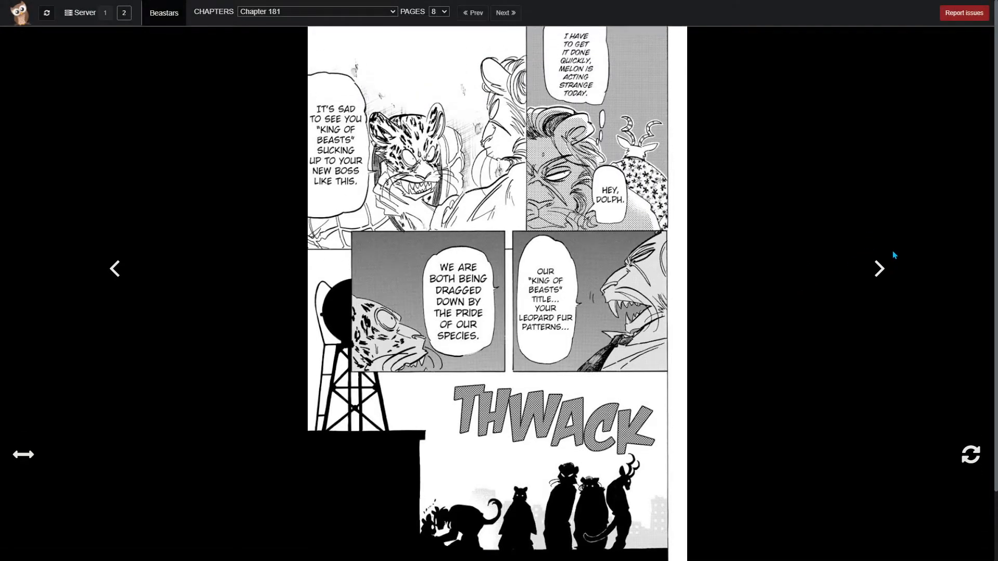
pyautogui.click(880, 268)
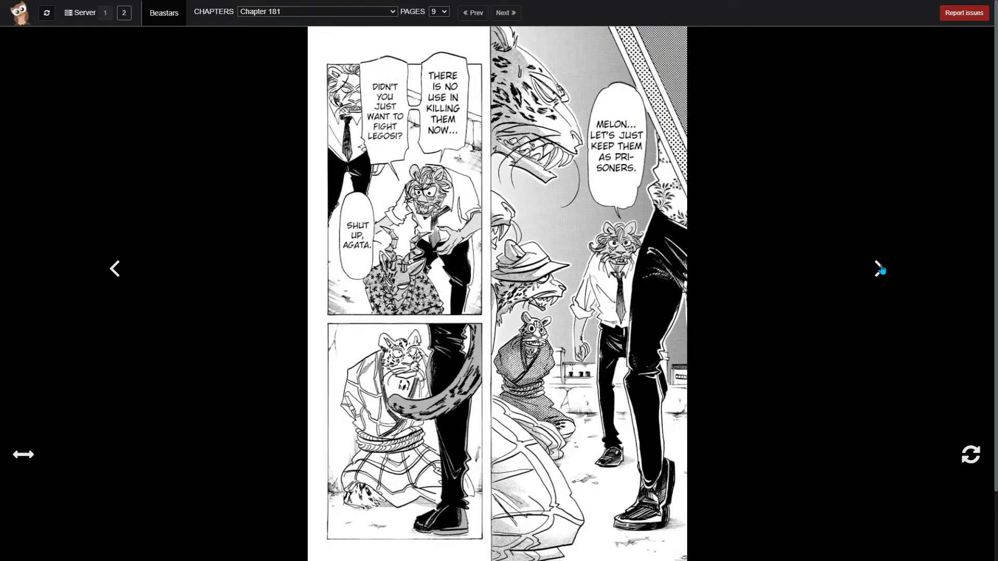
pyautogui.moveTo(824, 238)
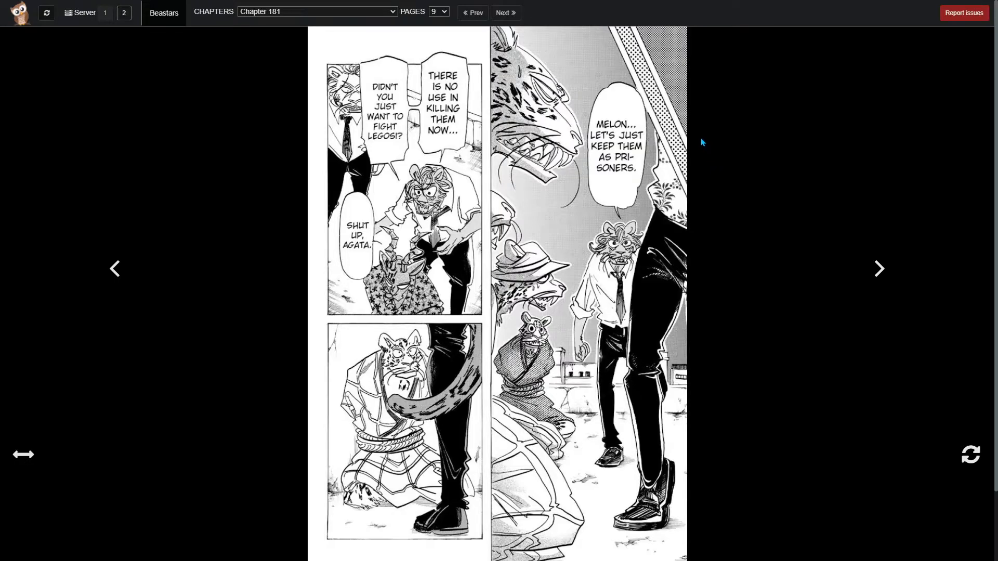
pyautogui.moveTo(702, 133)
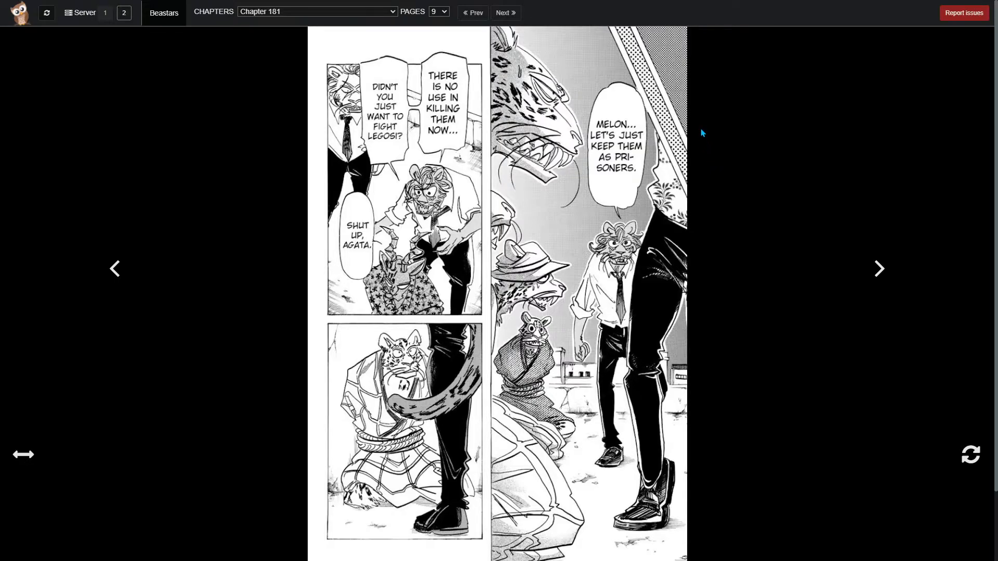
pyautogui.moveTo(722, 116)
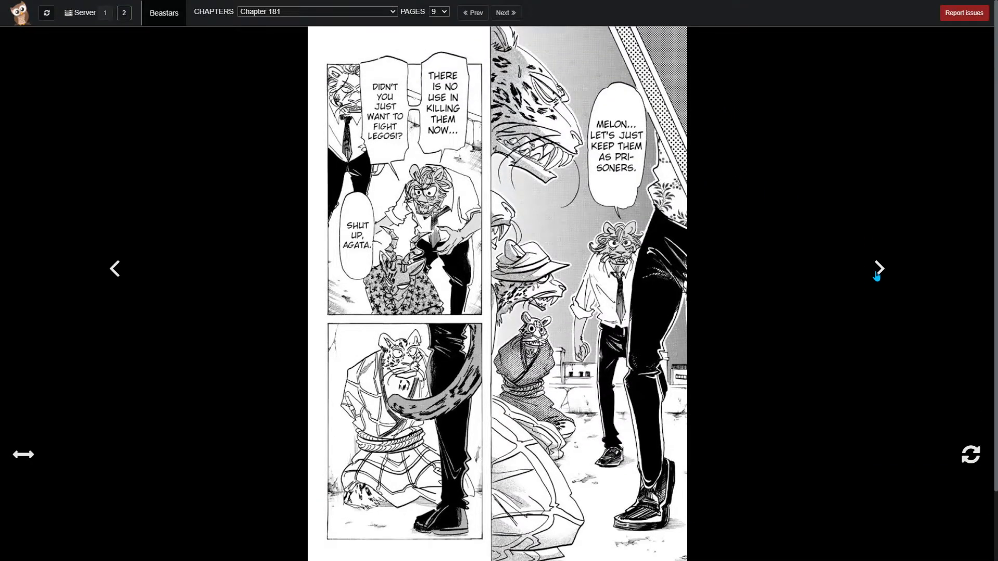
# - Read page 10's bath remark, then move on to the ad page 11
pyautogui.click(878, 269)
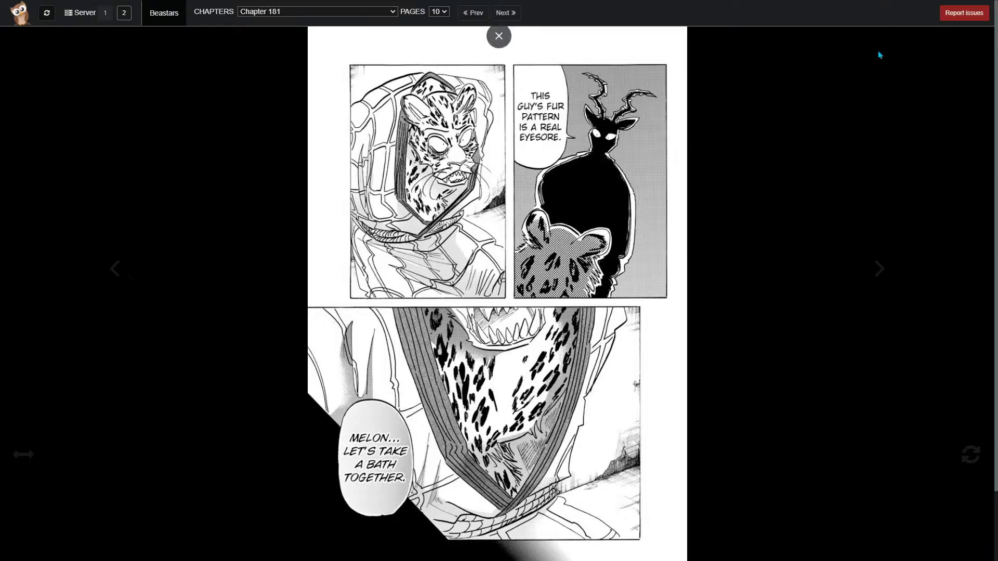
pyautogui.scroll(-3)
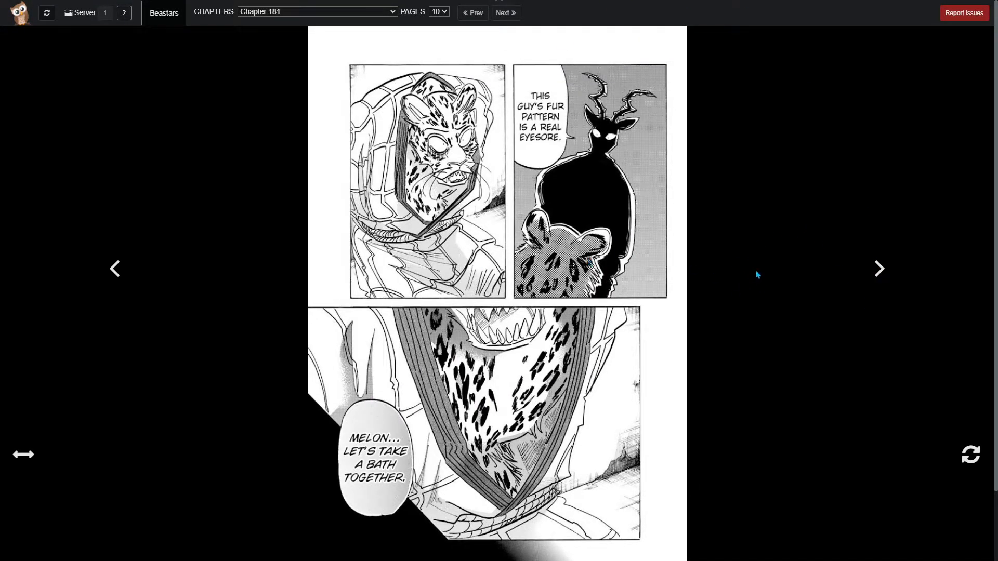
pyautogui.click(879, 269)
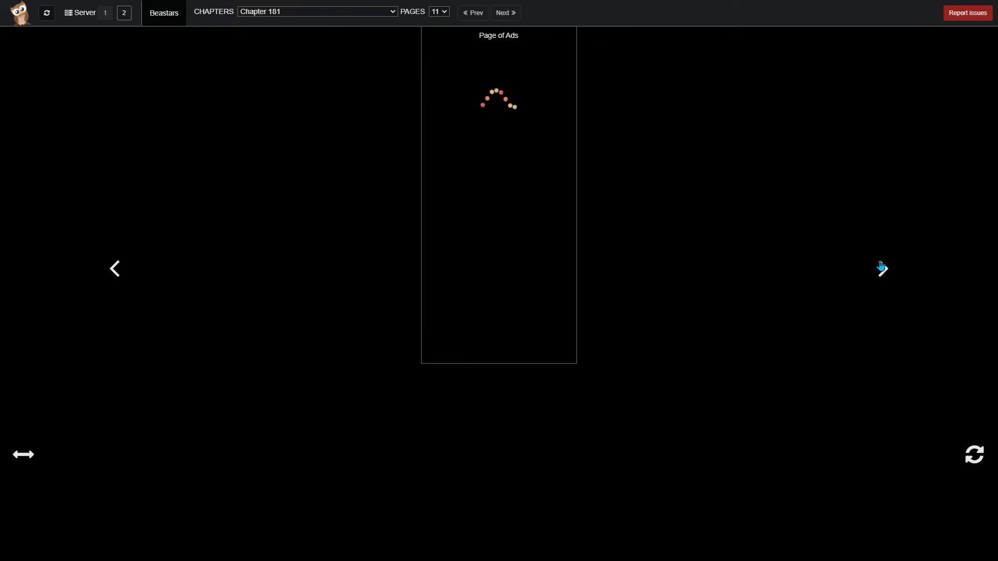
# - Skip the ad page to reach page 12, the mother's offer to share a bath
pyautogui.click(882, 268)
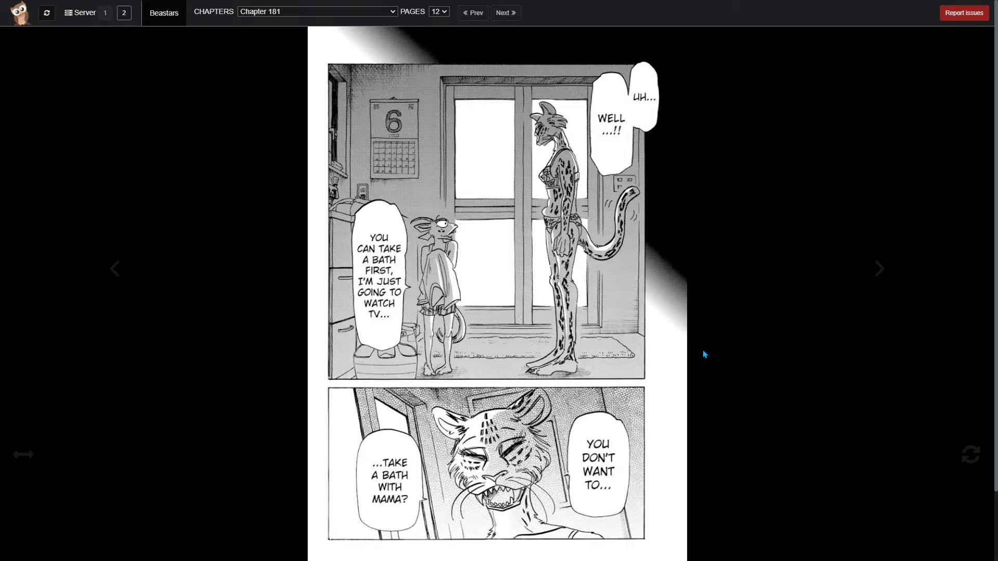
pyautogui.moveTo(721, 310)
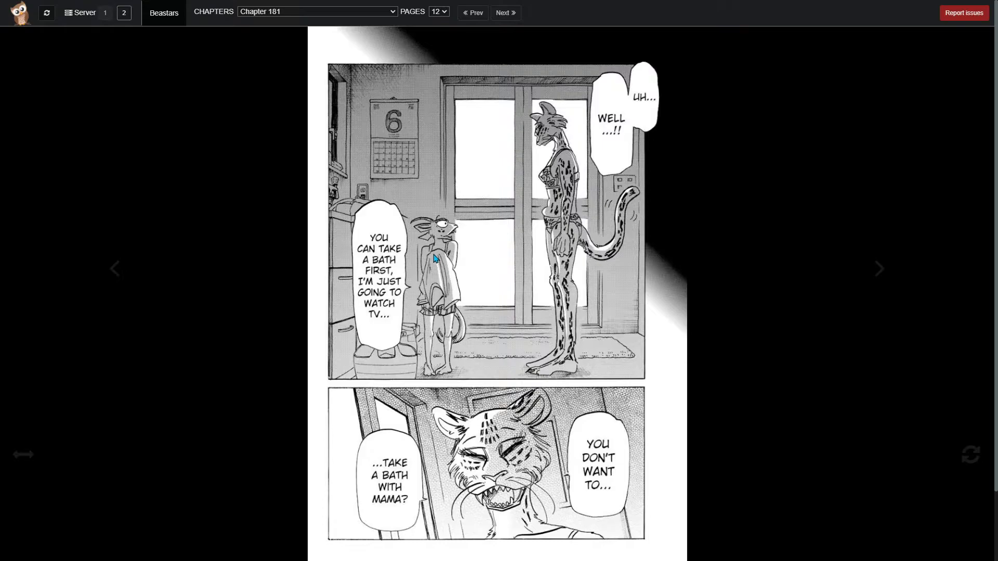
pyautogui.moveTo(434, 263)
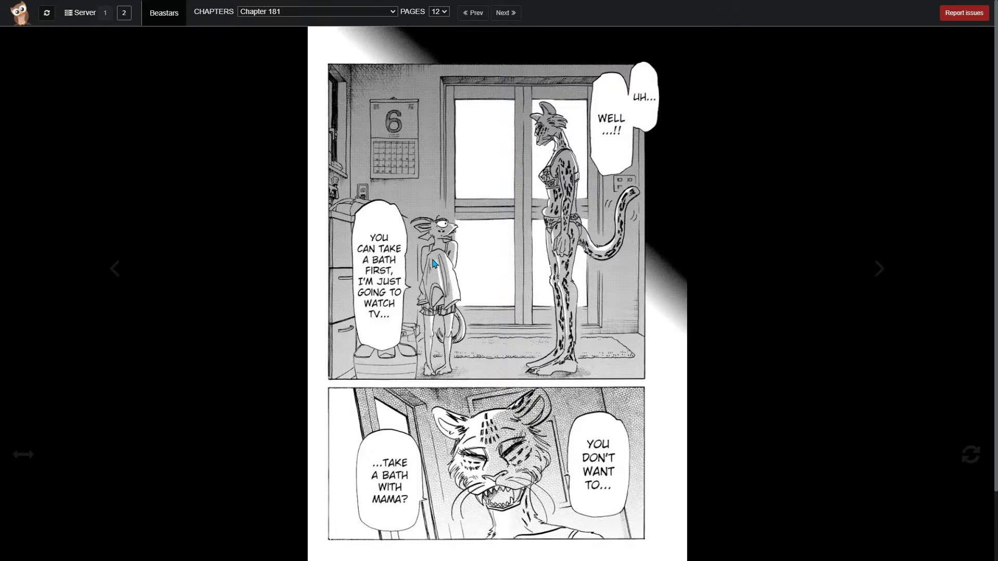
pyautogui.moveTo(432, 253)
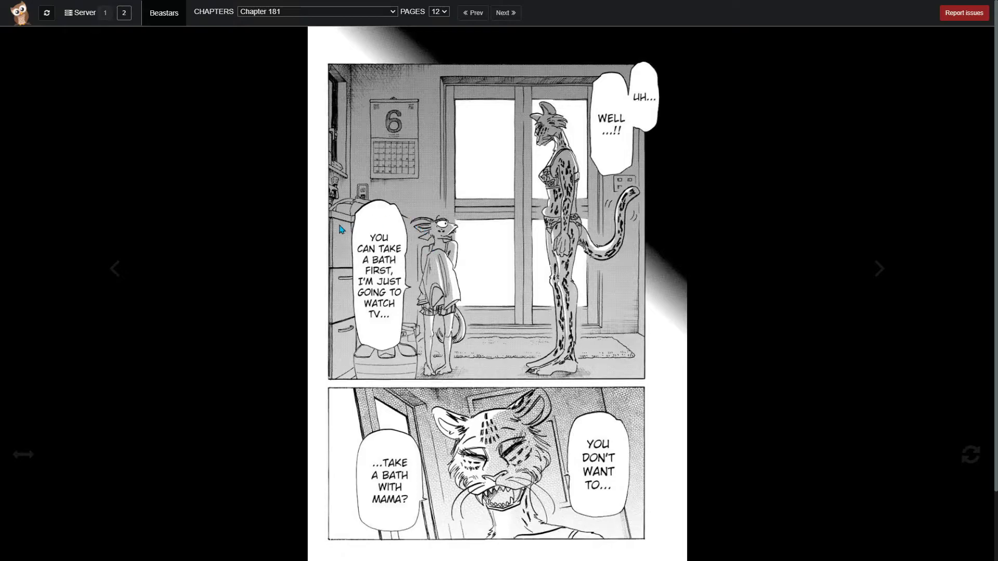
pyautogui.moveTo(870, 249)
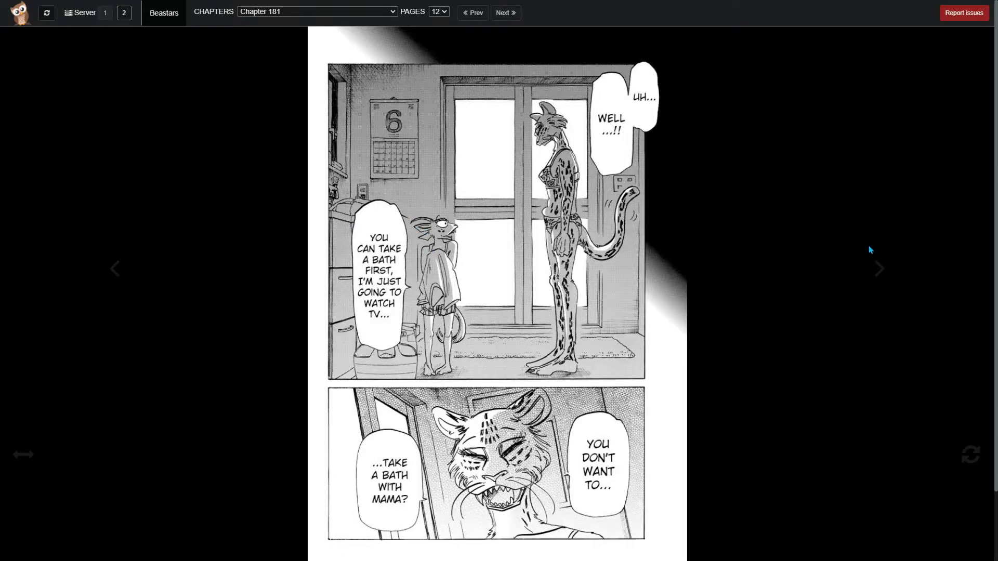
# - Advance to page 13 and scroll through the mother touching the gazelle horn
pyautogui.click(505, 13)
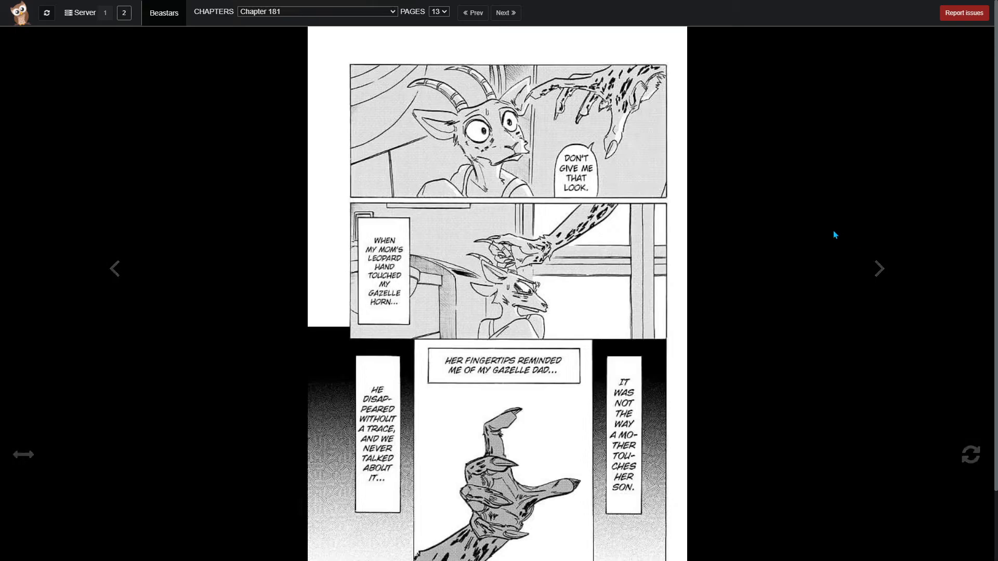
pyautogui.moveTo(799, 238)
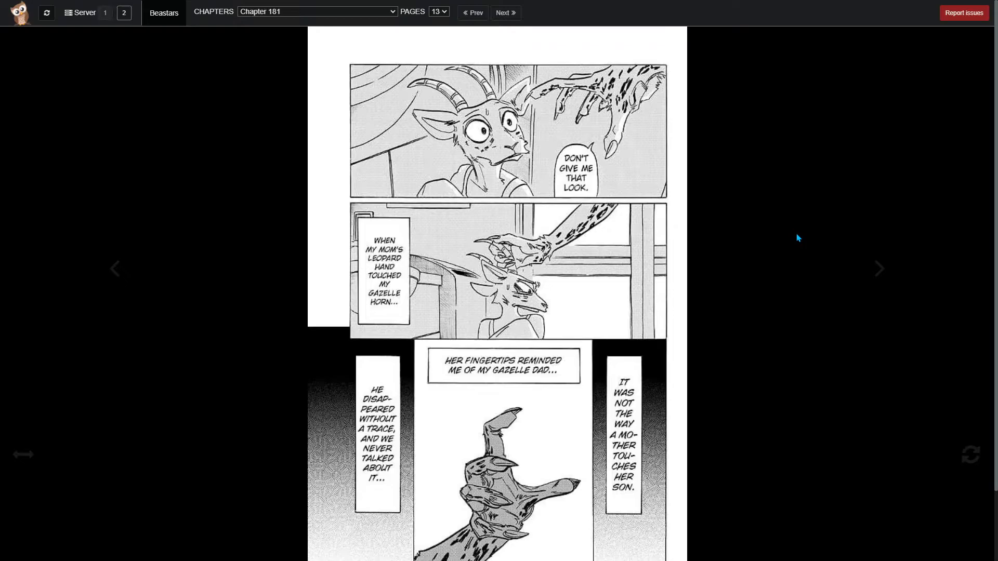
pyautogui.scroll(-3)
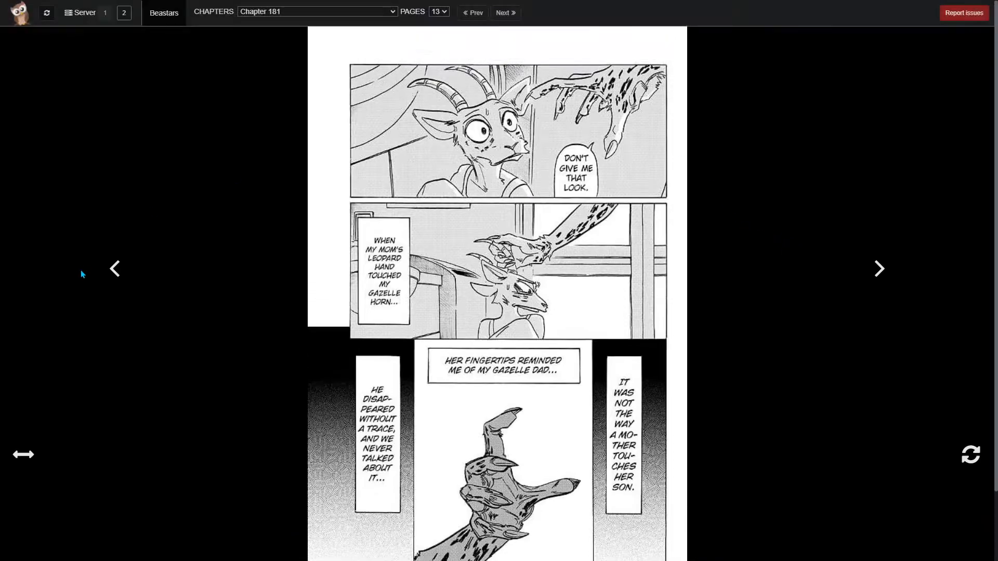
# - Go back from page 13 to revisit page 12's bath offer
pyautogui.click(473, 12)
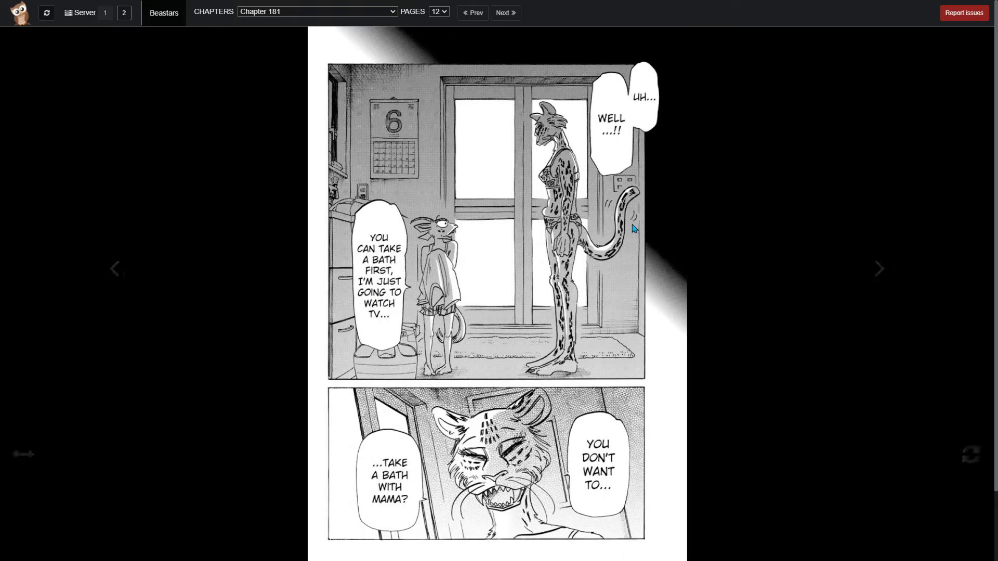
pyautogui.moveTo(572, 234)
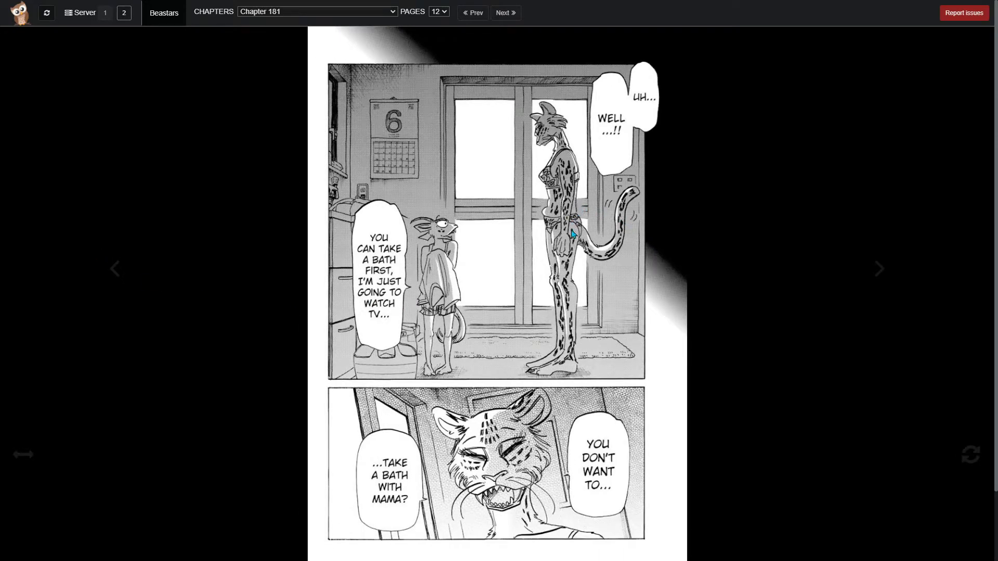
pyautogui.moveTo(799, 256)
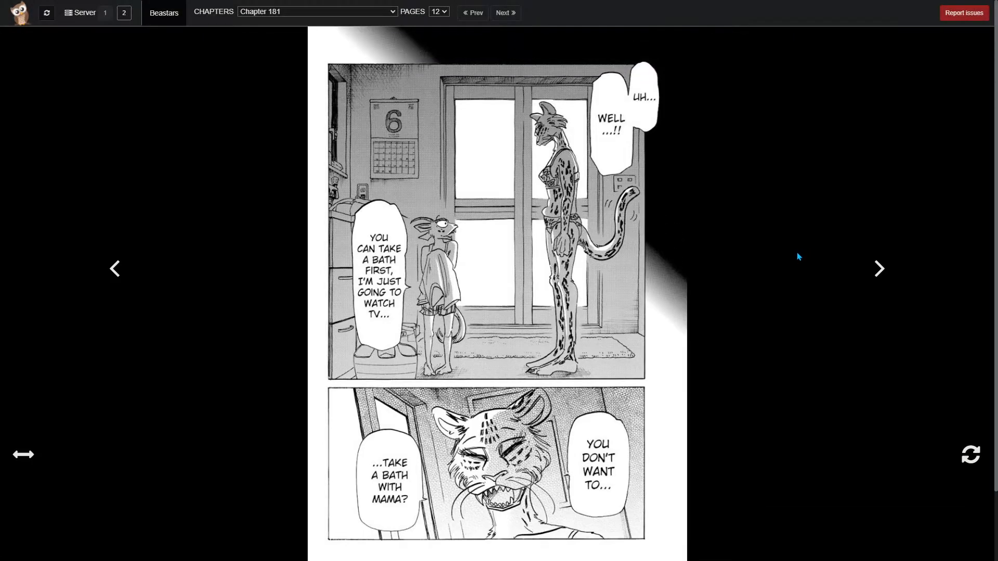
pyautogui.moveTo(895, 281)
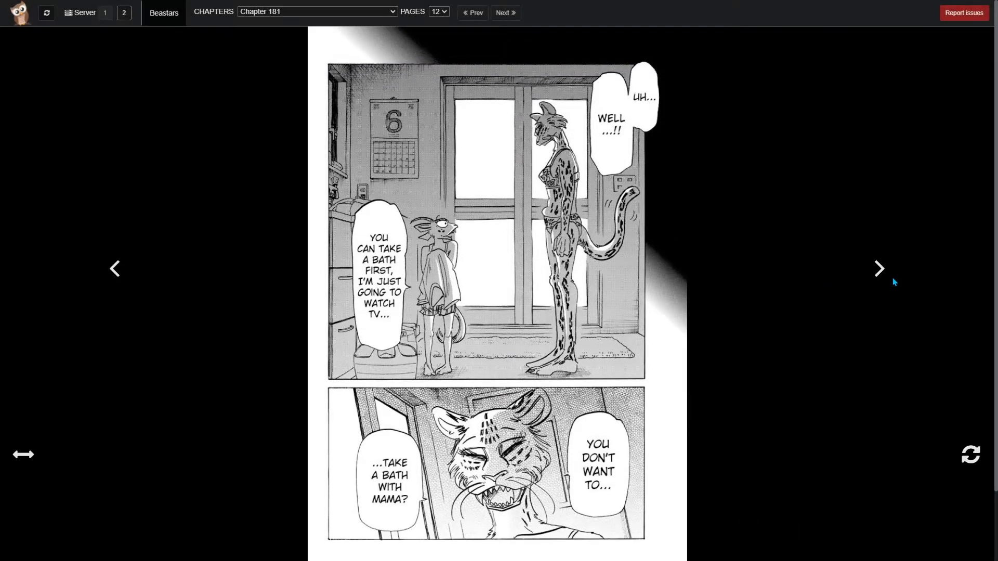
pyautogui.moveTo(145, 271)
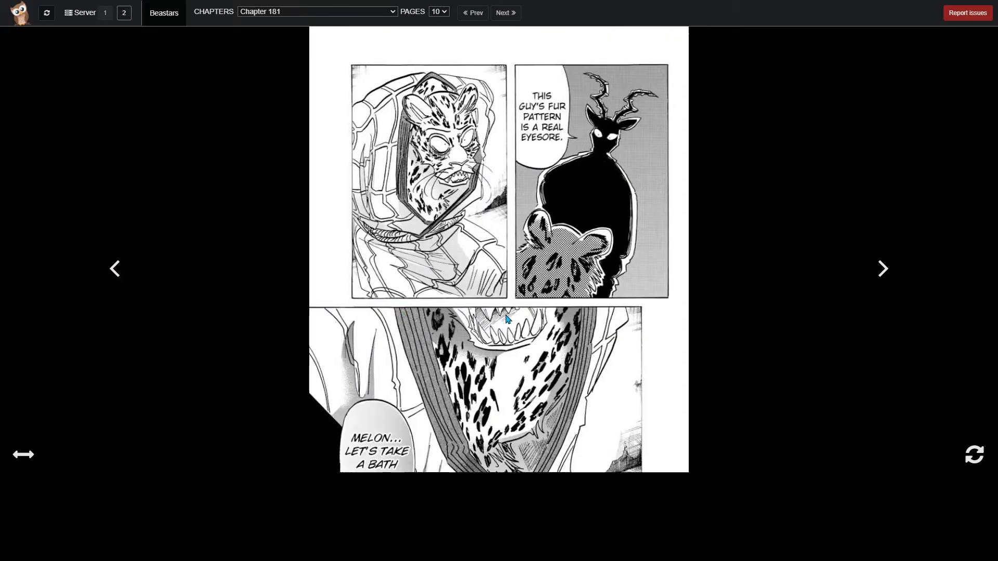
# - Step forward to the mother's bath-offer page of Chapter 181 again
pyautogui.click(882, 268)
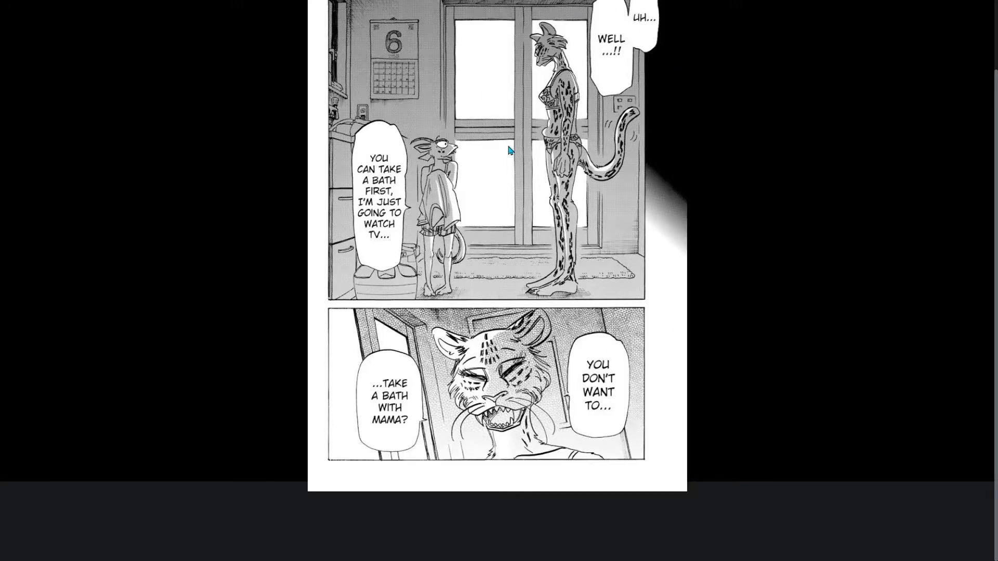
pyautogui.moveTo(551, 234)
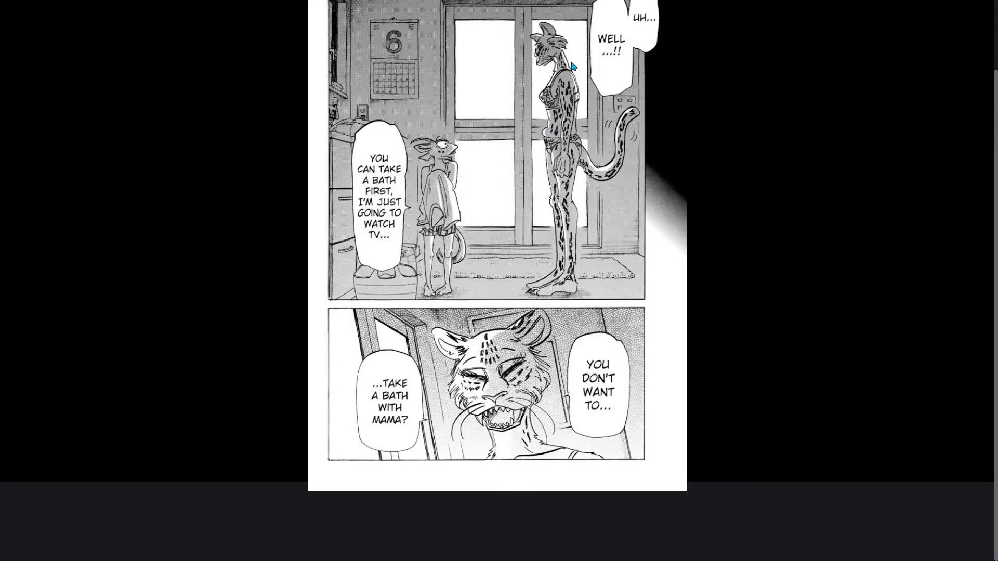
pyautogui.moveTo(598, 136)
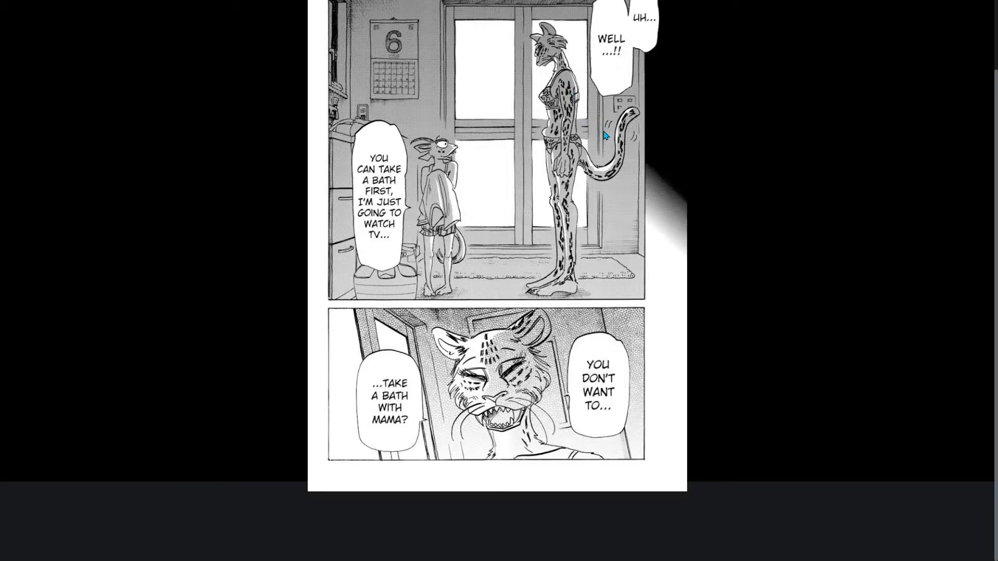
pyautogui.moveTo(616, 102)
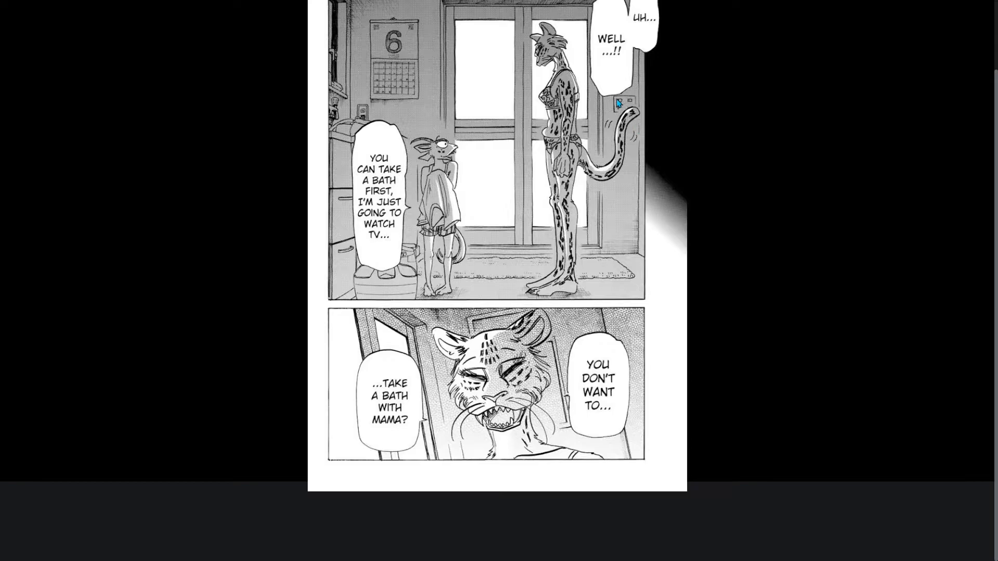
pyautogui.moveTo(715, 297)
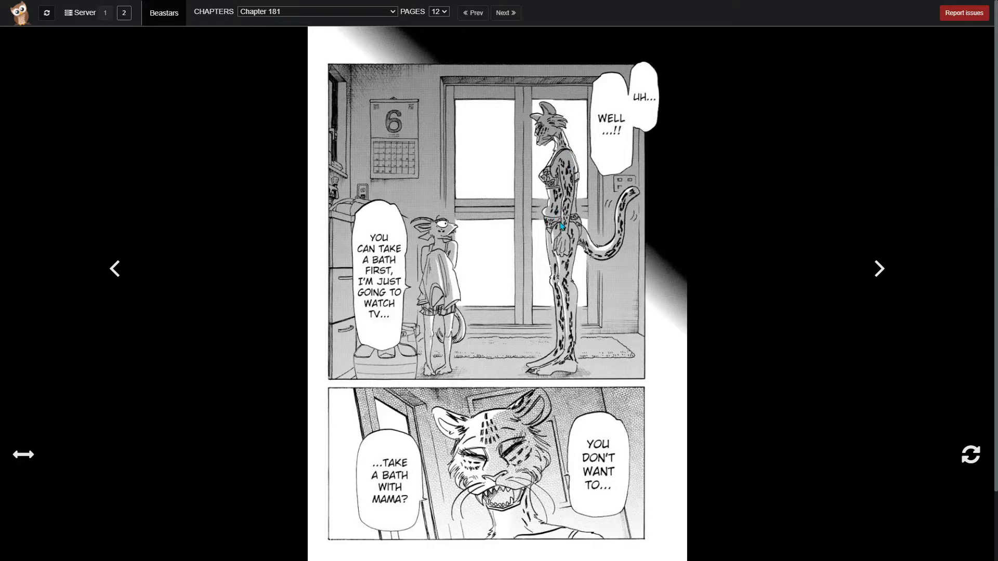
pyautogui.moveTo(909, 293)
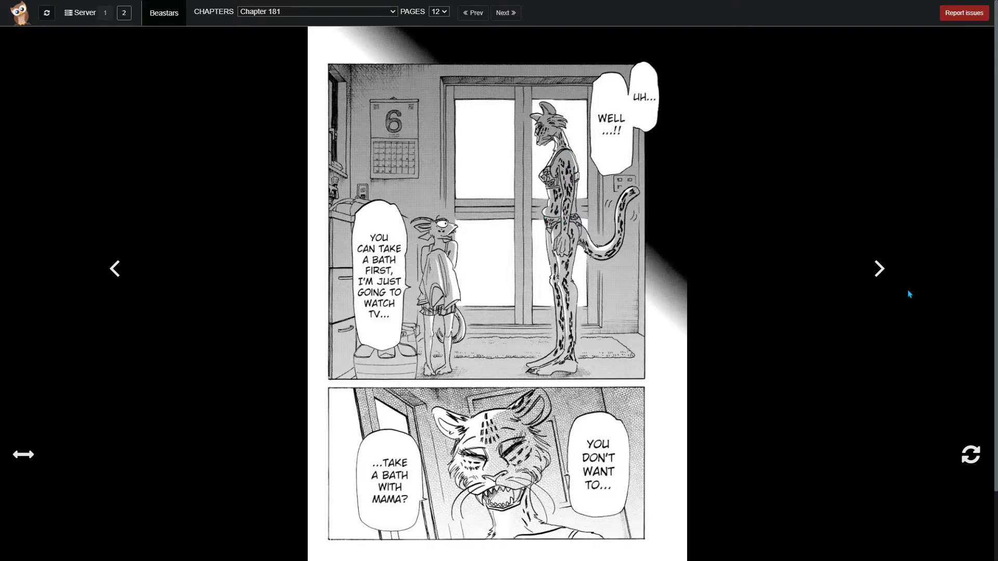
pyautogui.moveTo(885, 283)
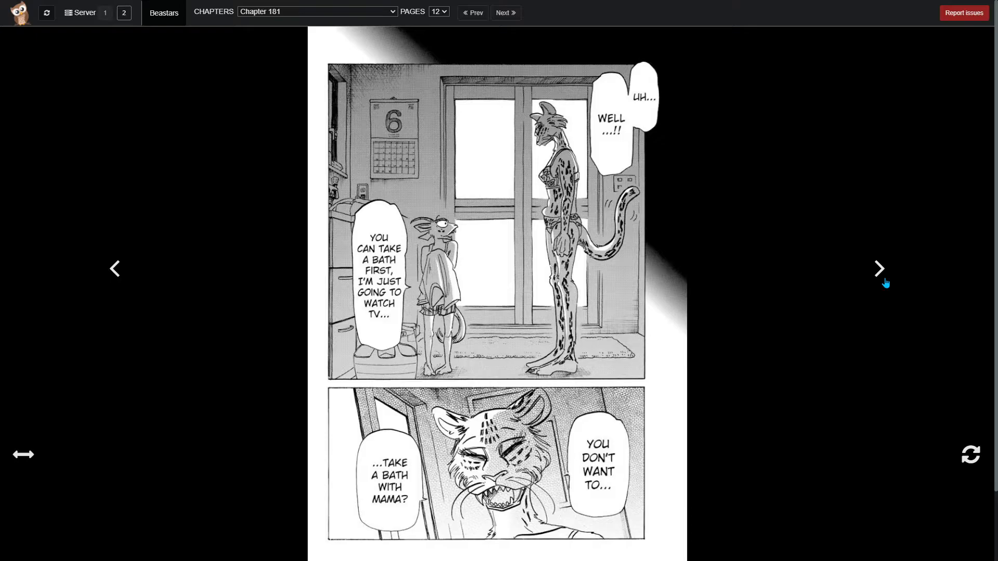
pyautogui.moveTo(814, 229)
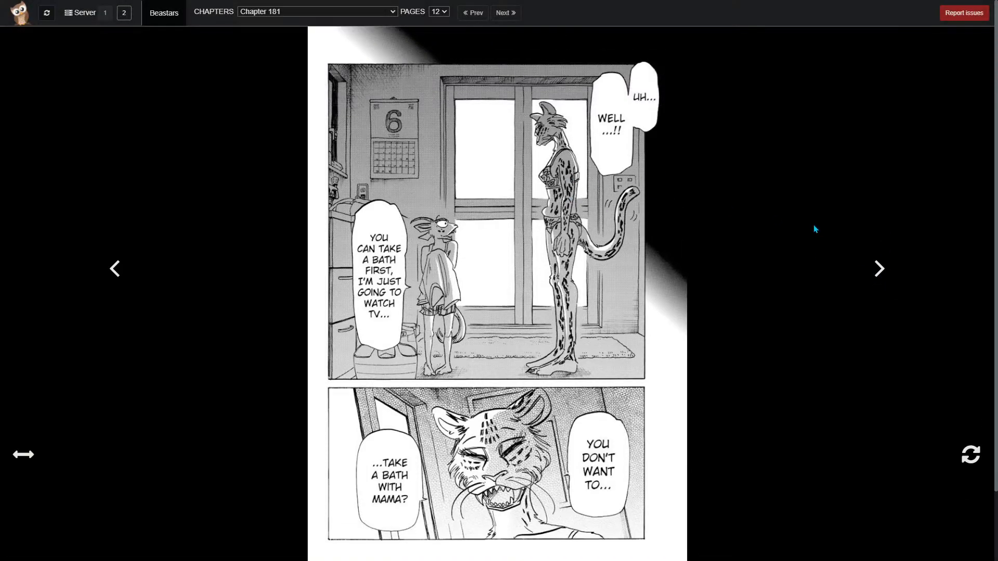
pyautogui.moveTo(604, 294)
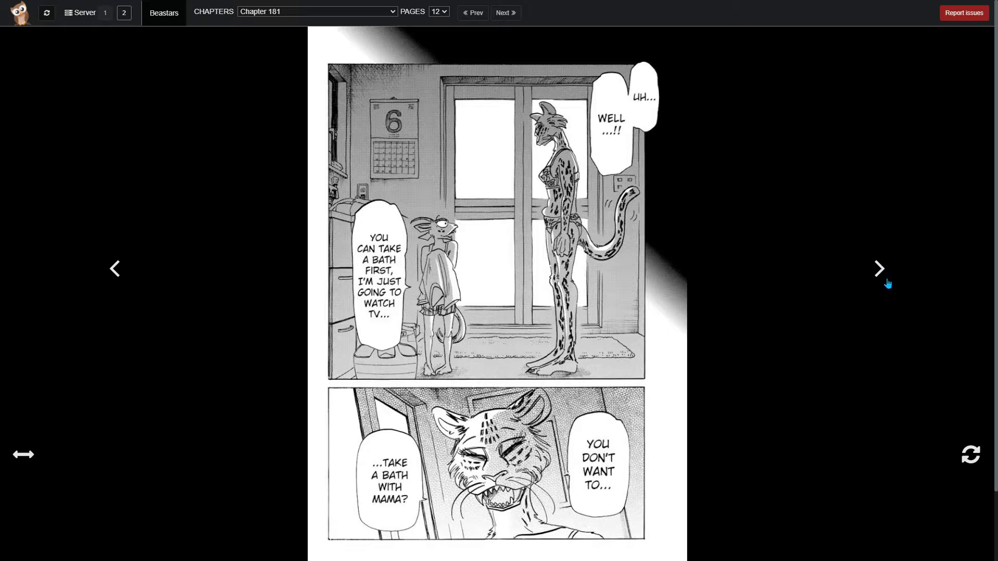
pyautogui.click(879, 268)
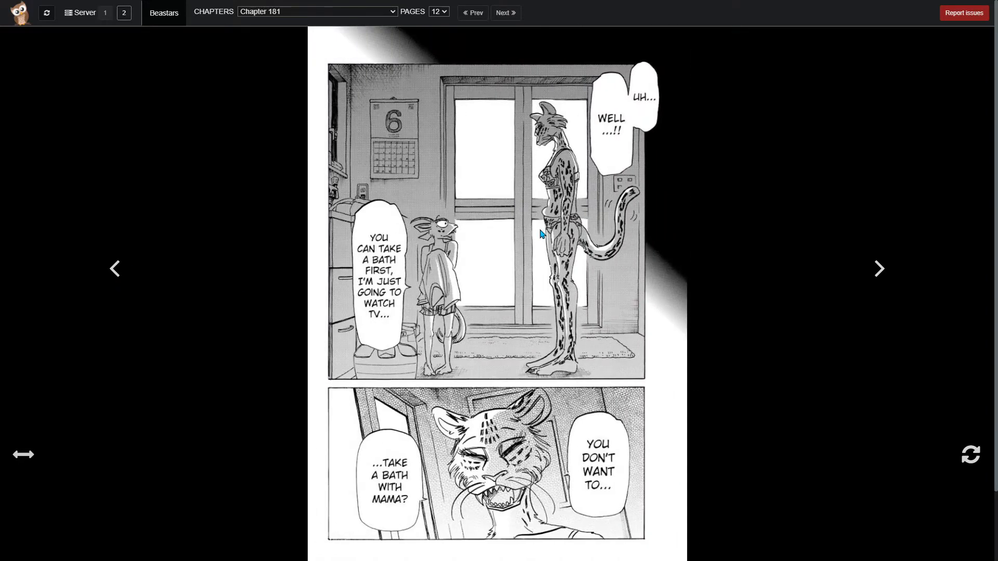
pyautogui.moveTo(572, 153)
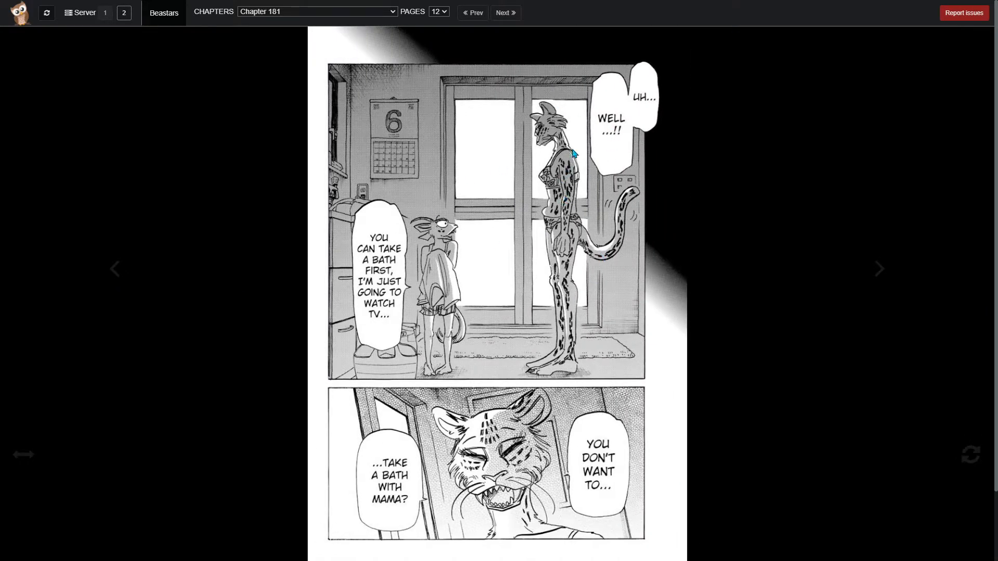
pyautogui.moveTo(593, 121)
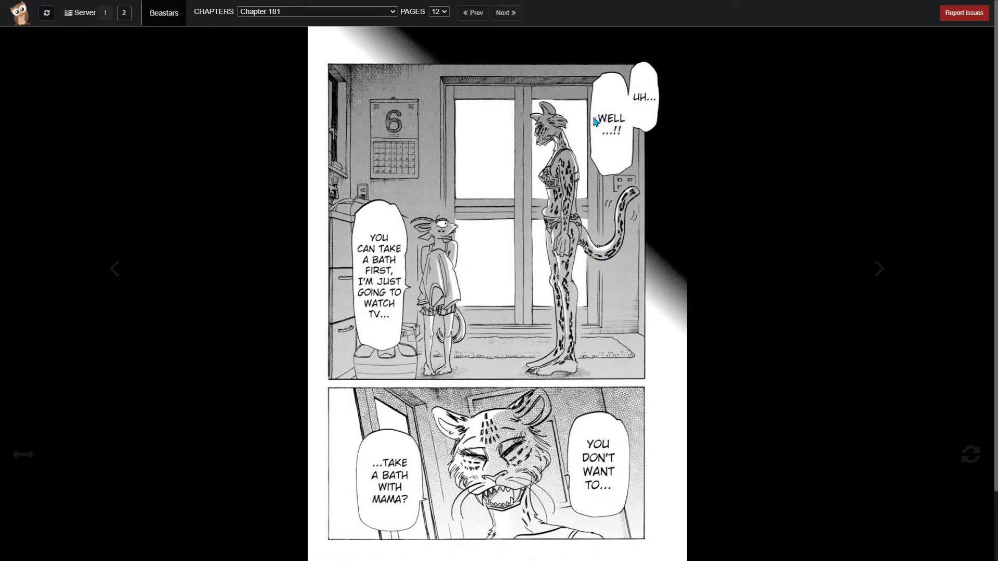
pyautogui.moveTo(436, 247)
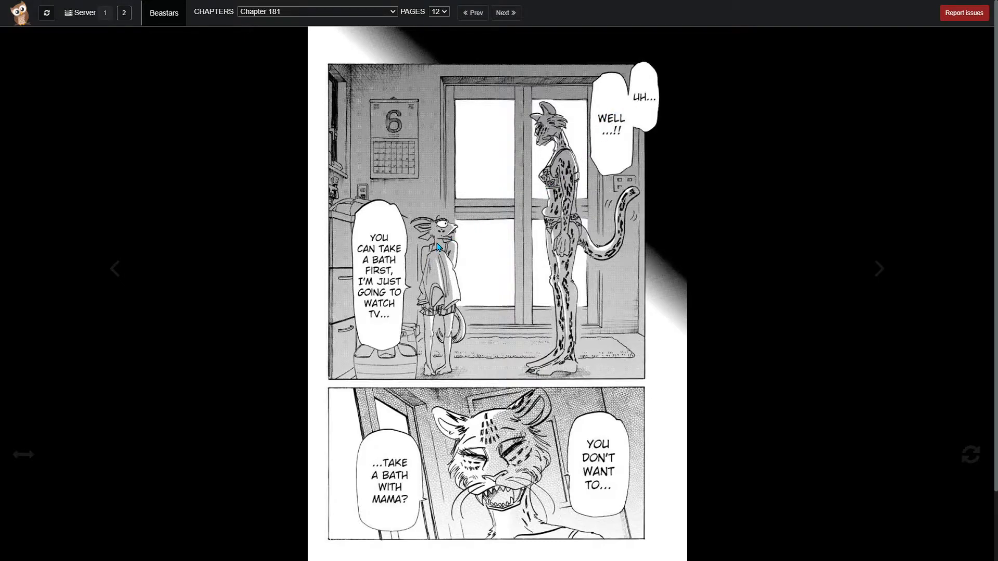
pyautogui.moveTo(780, 306)
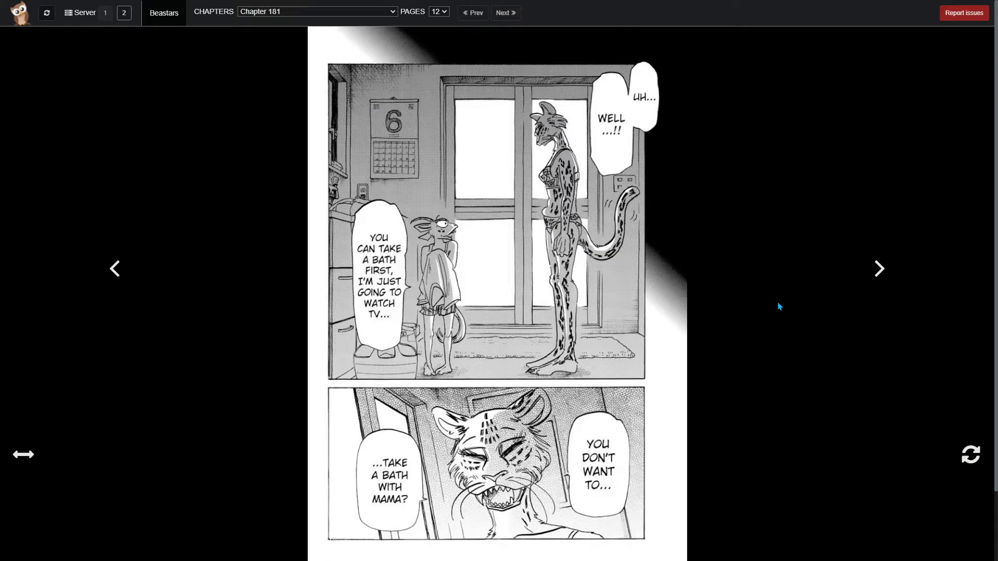
pyautogui.moveTo(837, 292)
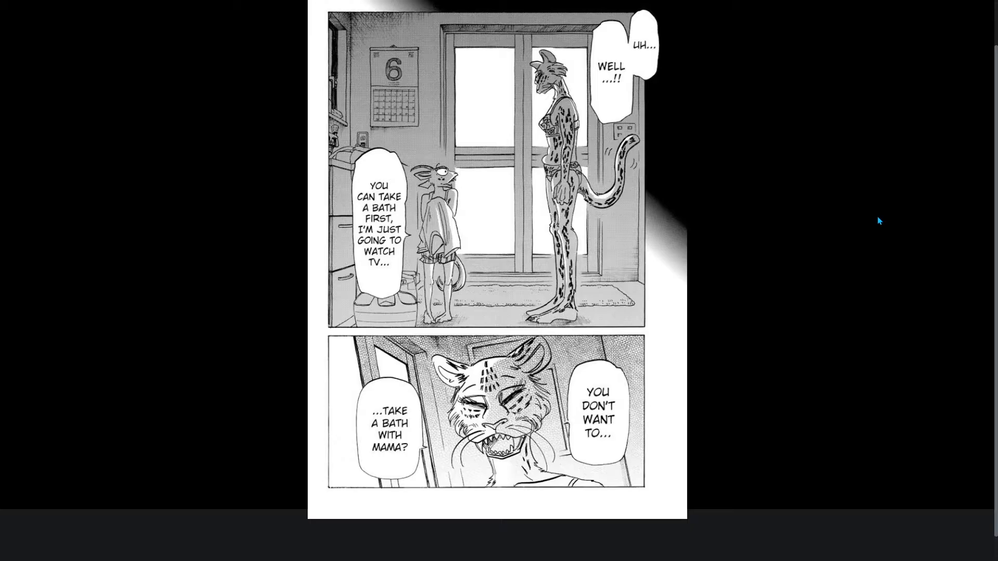
pyautogui.moveTo(599, 227)
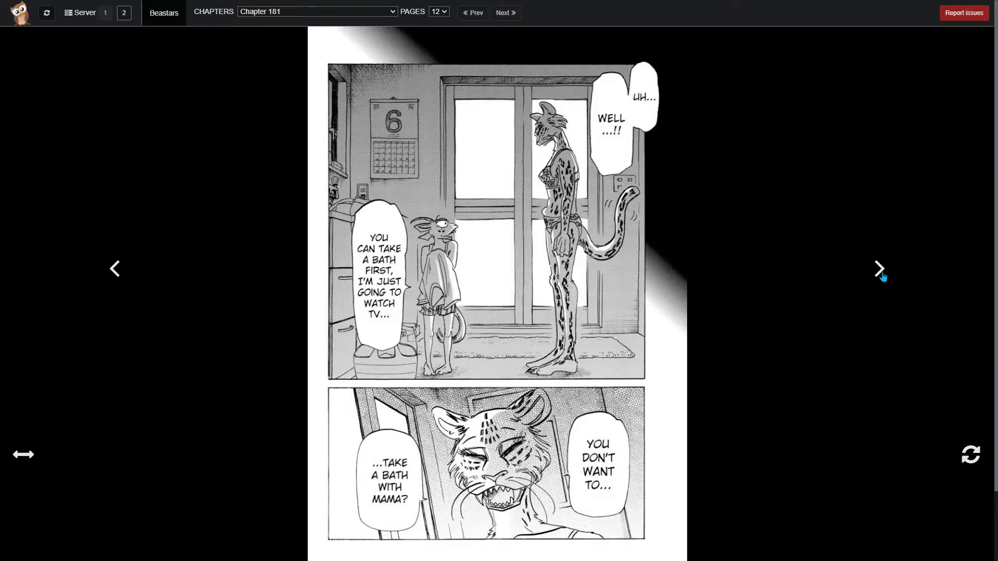
# - Read page 13's horn-touching scene, then return to page 12
pyautogui.click(880, 269)
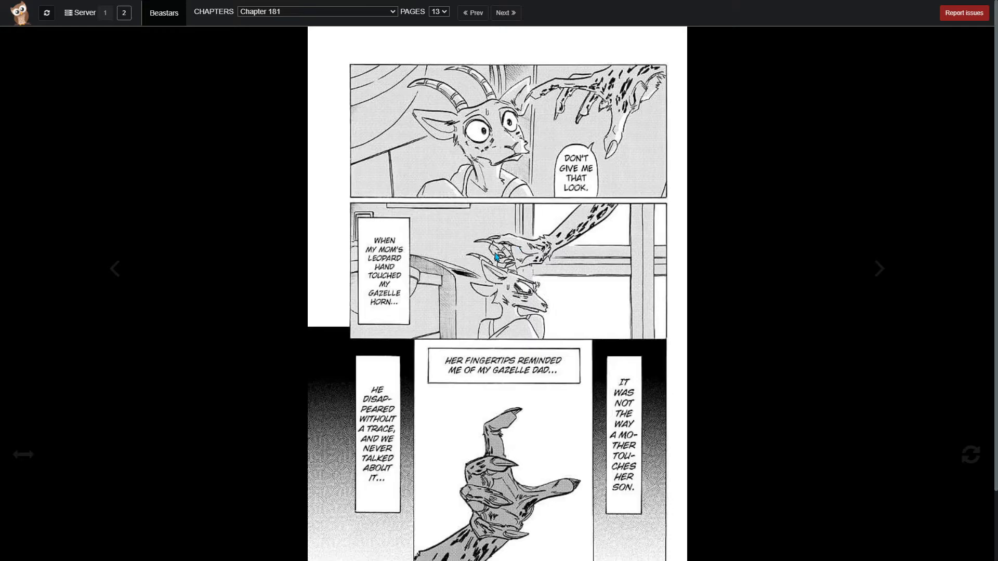
pyautogui.moveTo(738, 215)
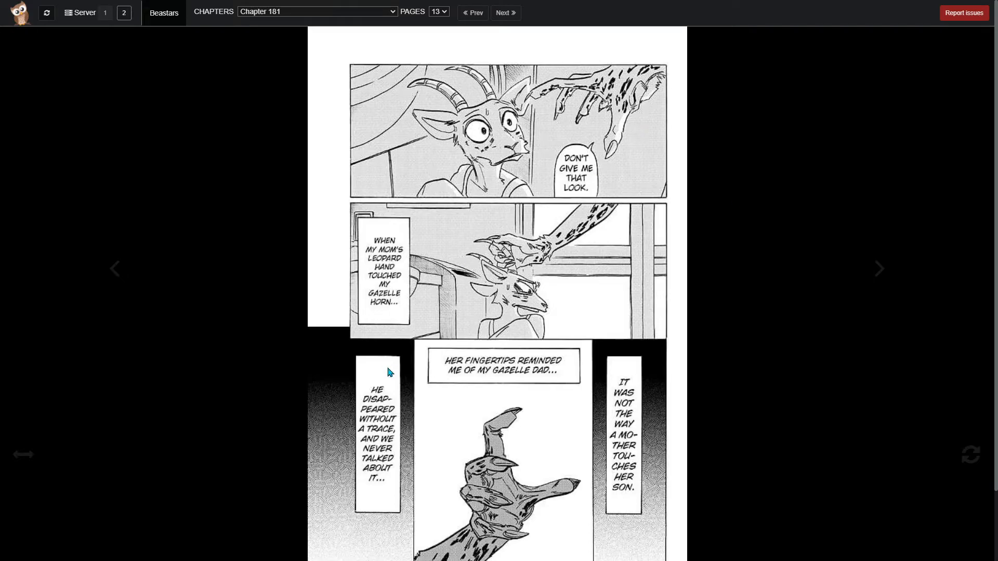
pyautogui.click(473, 12)
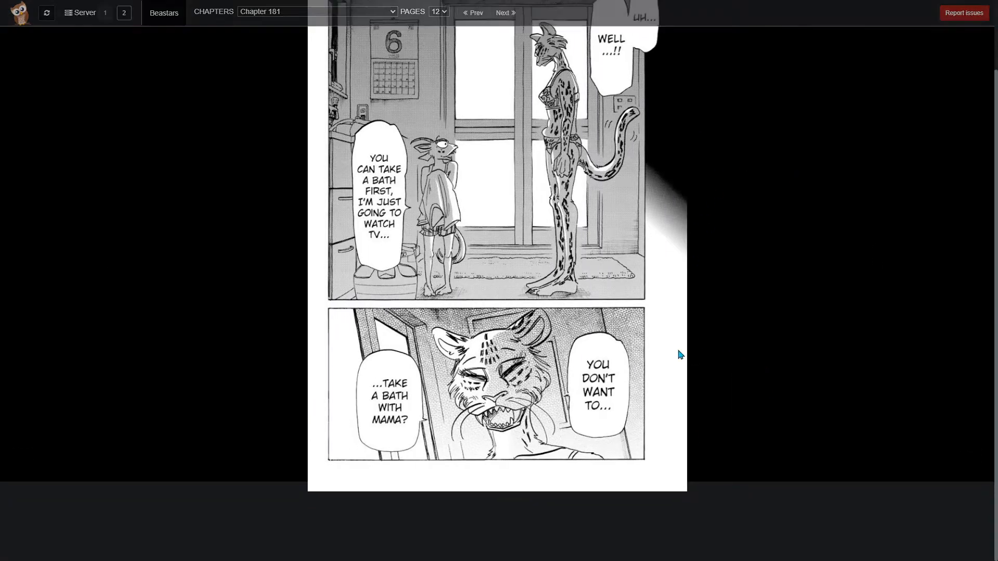
pyautogui.click(504, 13)
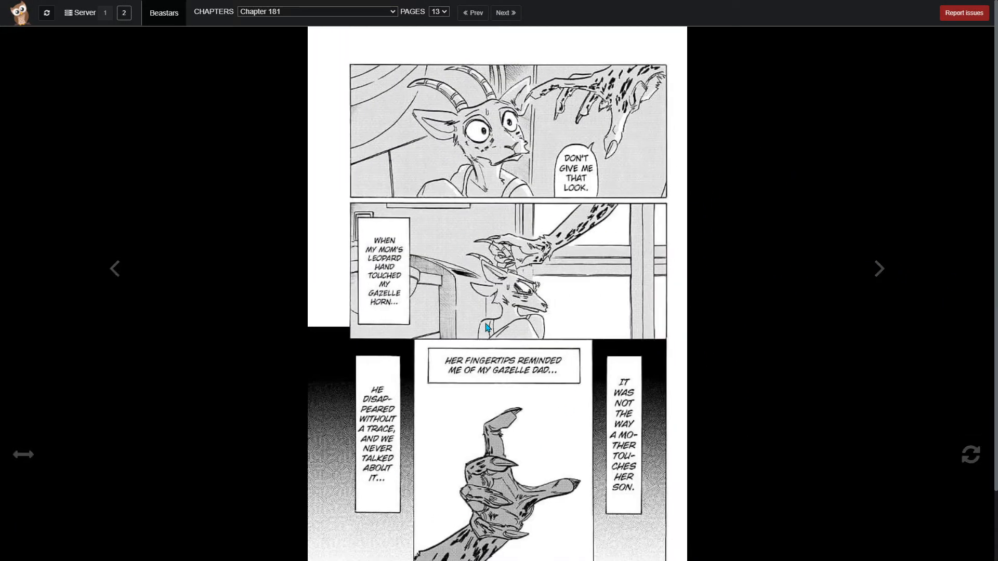
pyautogui.scroll(-3)
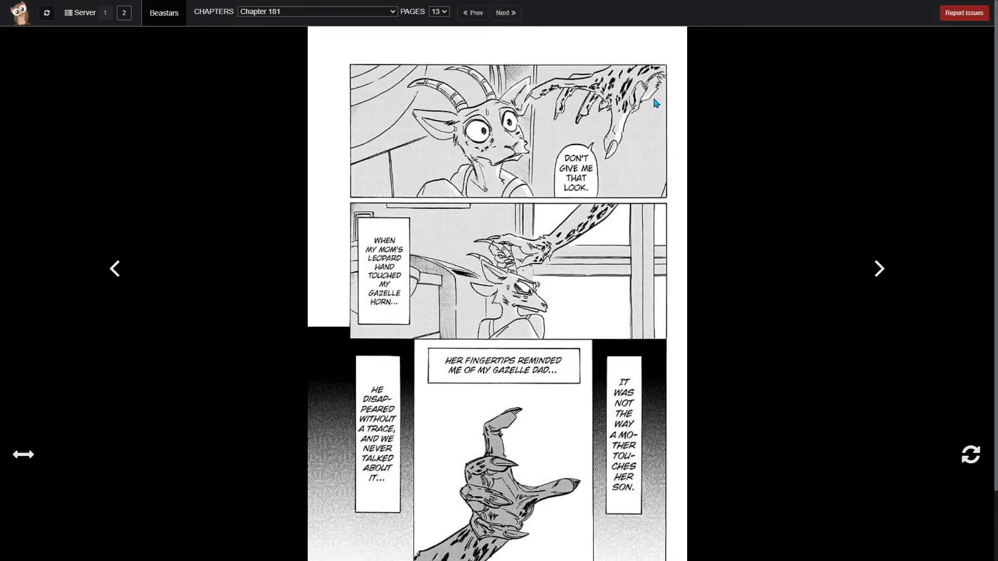
pyautogui.moveTo(651, 424)
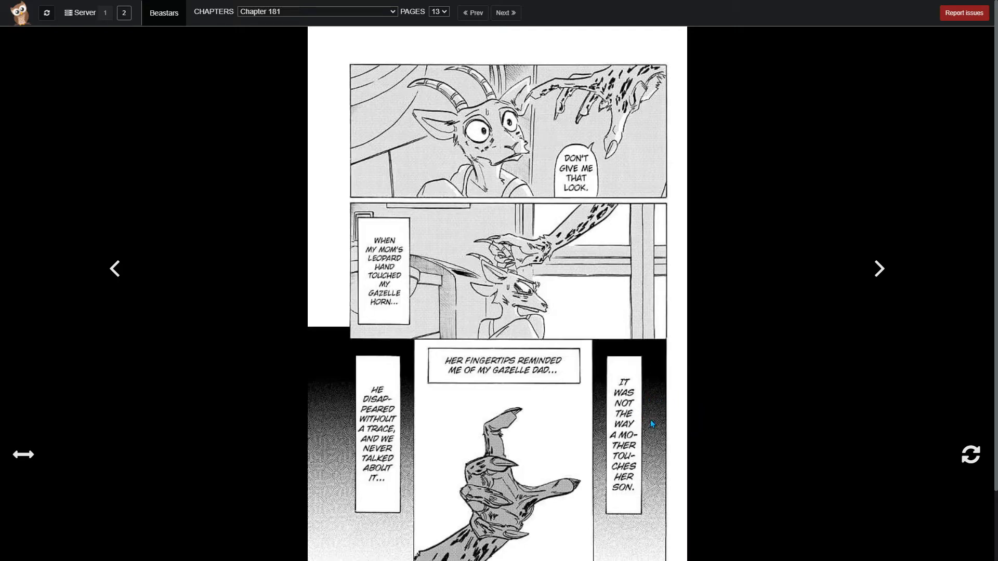
pyautogui.moveTo(664, 386)
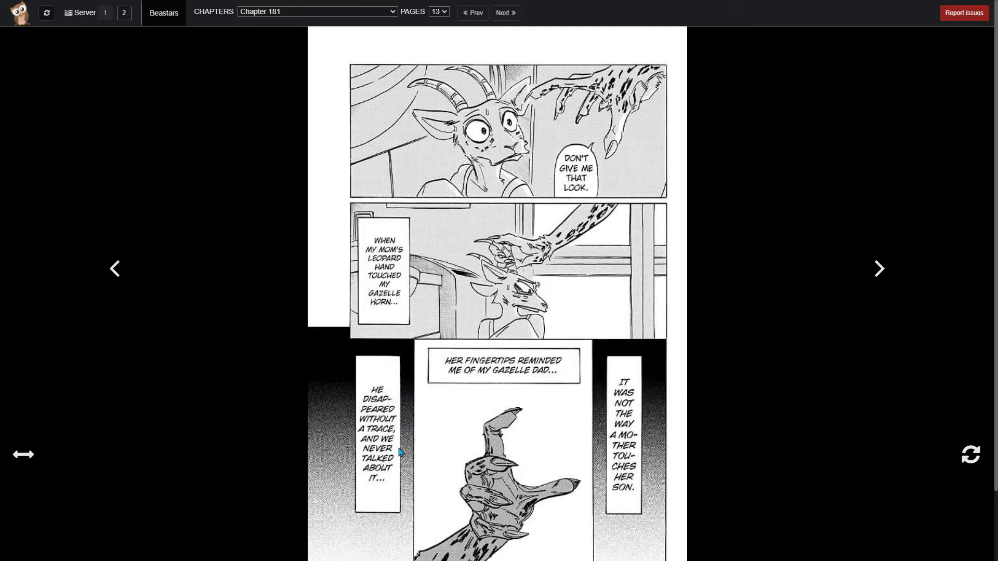
pyautogui.moveTo(880, 269)
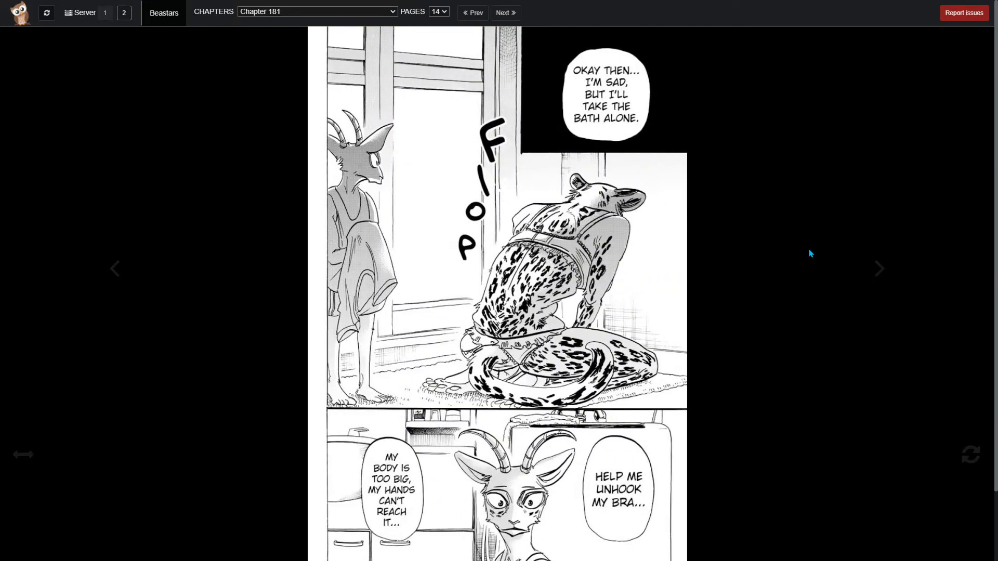
pyautogui.moveTo(724, 256)
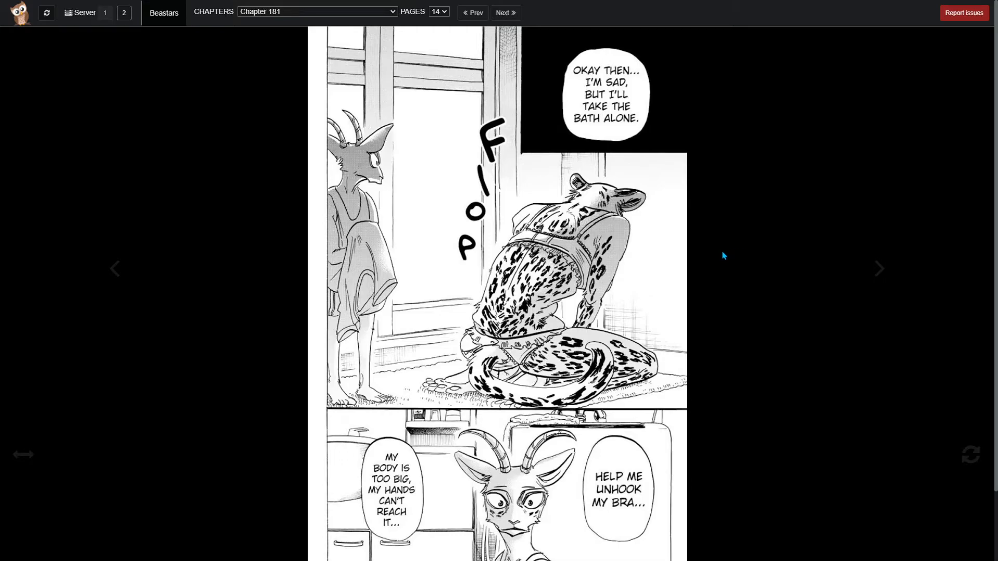
pyautogui.moveTo(777, 338)
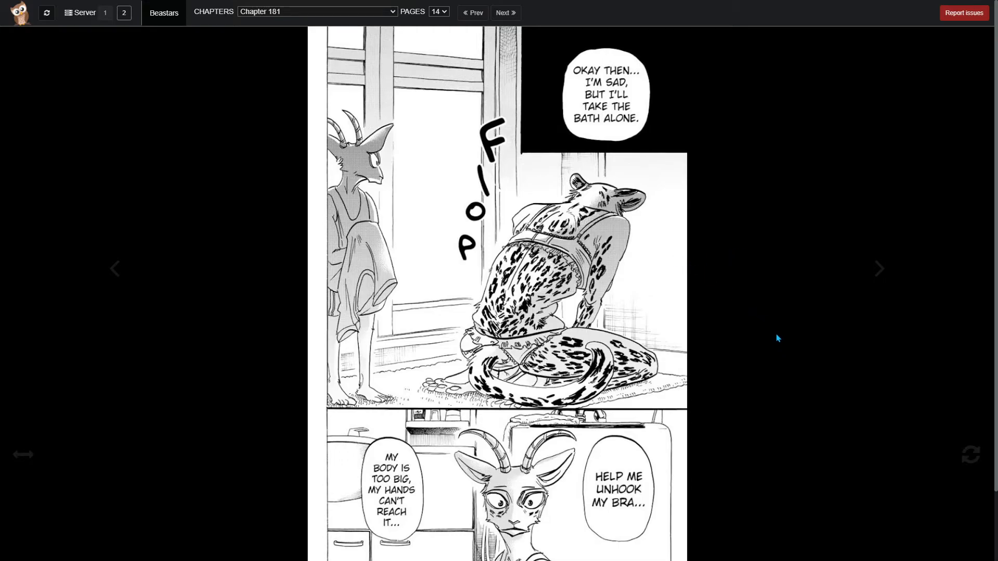
# - Scroll through page 14, where the mother says she'll bathe alone
pyautogui.scroll(-3)
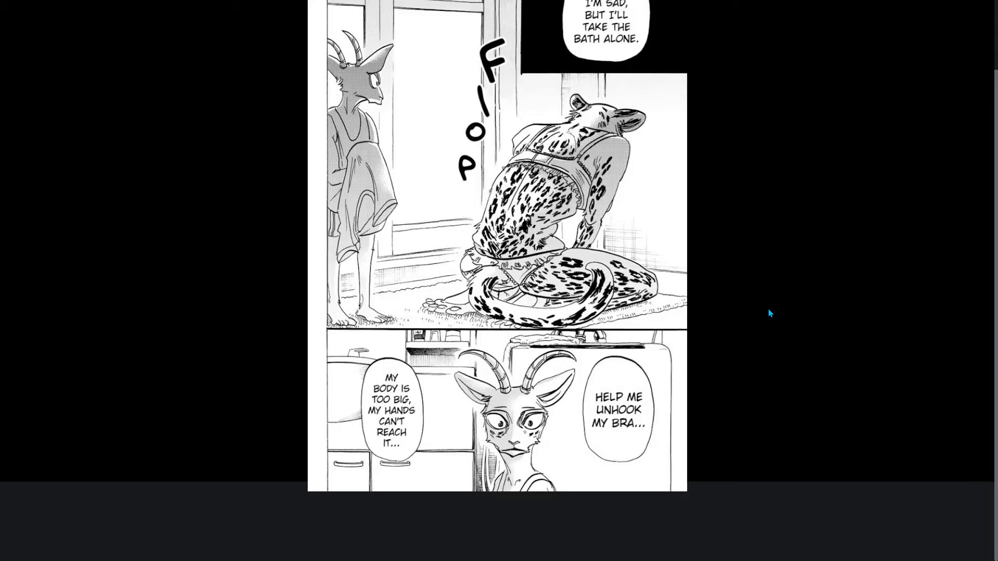
pyautogui.moveTo(768, 309)
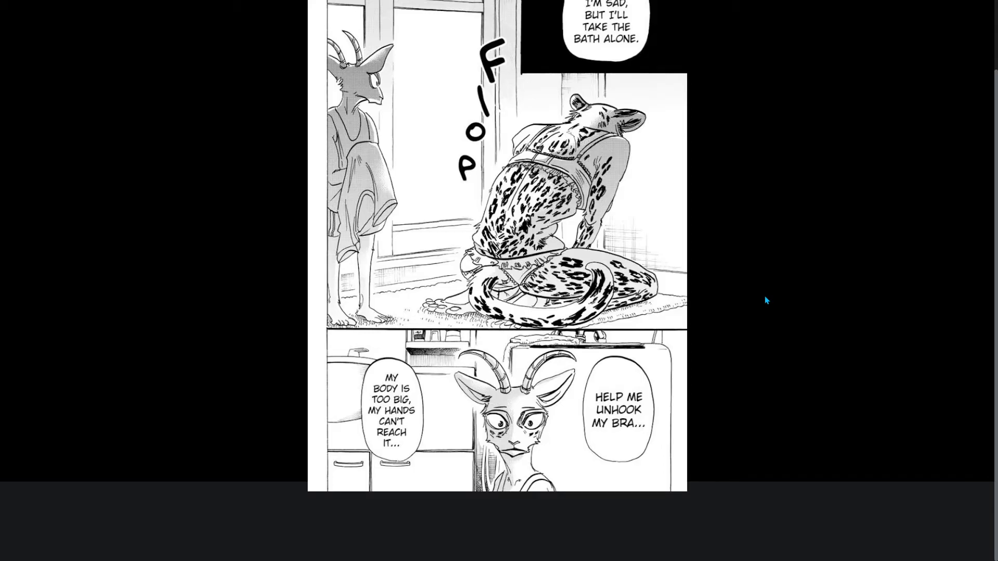
pyautogui.moveTo(771, 224)
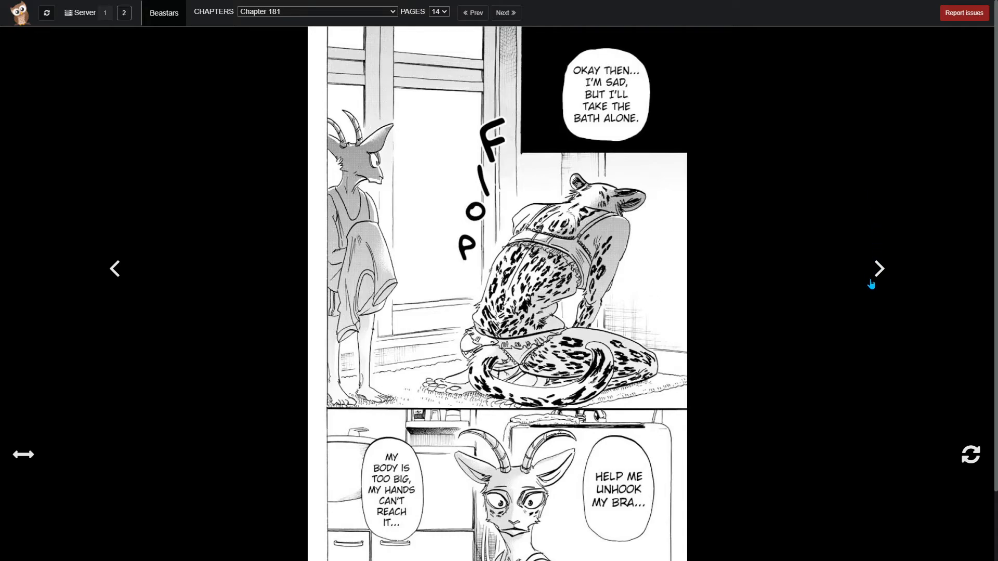
pyautogui.click(878, 268)
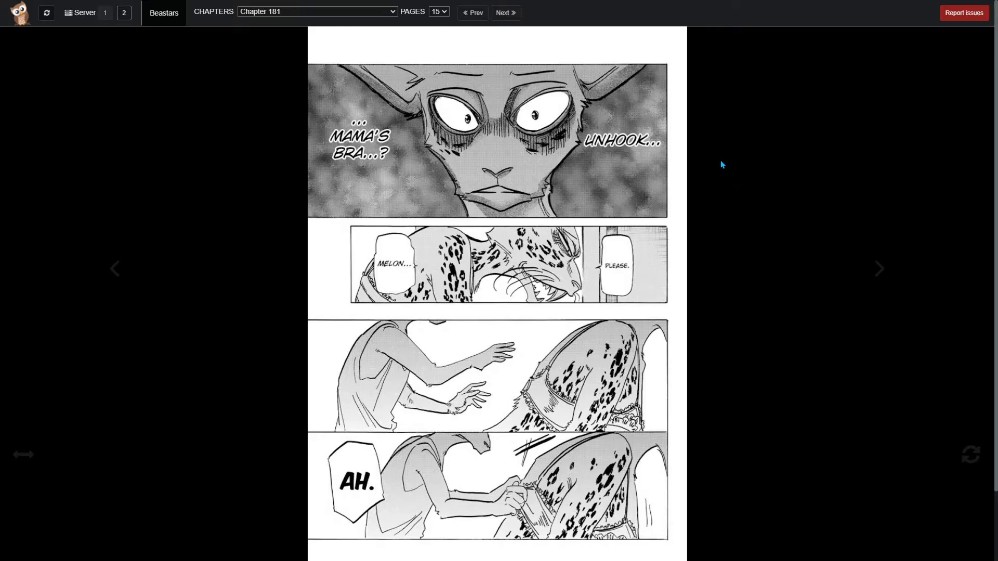
pyautogui.moveTo(720, 150)
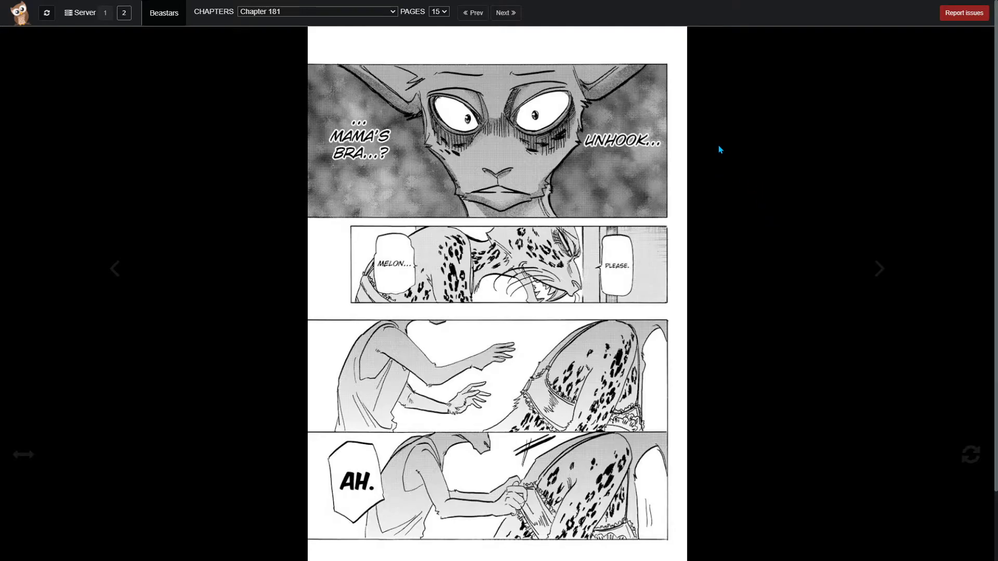
pyautogui.moveTo(713, 184)
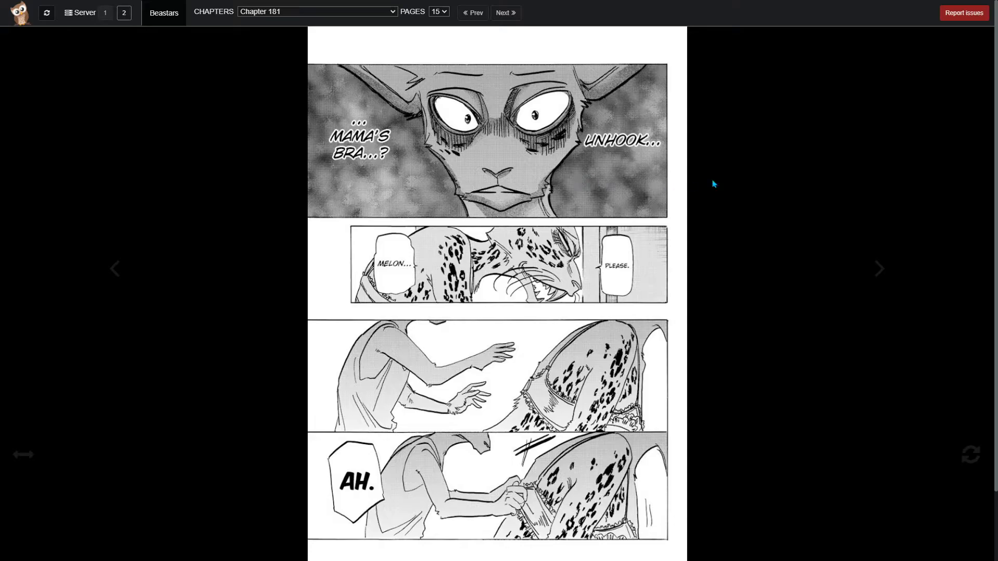
pyautogui.moveTo(656, 248)
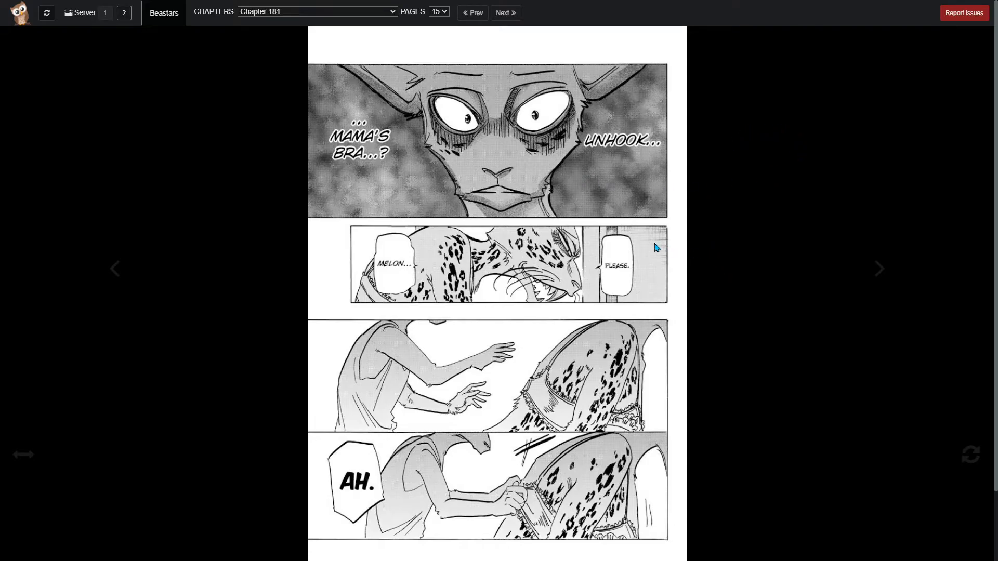
pyautogui.moveTo(601, 252)
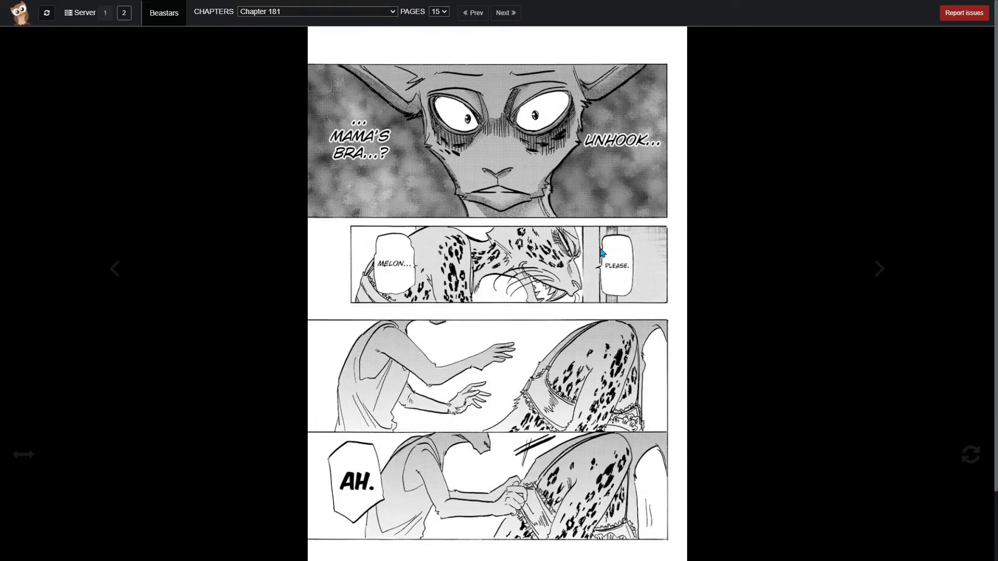
pyautogui.moveTo(630, 31)
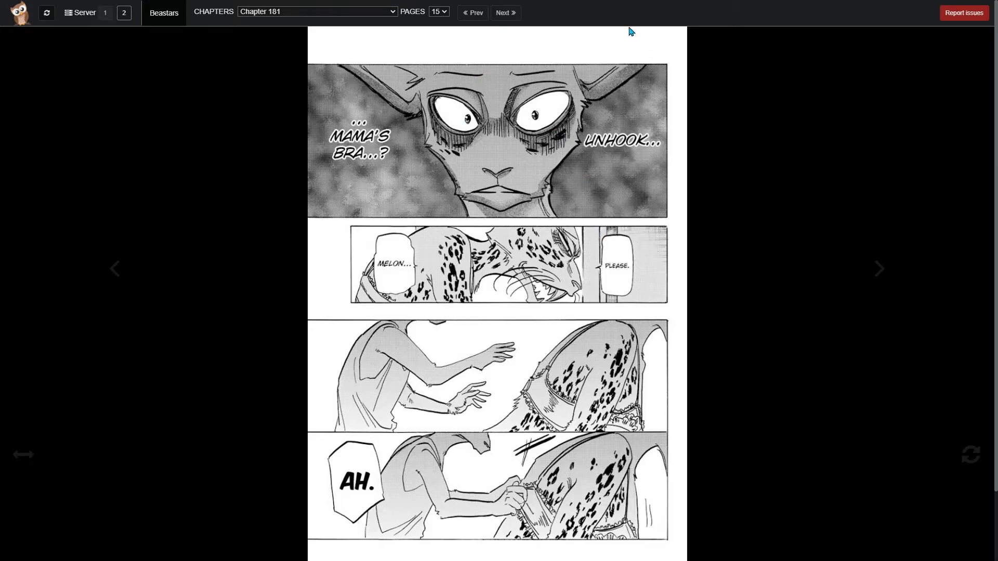
pyautogui.moveTo(113, 274)
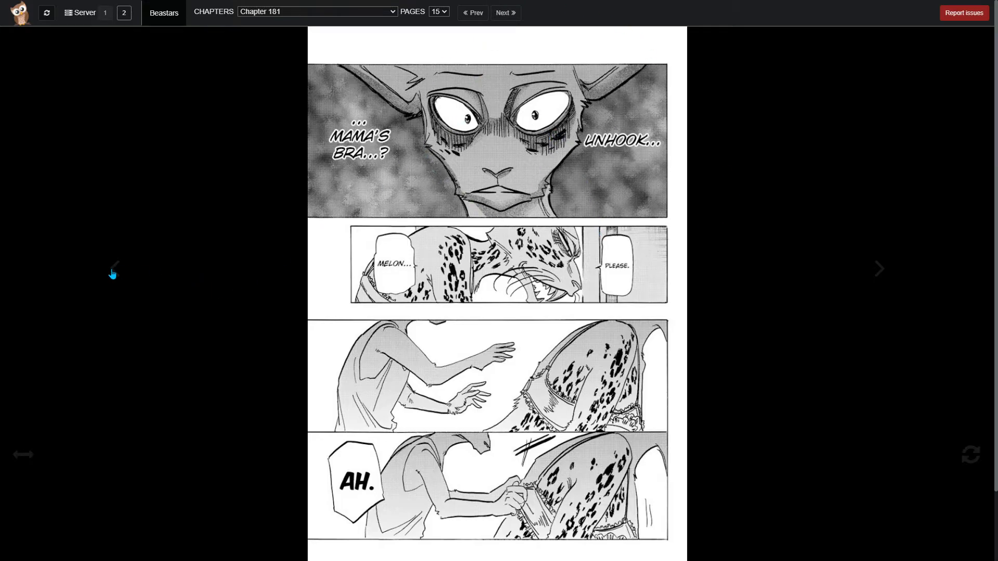
# - Return to page 14 and scroll through the bra-unhooking request
pyautogui.click(113, 268)
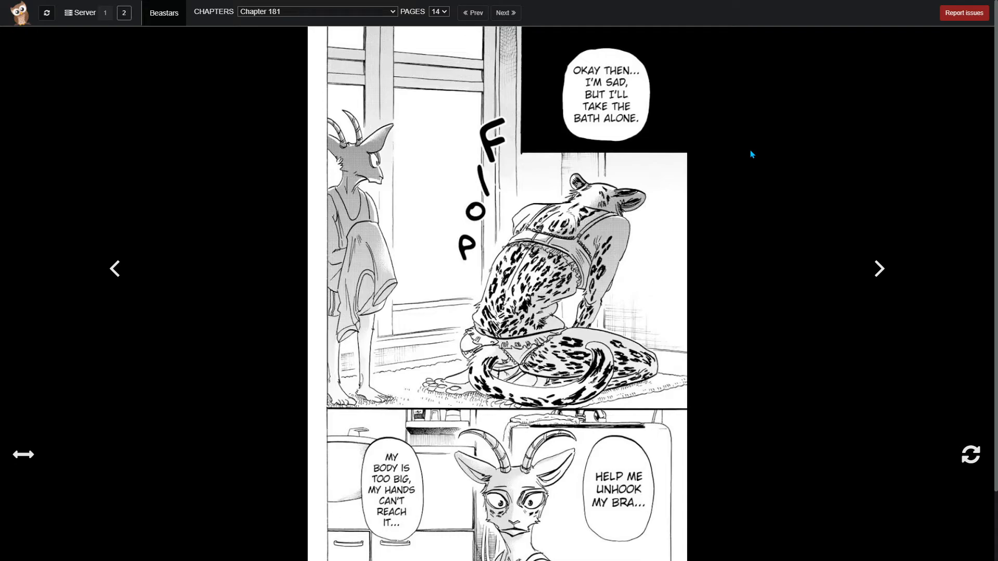
pyautogui.moveTo(679, 196)
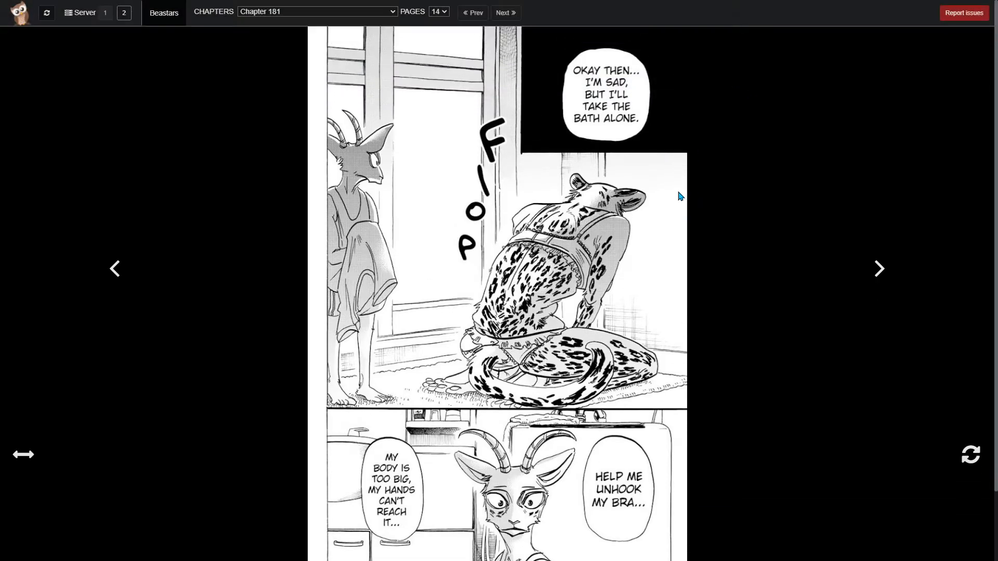
pyautogui.moveTo(661, 188)
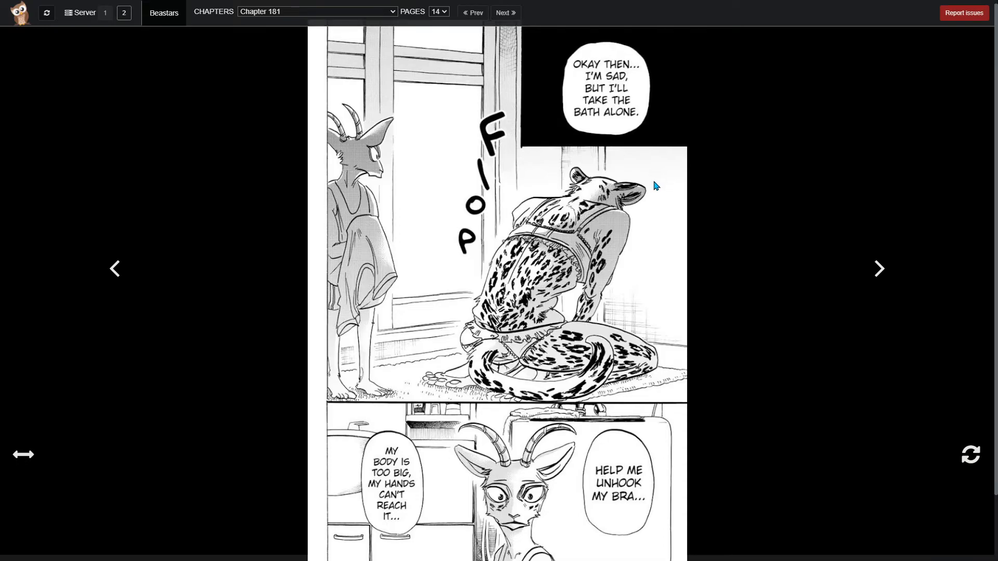
pyautogui.scroll(-3)
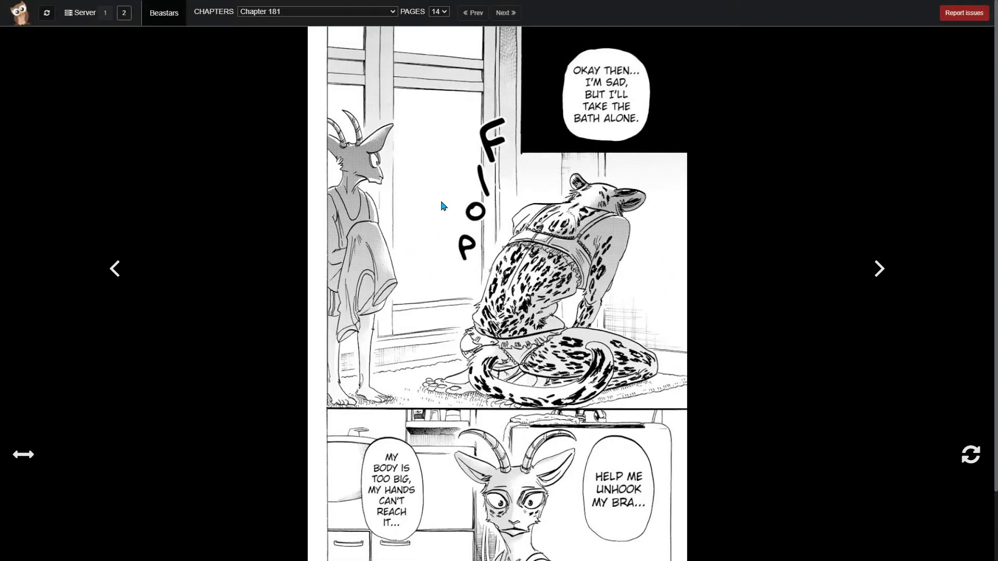
pyautogui.moveTo(443, 174)
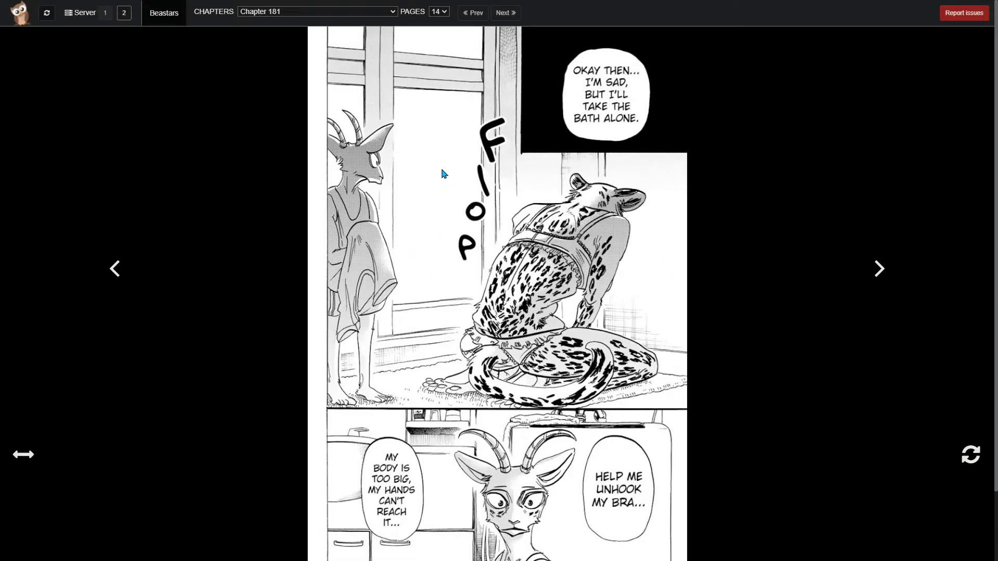
pyautogui.moveTo(358, 254)
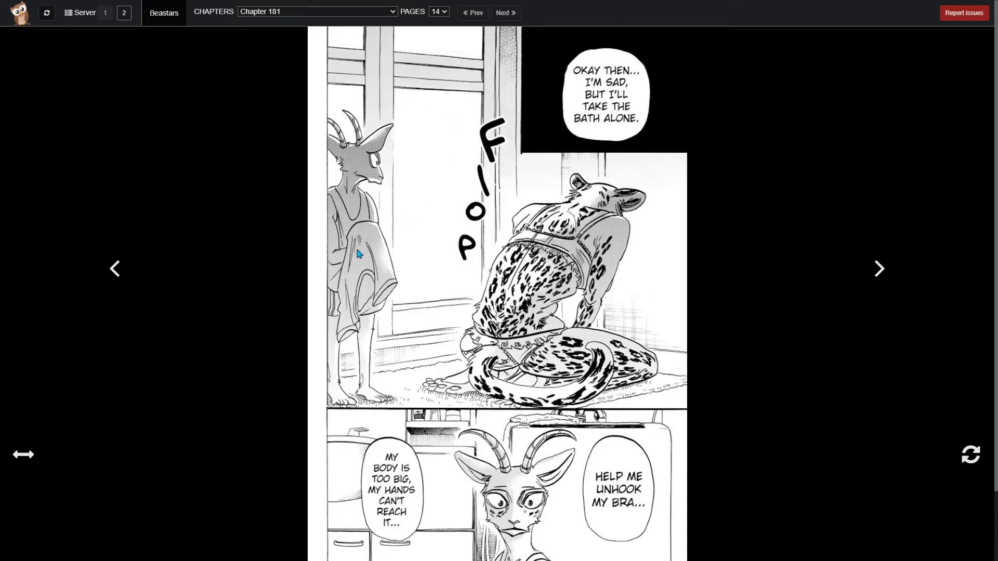
pyautogui.moveTo(423, 192)
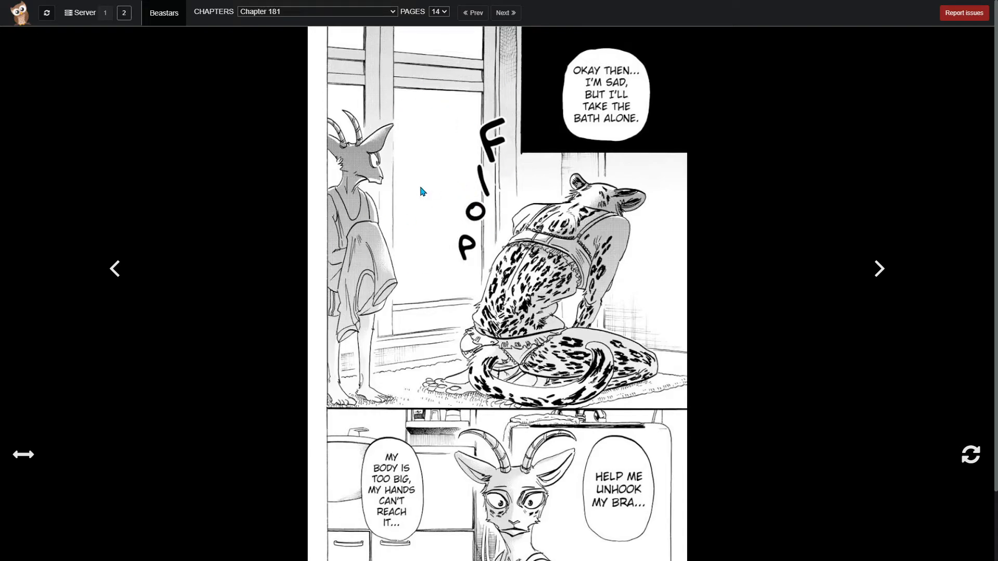
pyautogui.moveTo(410, 153)
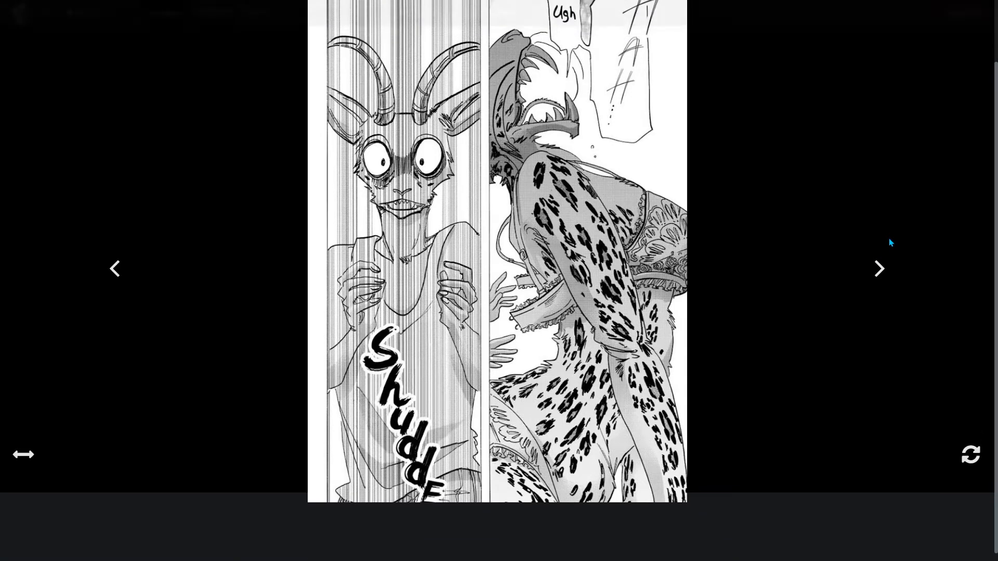
# - Flip forward, back to page 15, forward to page 16, then back to page 15
pyautogui.click(879, 268)
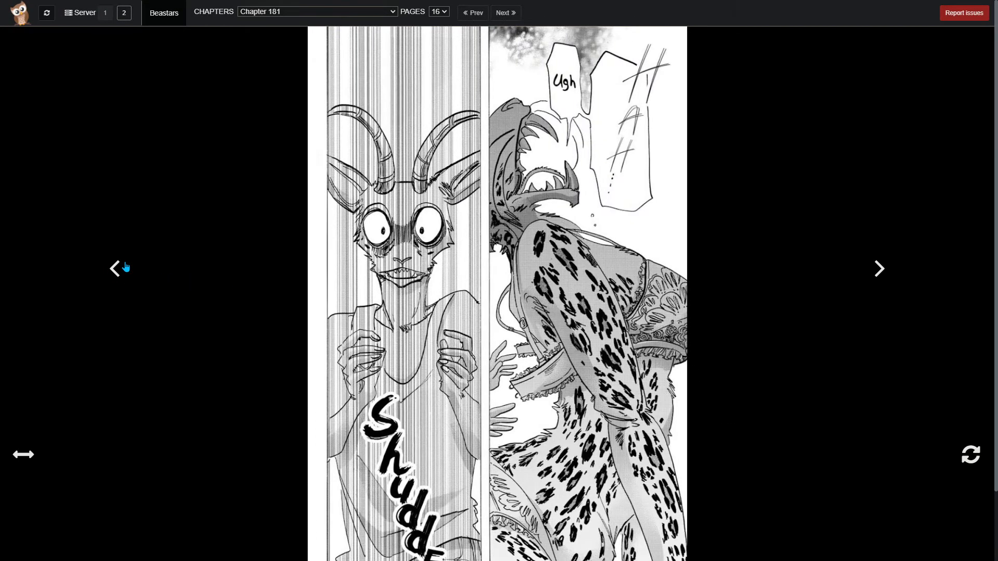
pyautogui.click(114, 268)
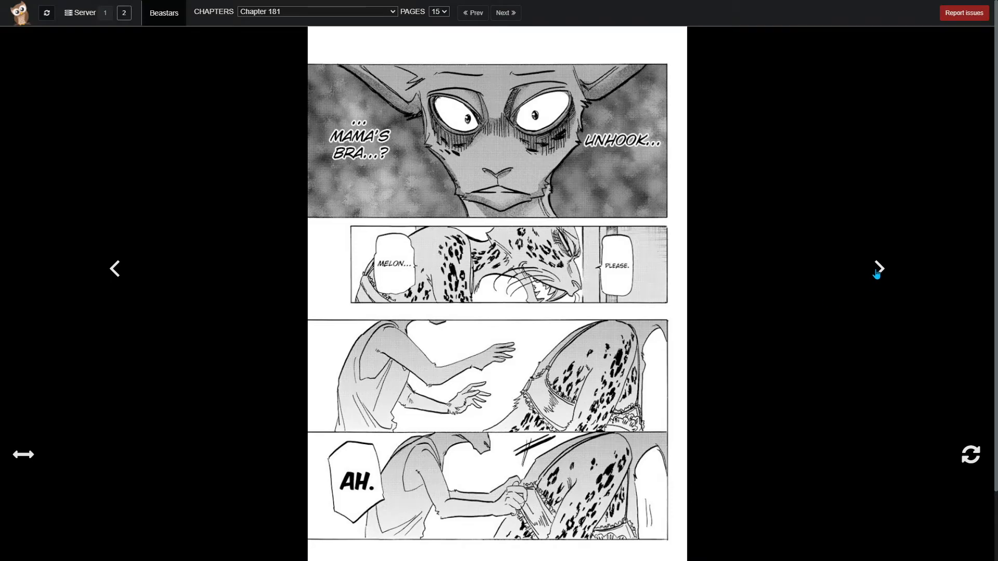
pyautogui.click(879, 268)
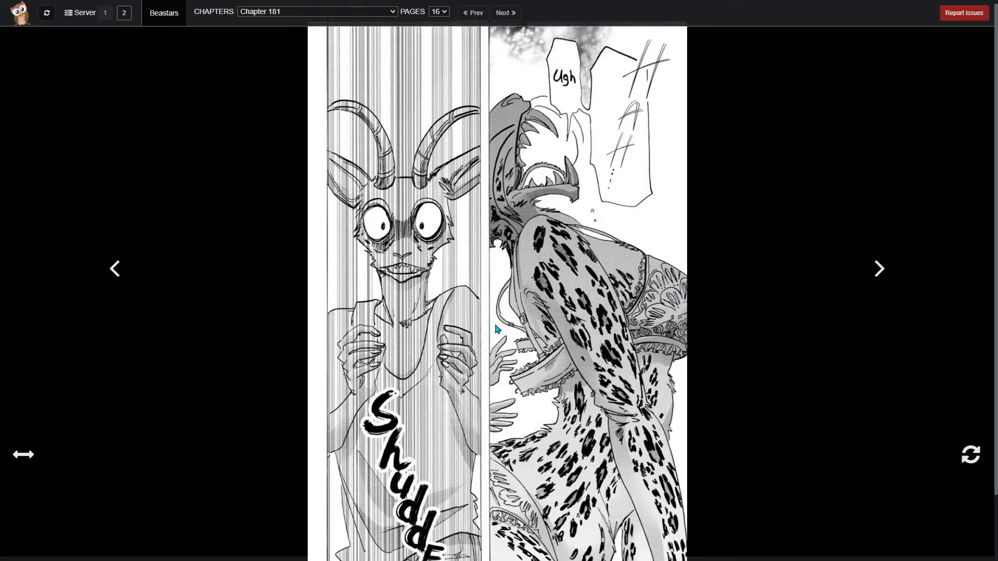
pyautogui.click(114, 269)
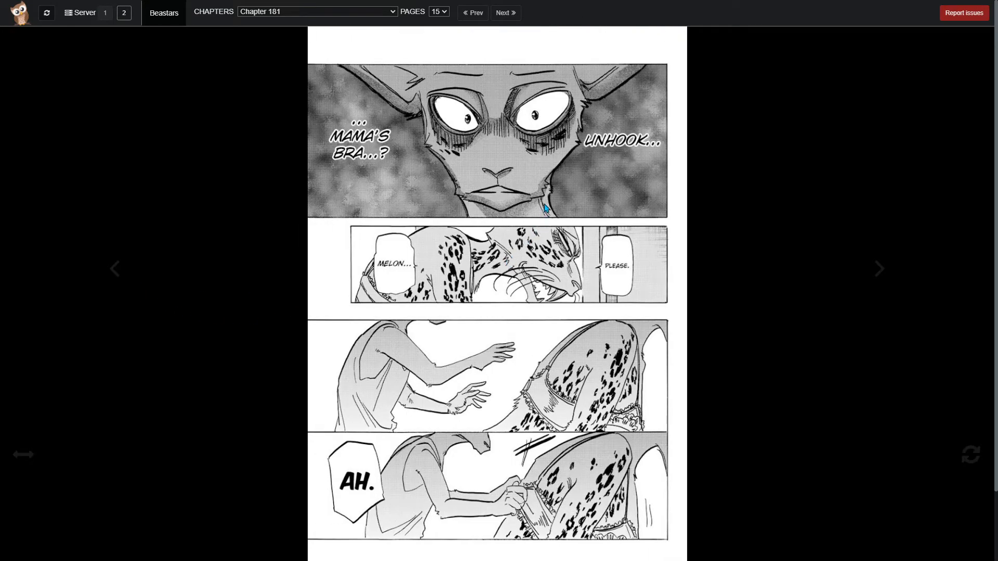
pyautogui.moveTo(351, 240)
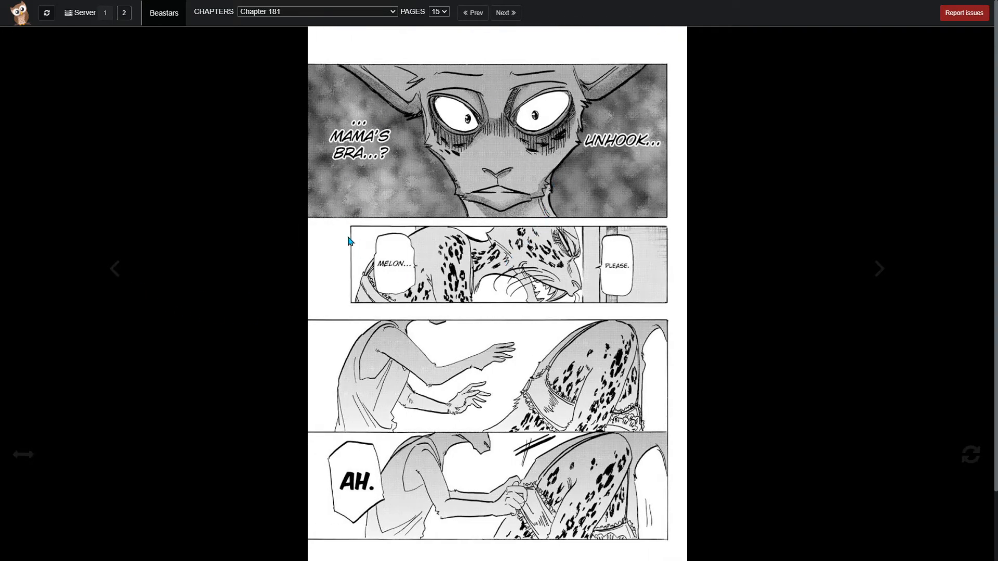
pyautogui.moveTo(539, 153)
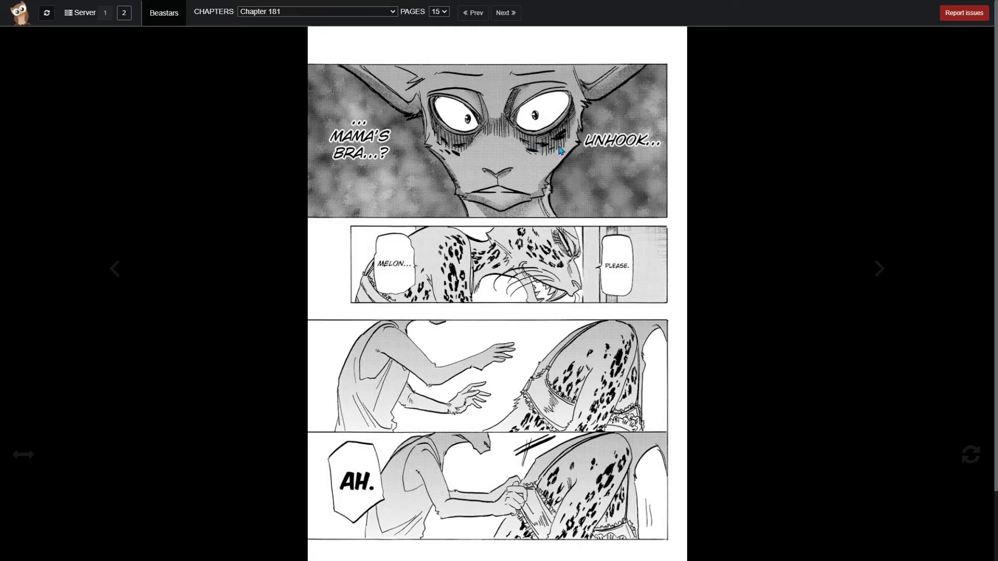
# - Go to page 16 and scroll down through Melon's shuddering scene
pyautogui.click(879, 269)
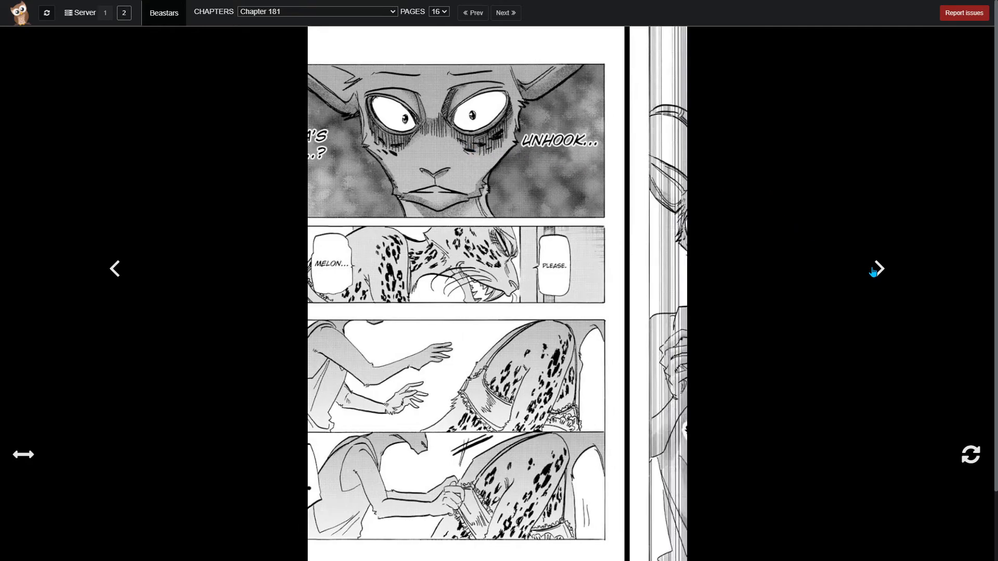
pyautogui.click(877, 269)
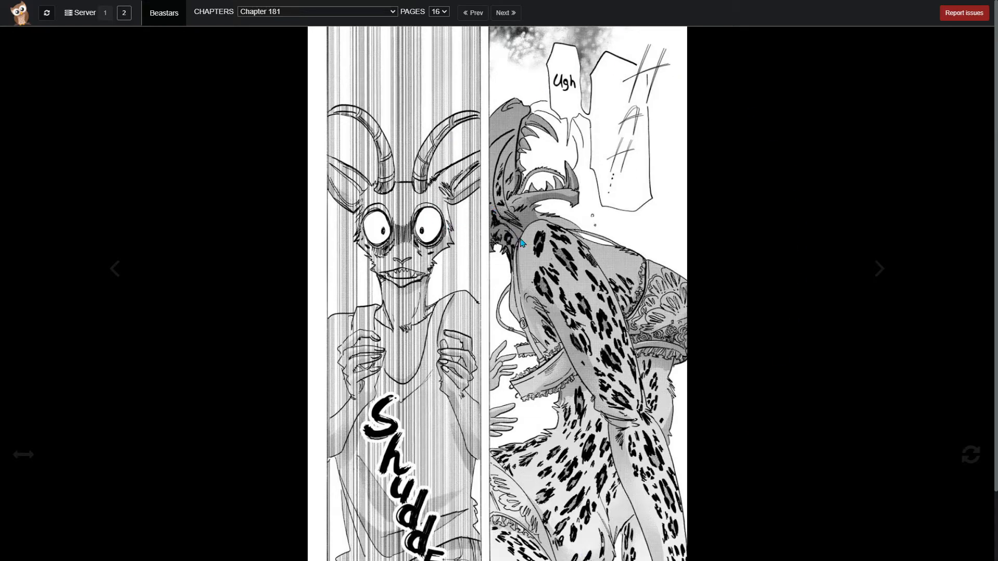
pyautogui.moveTo(531, 306)
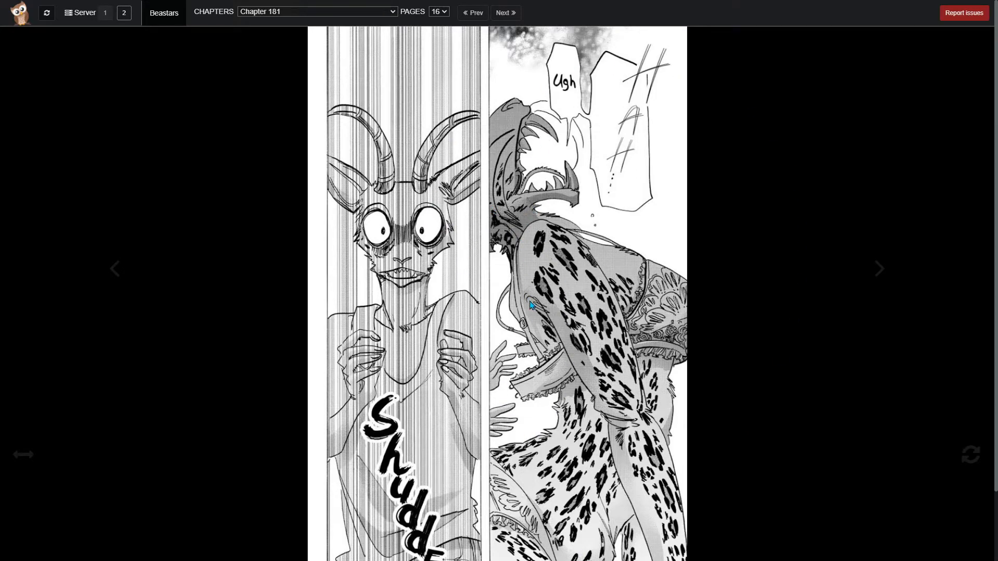
pyautogui.scroll(-3)
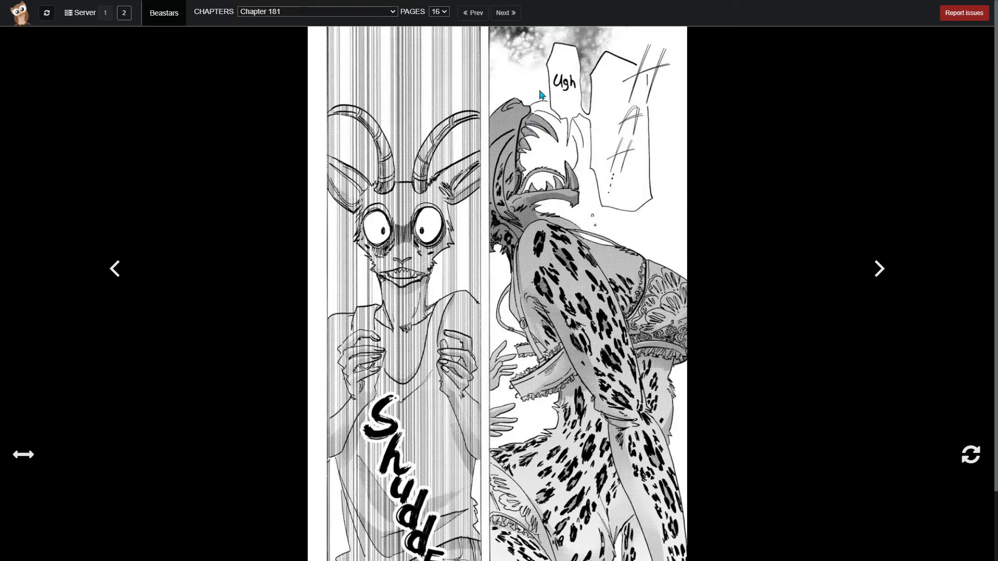
pyautogui.moveTo(638, 162)
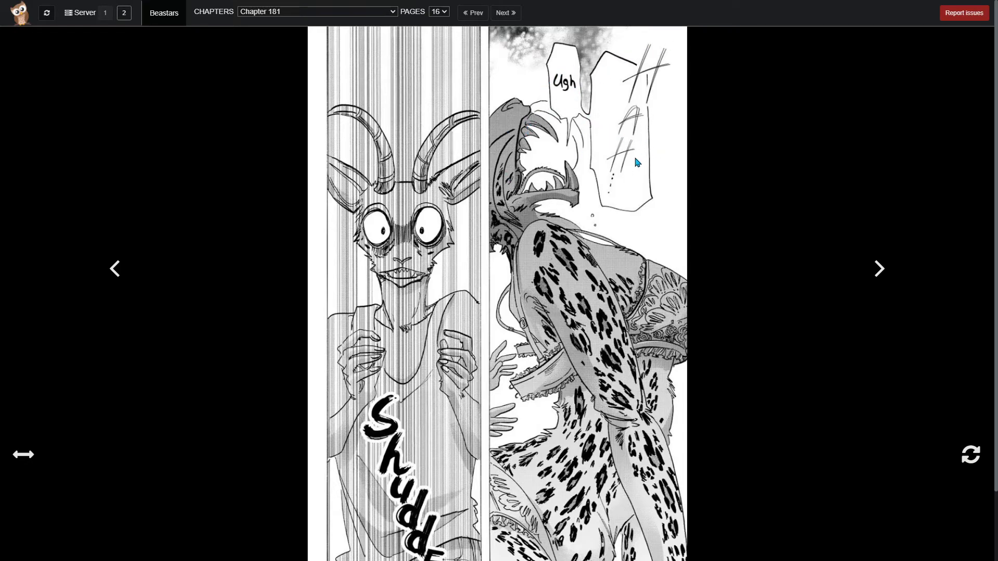
pyautogui.scroll(-3)
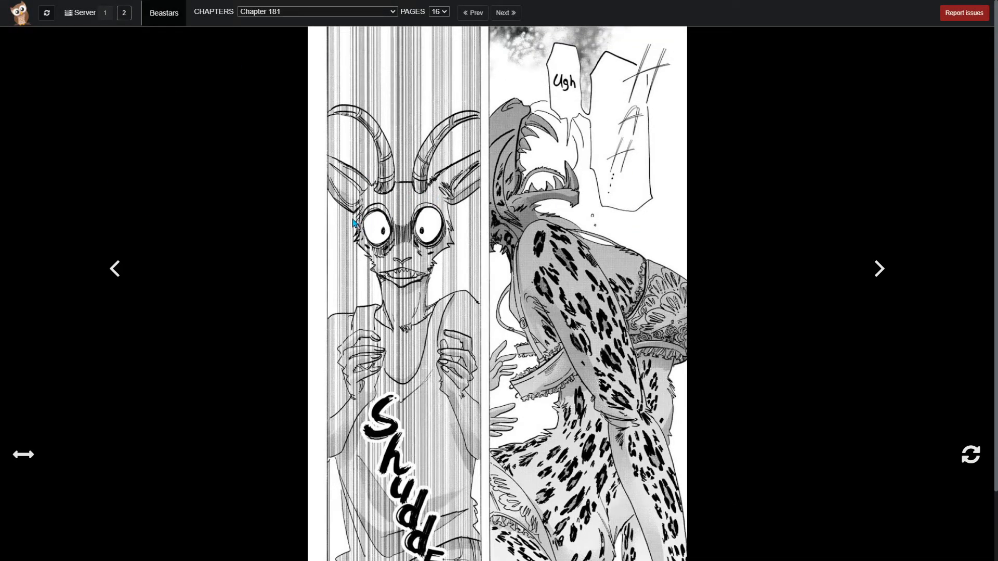
pyautogui.moveTo(377, 218)
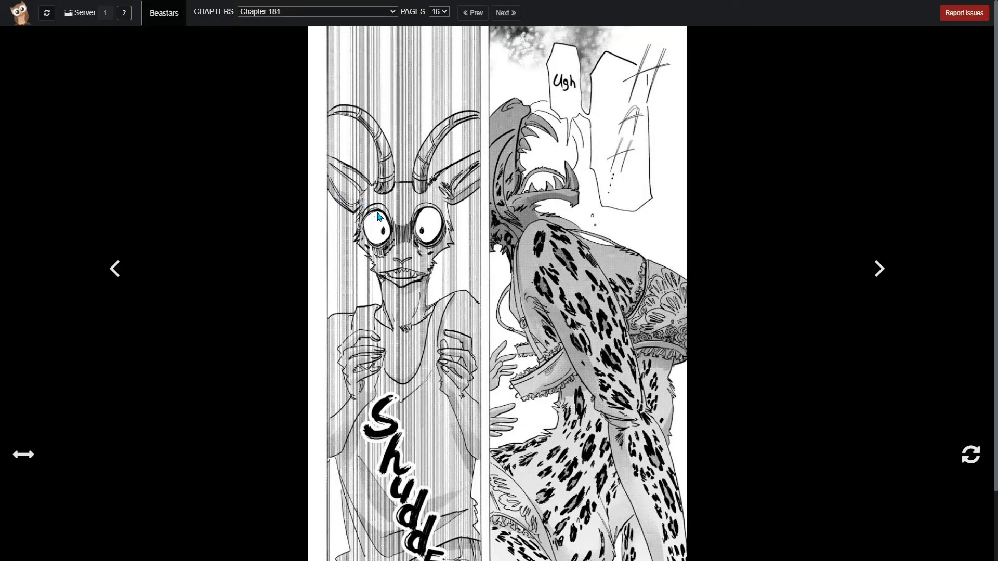
pyautogui.moveTo(425, 292)
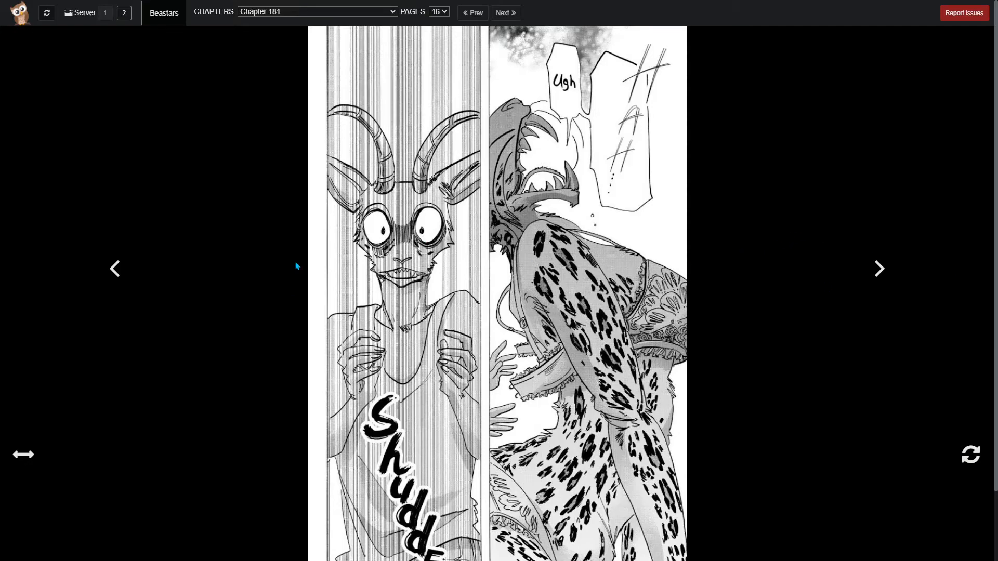
pyautogui.click(114, 268)
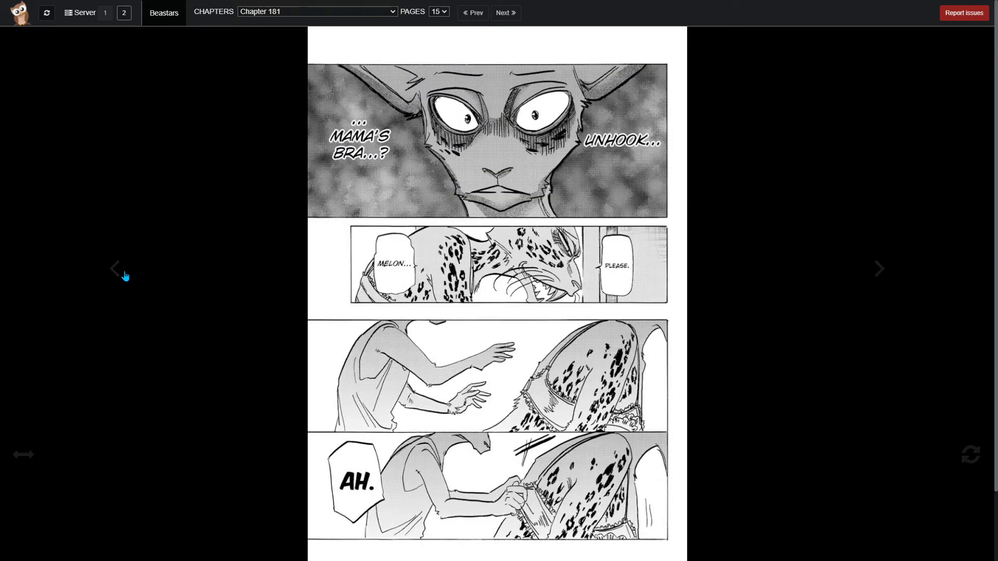
pyautogui.moveTo(587, 385)
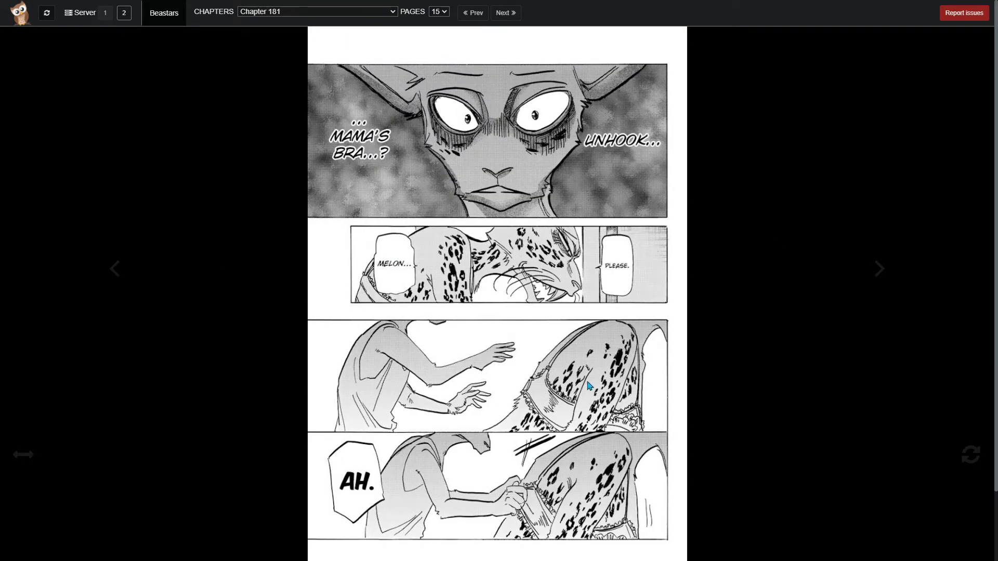
pyautogui.moveTo(888, 256)
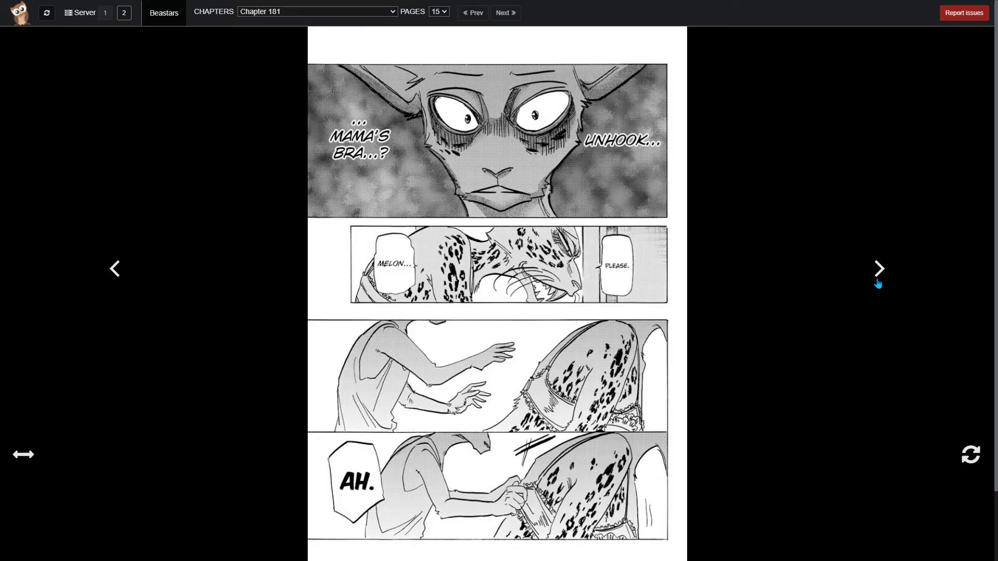
pyautogui.moveTo(809, 316)
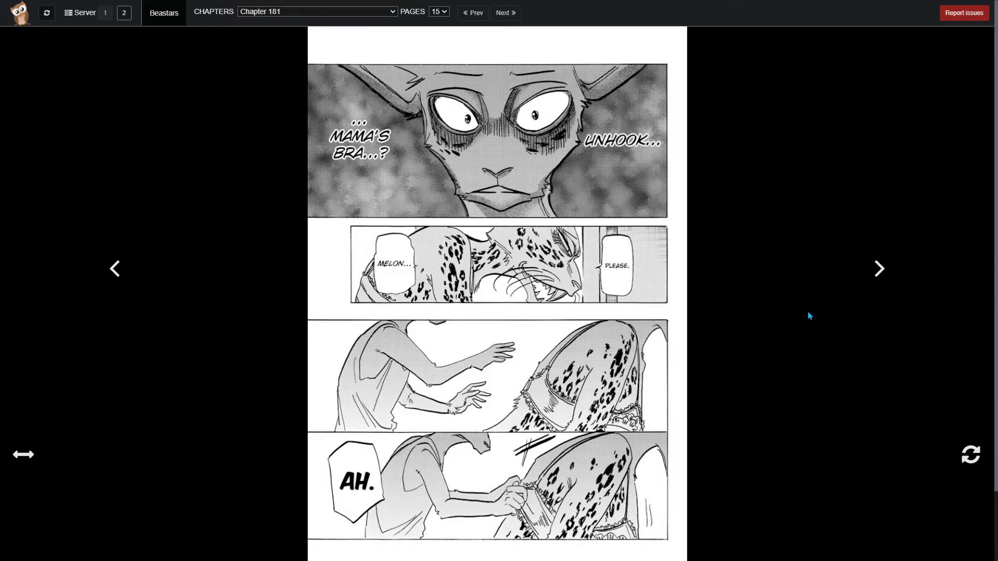
pyautogui.moveTo(513, 411)
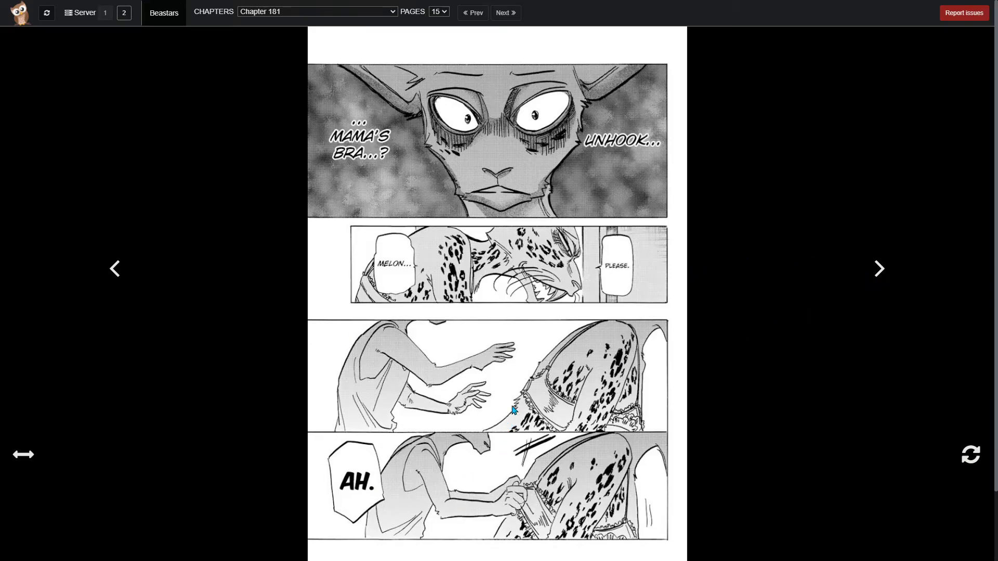
pyautogui.moveTo(869, 258)
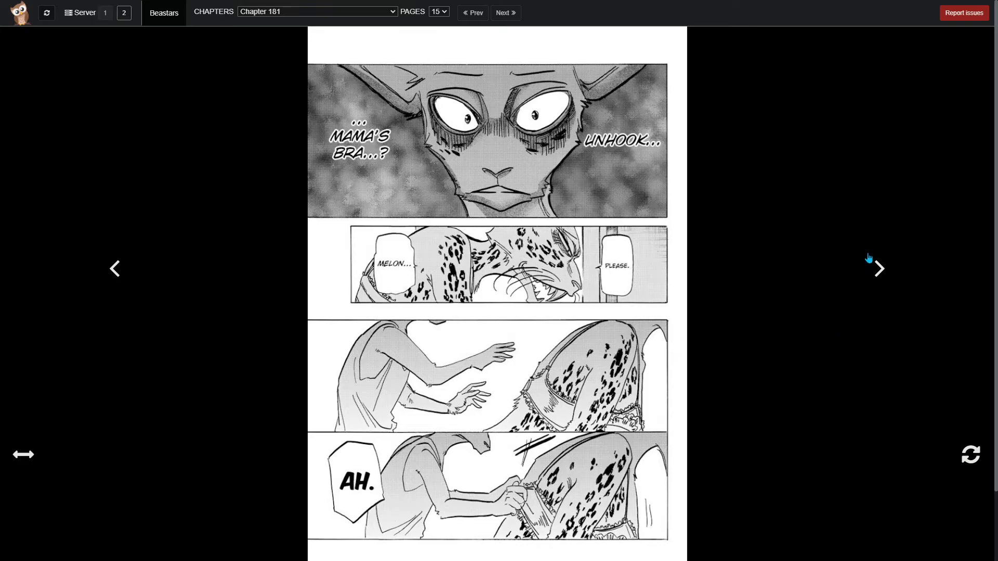
pyautogui.click(878, 268)
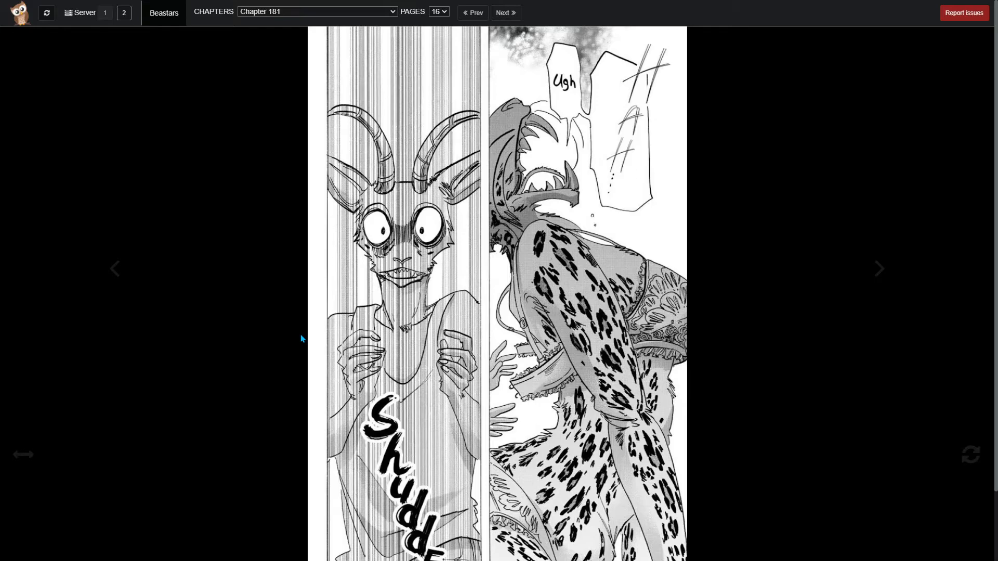
pyautogui.moveTo(354, 312)
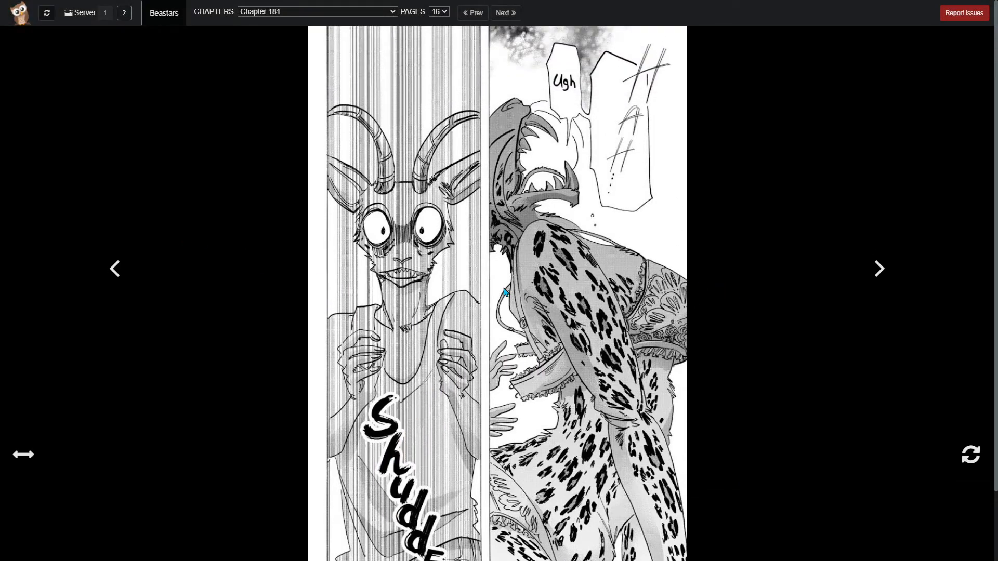
pyautogui.moveTo(463, 288)
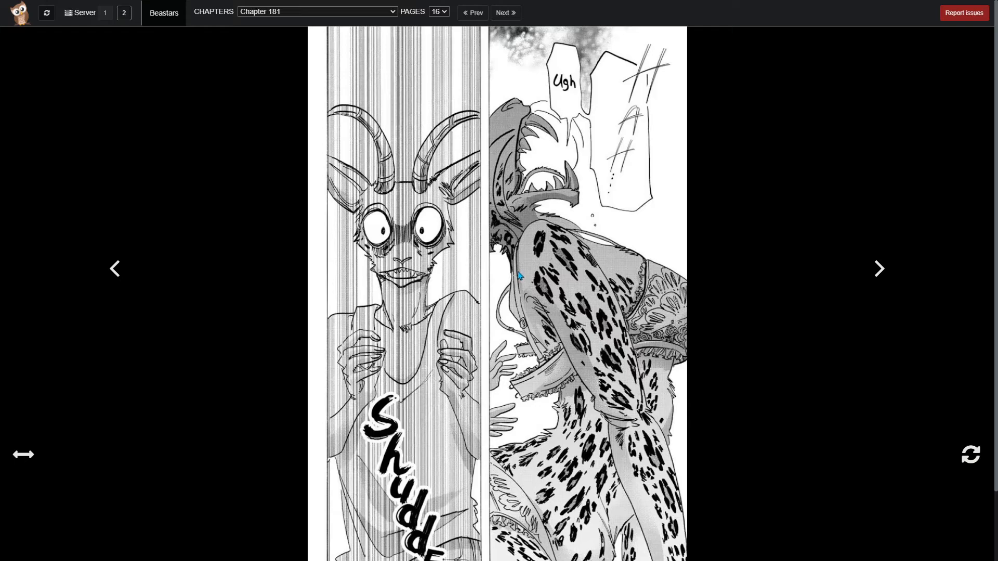
pyautogui.moveTo(760, 303)
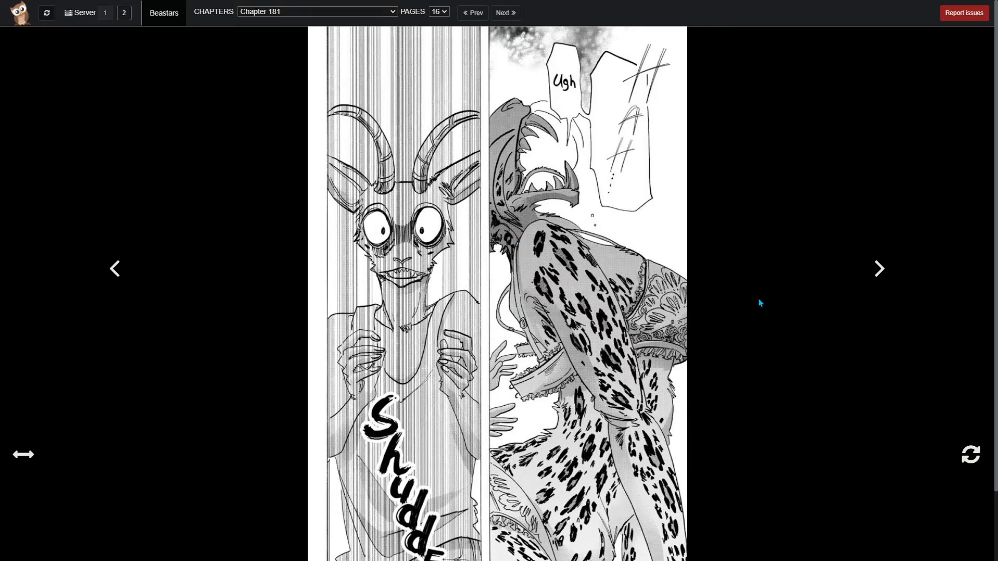
pyautogui.moveTo(444, 78)
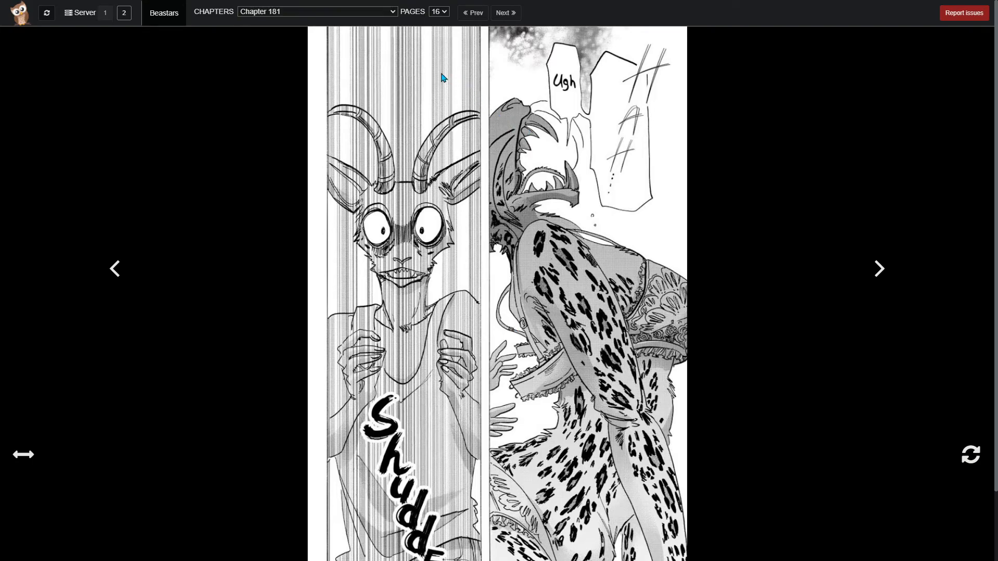
pyautogui.moveTo(535, 270)
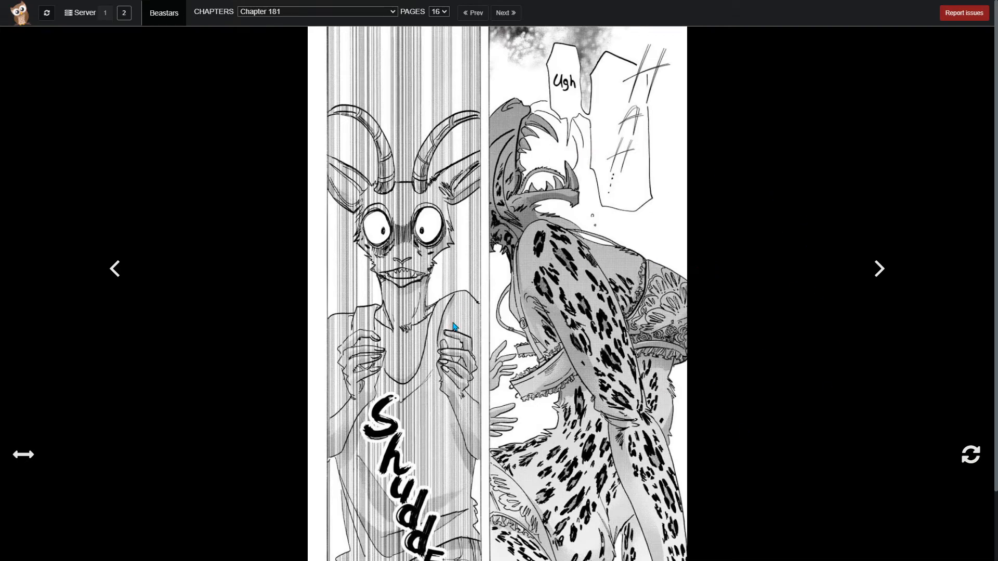
pyautogui.click(114, 269)
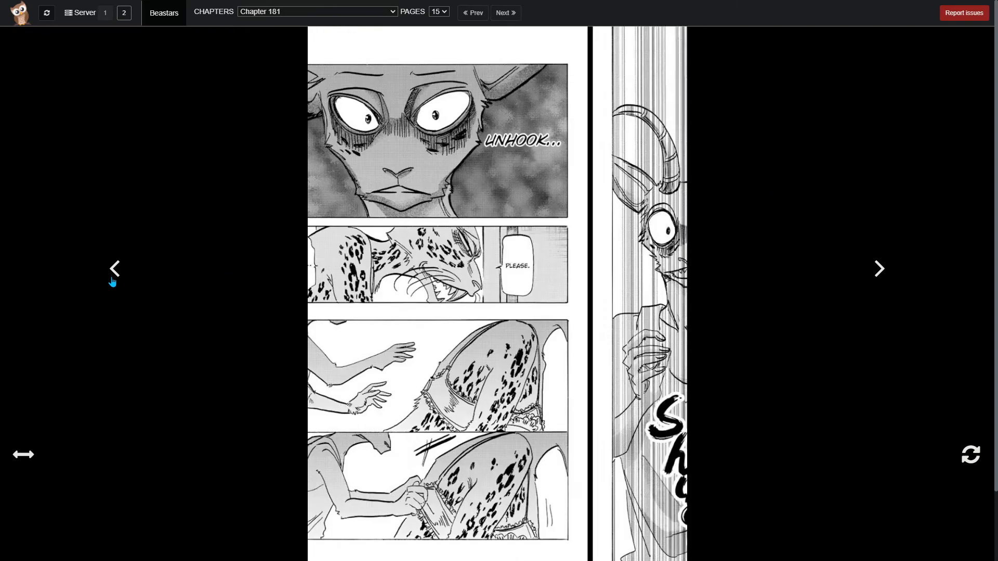
# - Step back to pages 14 and 13, then forward through 14 and 15 to page 16
pyautogui.click(114, 269)
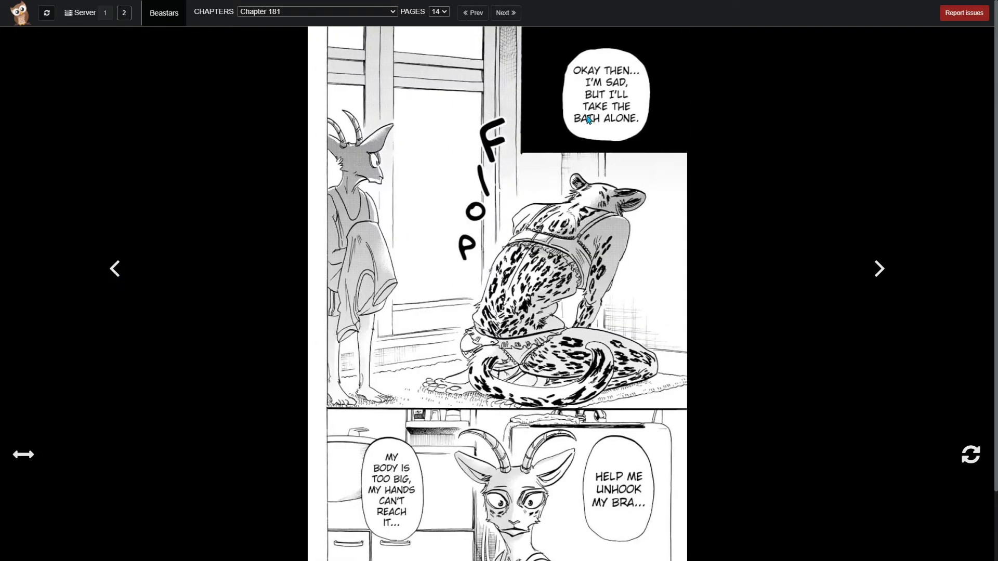
pyautogui.moveTo(397, 187)
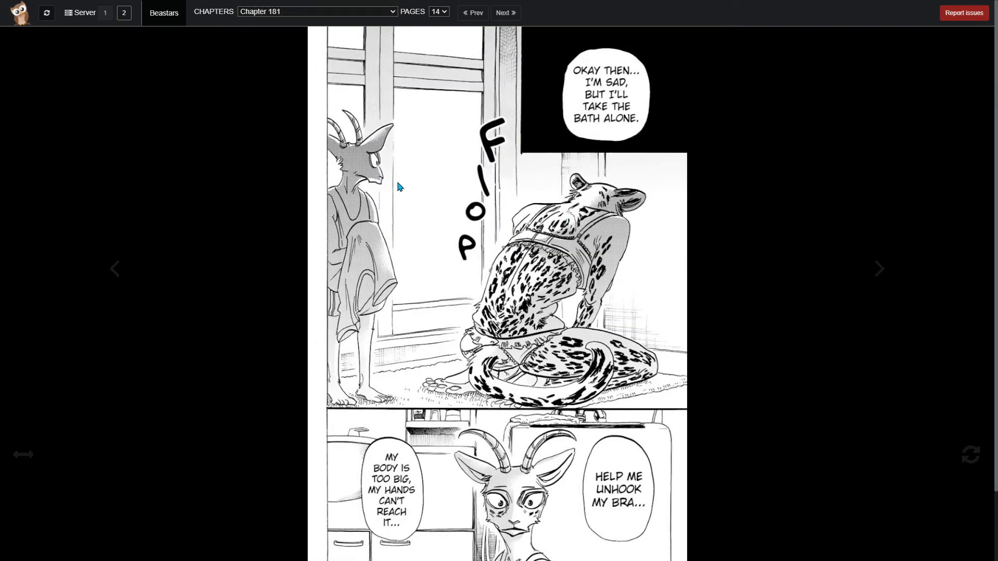
pyautogui.moveTo(706, 293)
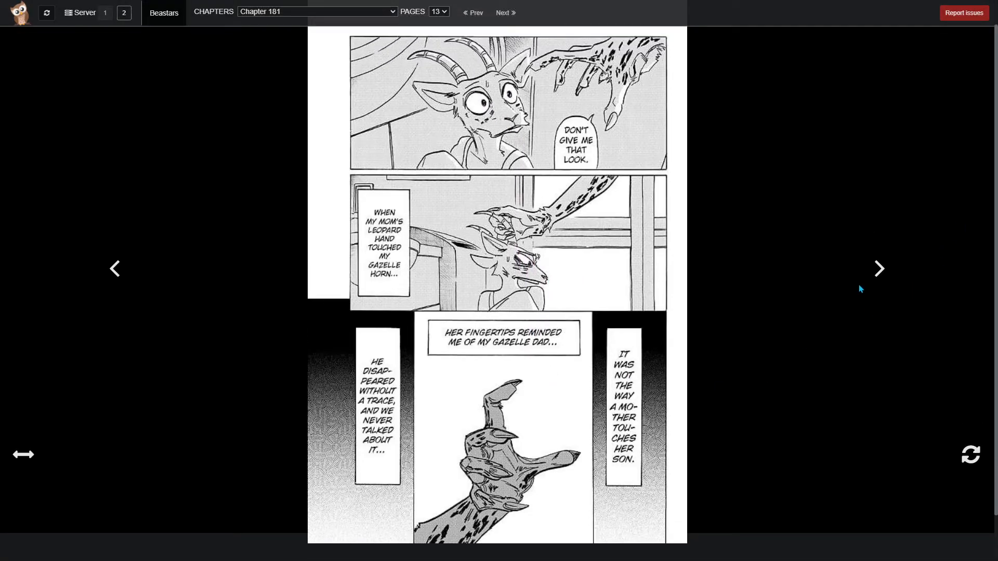
pyautogui.moveTo(859, 269)
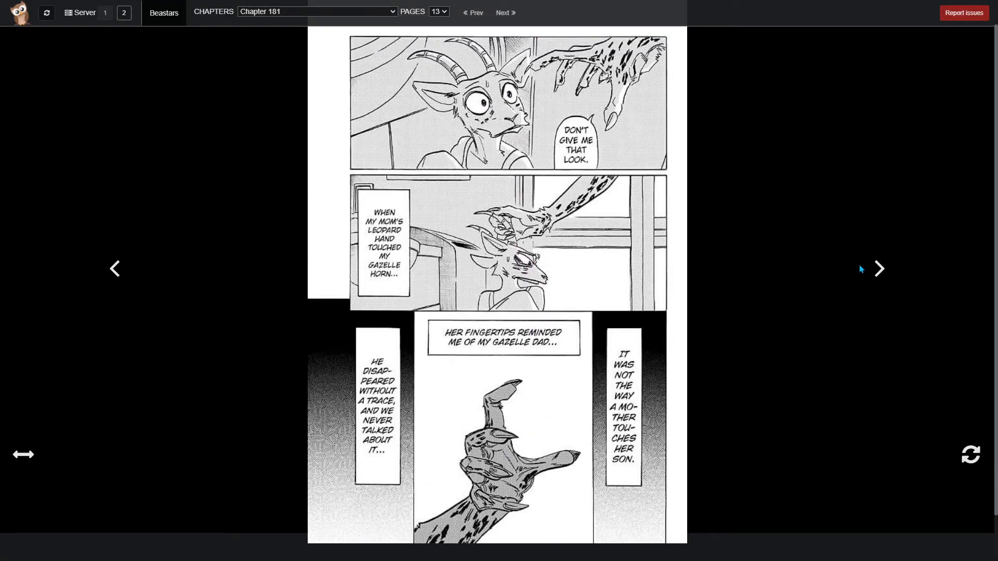
pyautogui.click(879, 268)
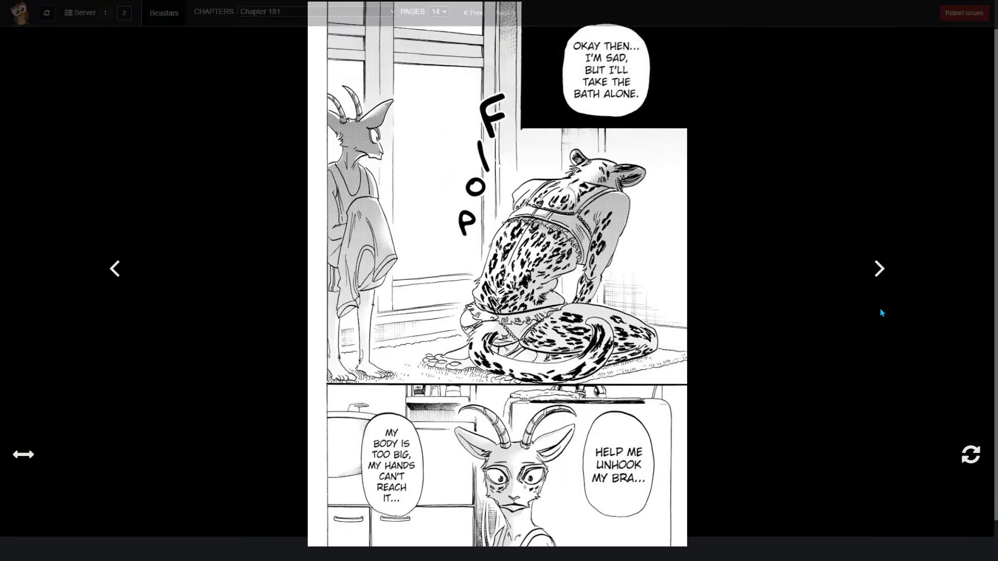
pyautogui.click(879, 269)
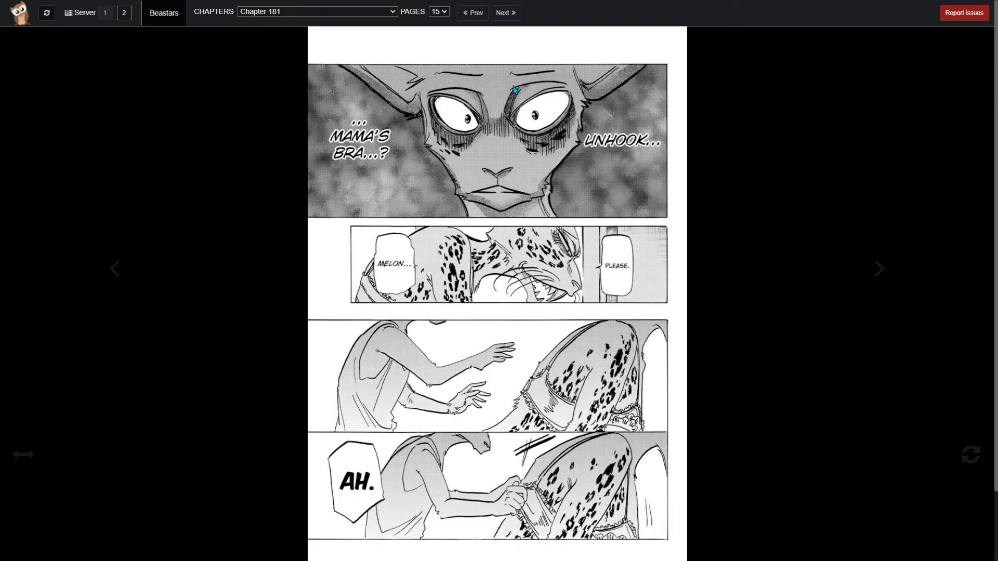
pyautogui.click(878, 268)
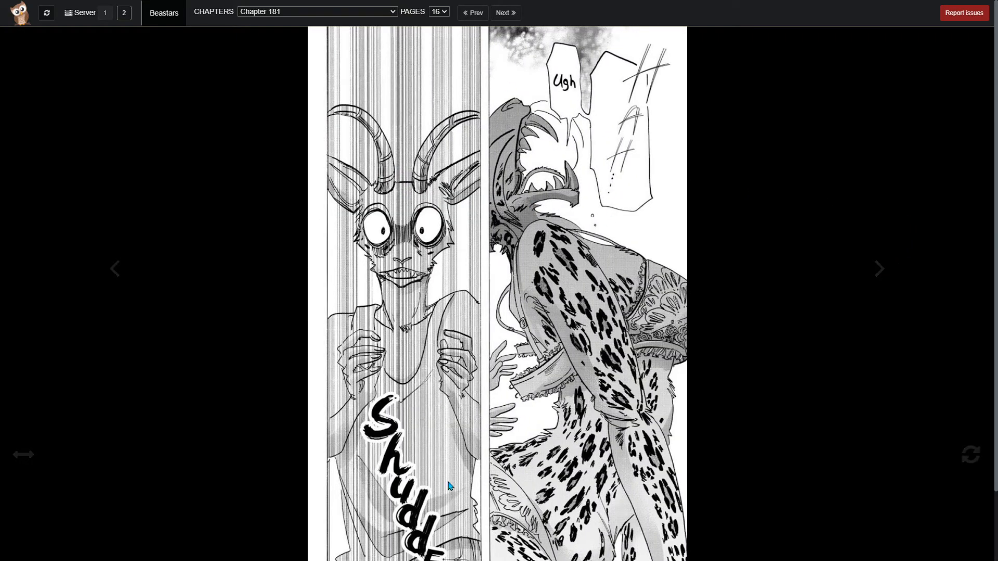
# - Open page 17 and scroll down to the spots rushing up the mother's back
pyautogui.click(880, 268)
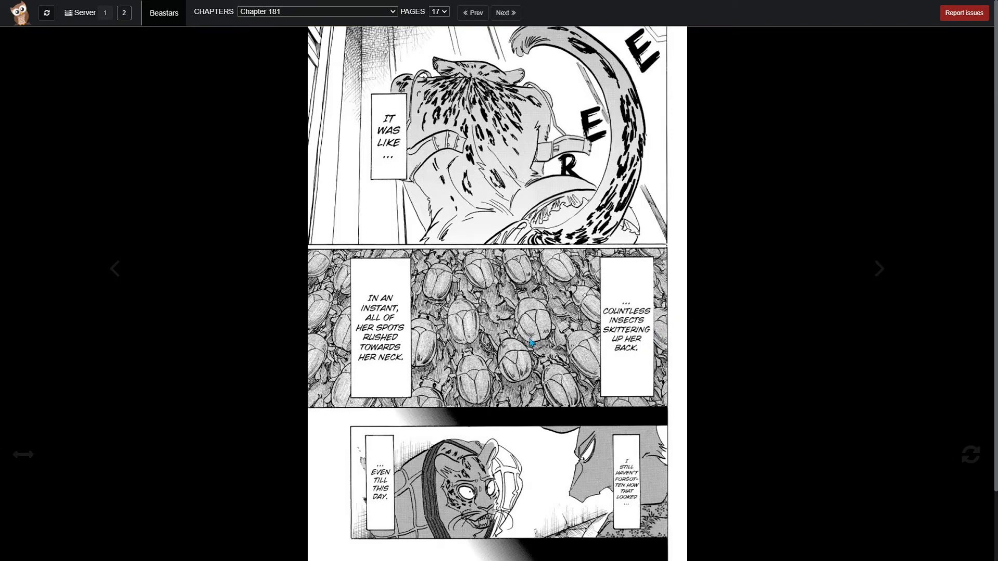
pyautogui.moveTo(338, 295)
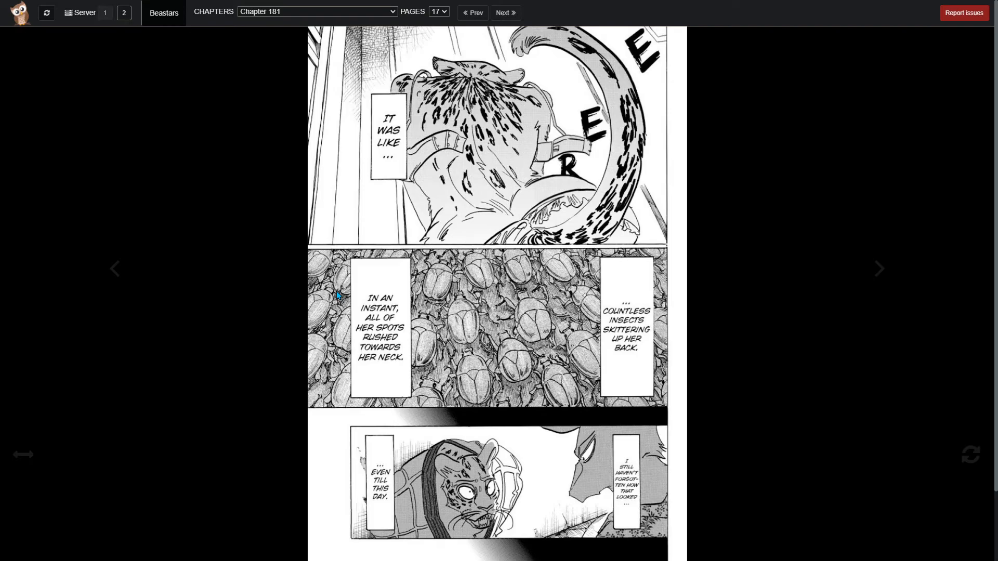
pyautogui.moveTo(888, 255)
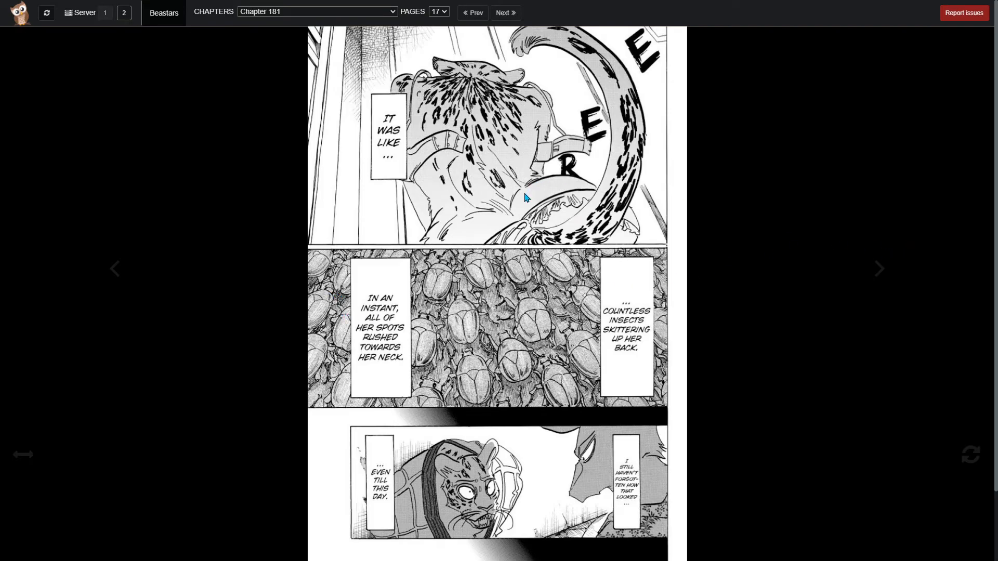
pyautogui.moveTo(520, 187)
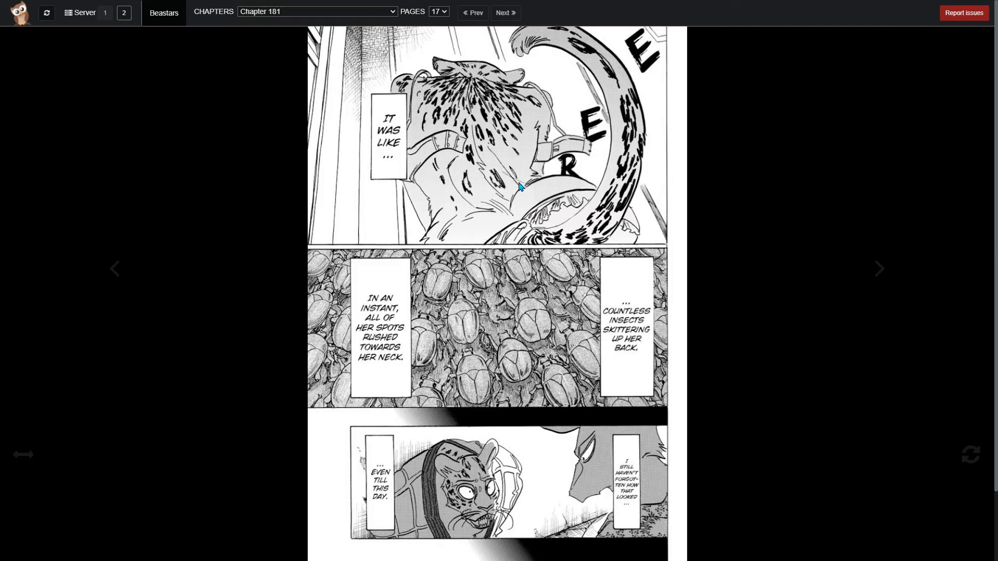
pyautogui.moveTo(519, 183)
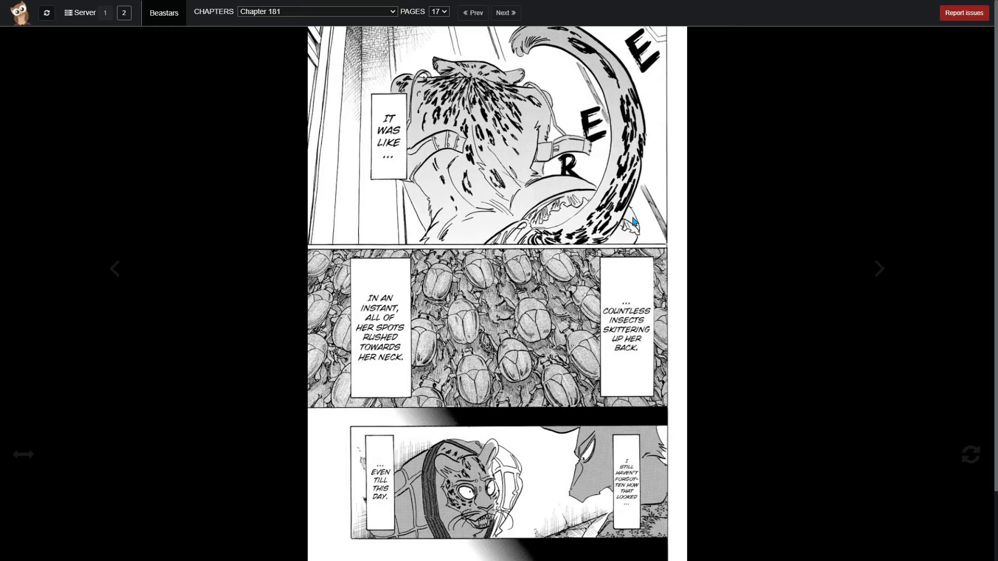
pyautogui.scroll(-3)
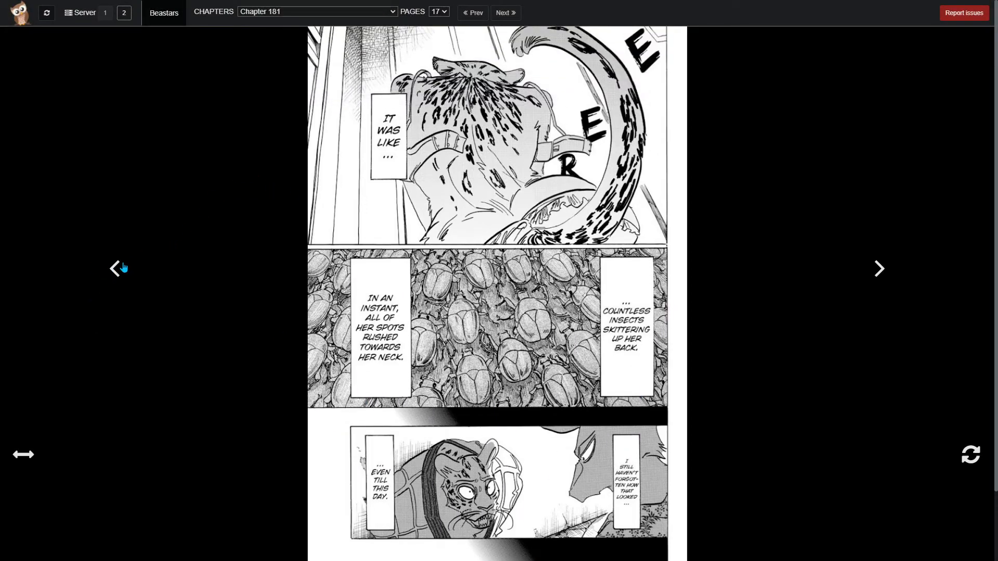
pyautogui.moveTo(598, 400)
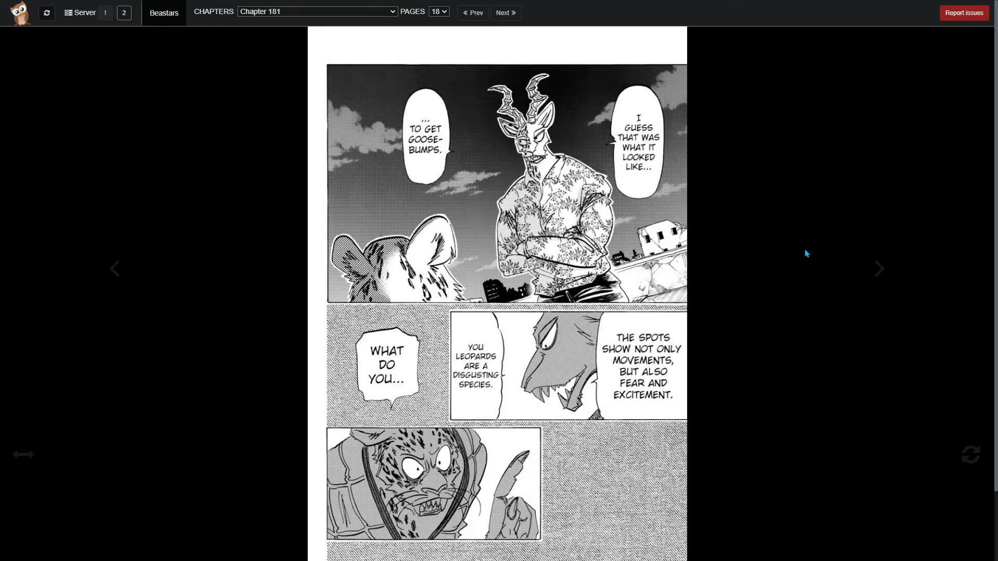
pyautogui.moveTo(680, 242)
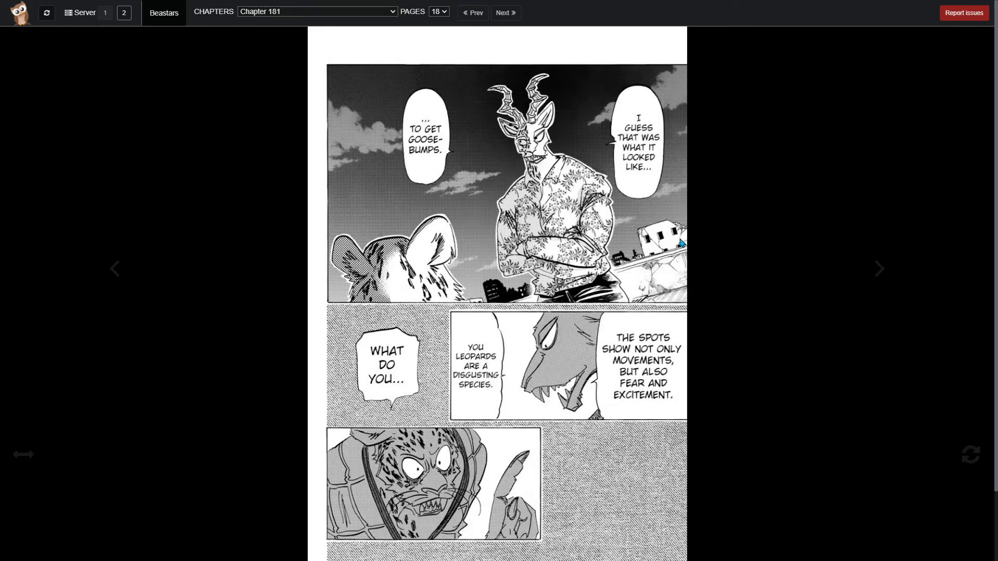
pyautogui.moveTo(586, 306)
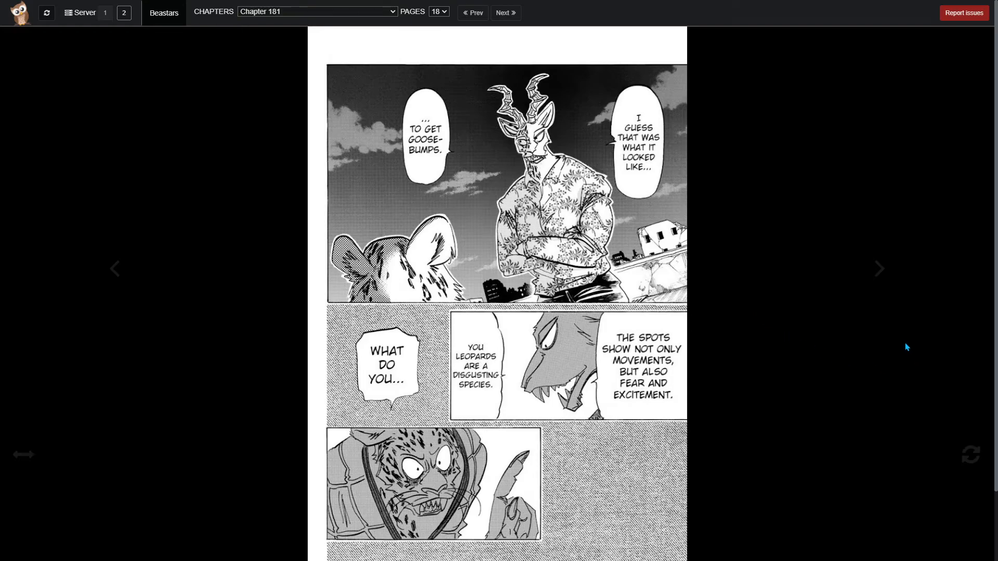
pyautogui.moveTo(528, 472)
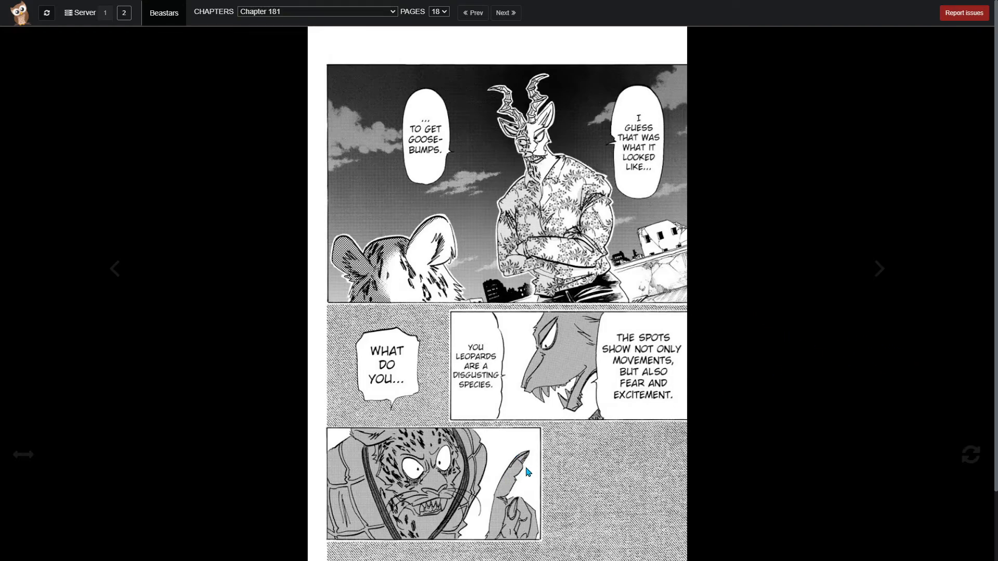
# - Advance to page 19, then go back toward page 16
pyautogui.click(504, 13)
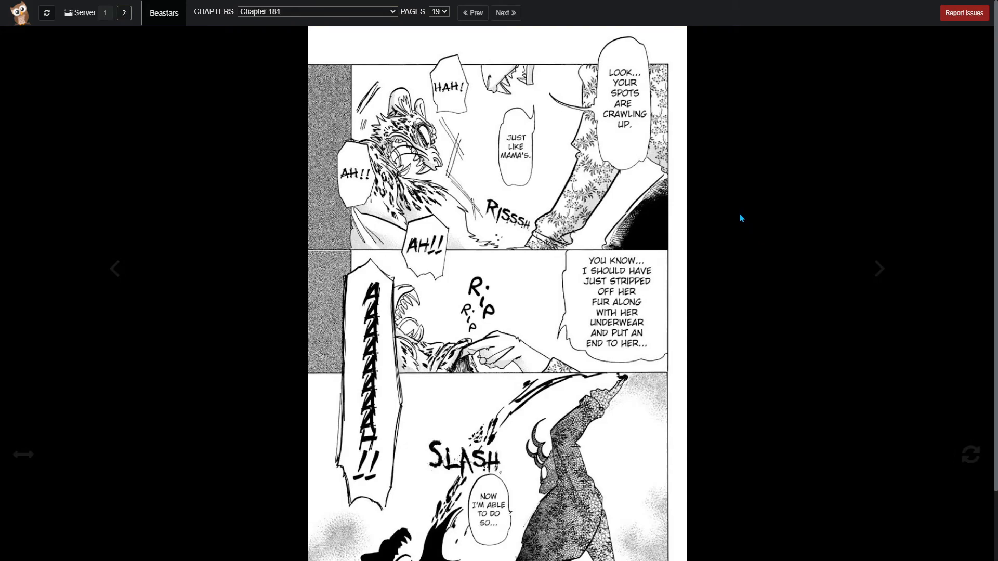
pyautogui.moveTo(740, 204)
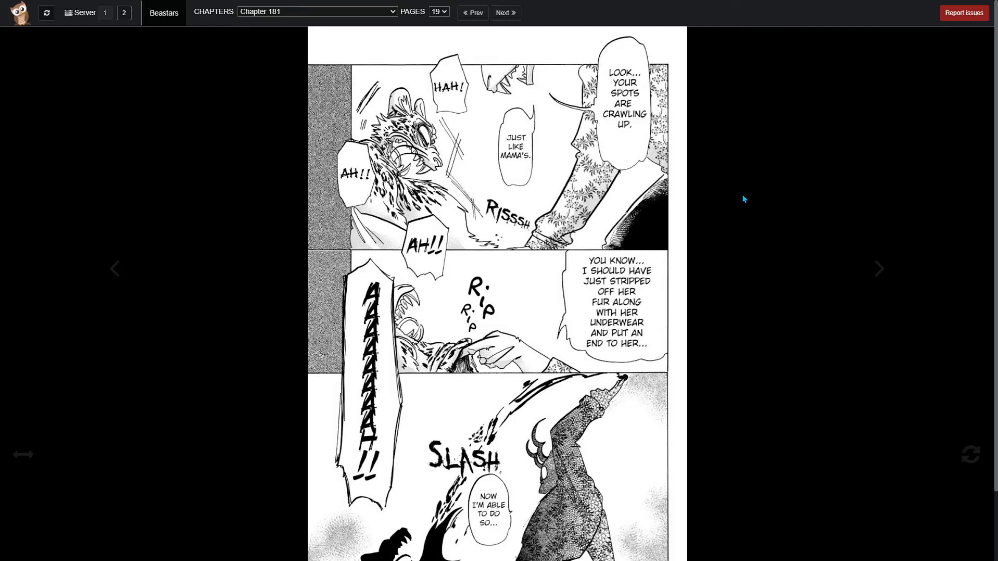
pyautogui.moveTo(346, 267)
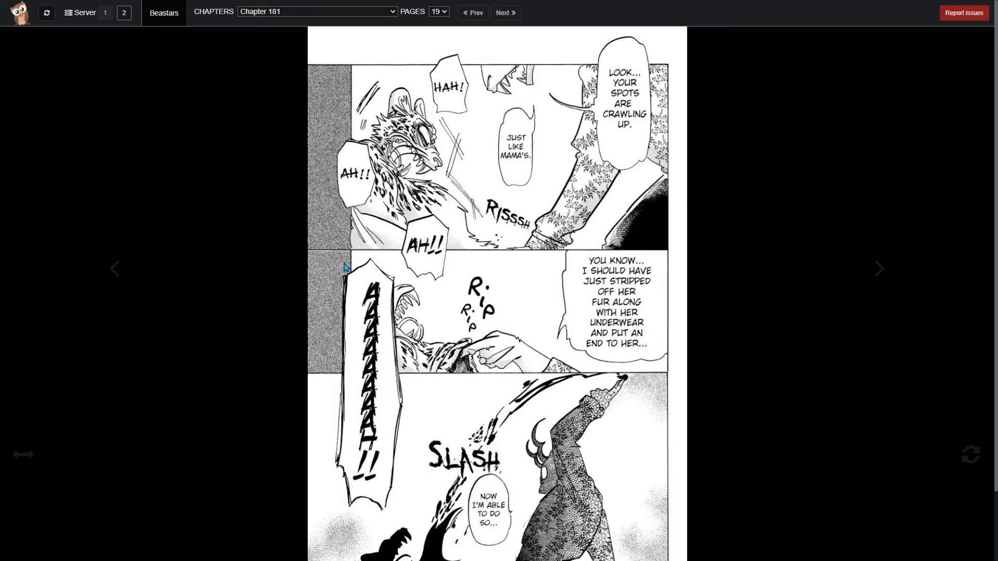
pyautogui.moveTo(804, 177)
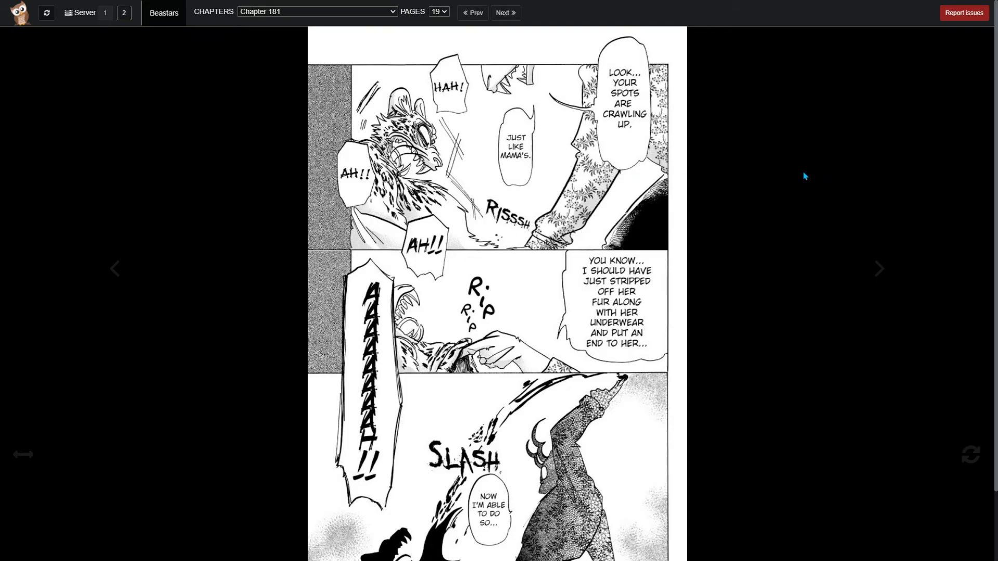
pyautogui.click(115, 268)
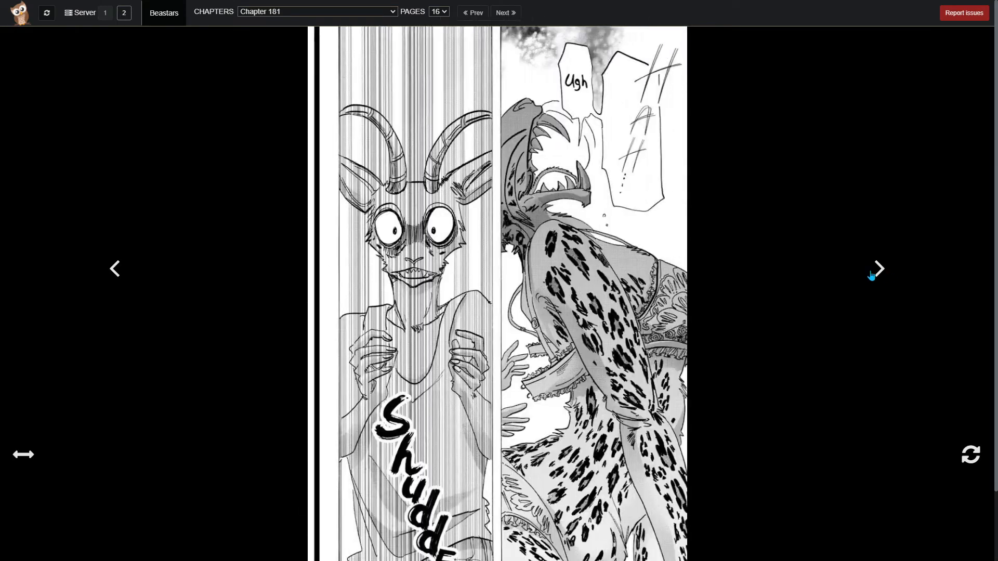
# - Go back to page 15's bra-unhooking scene, then forward to page 16
pyautogui.click(115, 268)
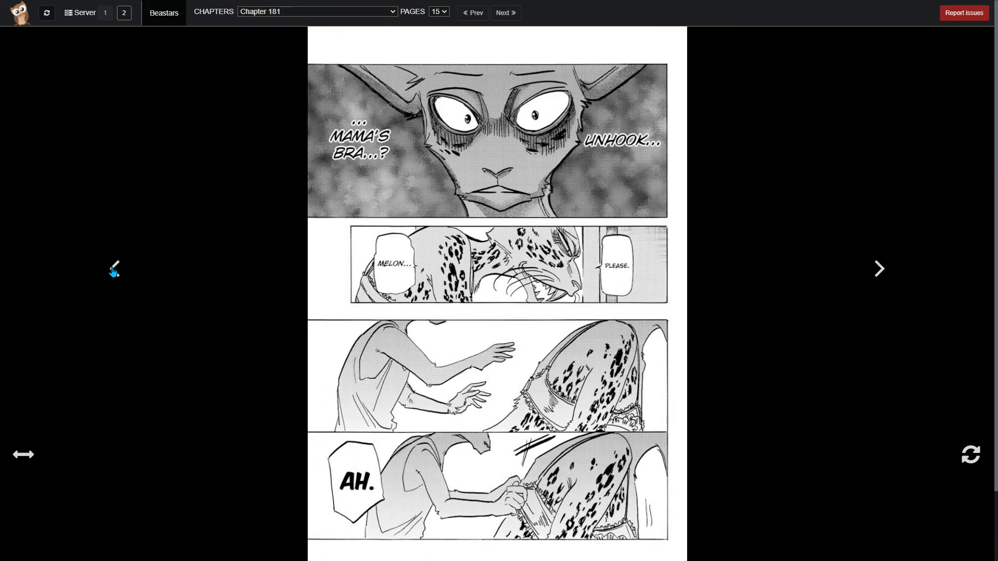
pyautogui.click(114, 268)
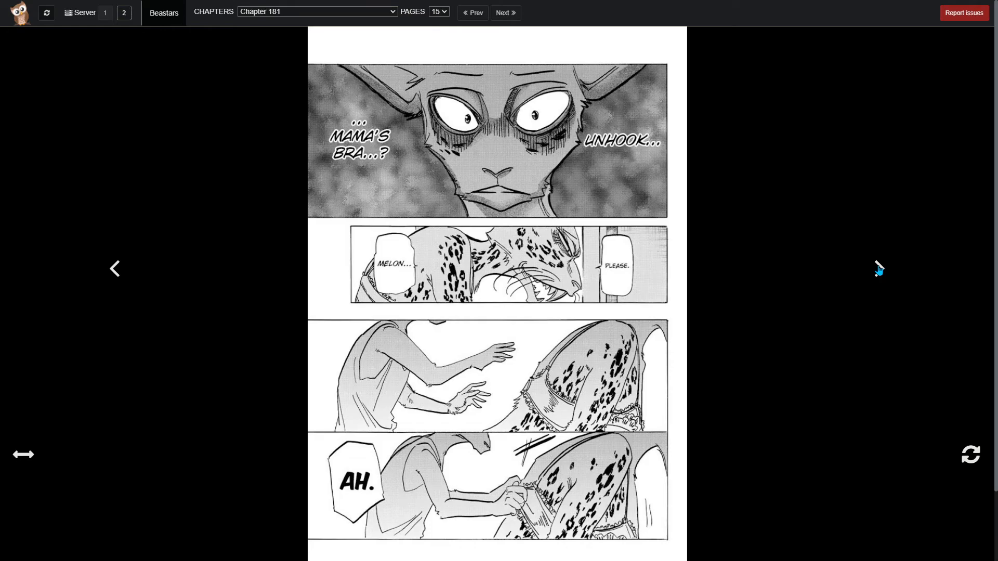
pyautogui.click(879, 268)
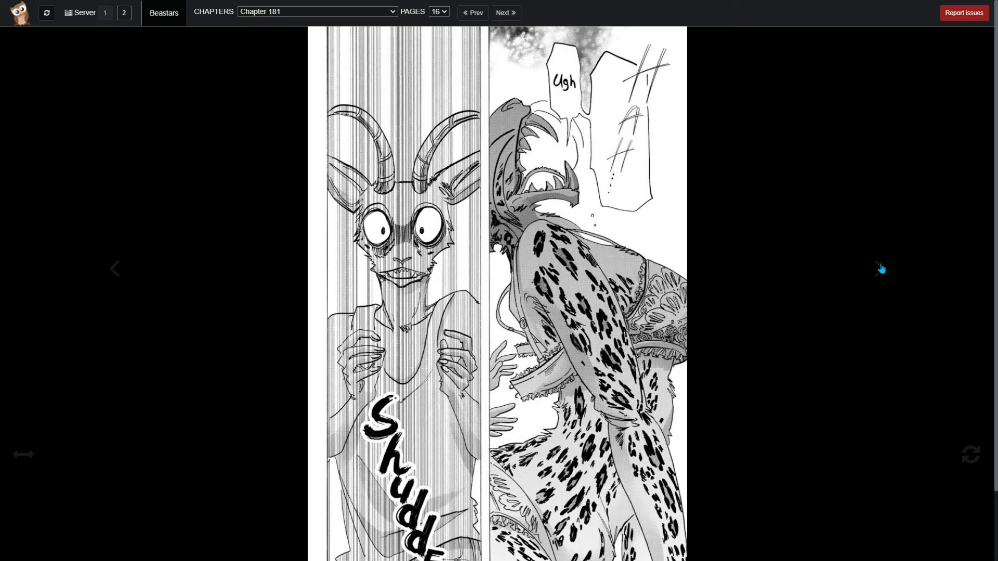
pyautogui.moveTo(652, 301)
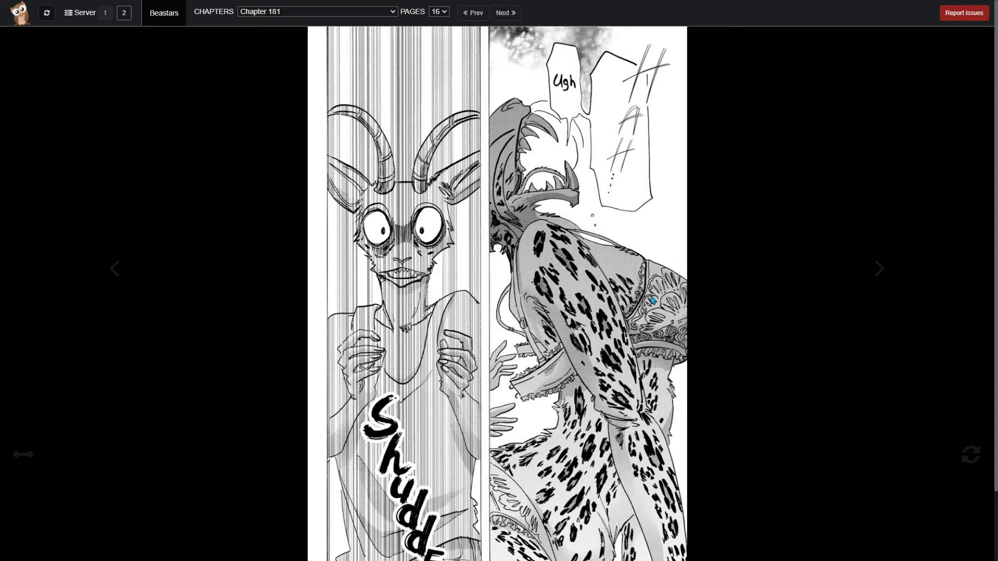
pyautogui.moveTo(659, 315)
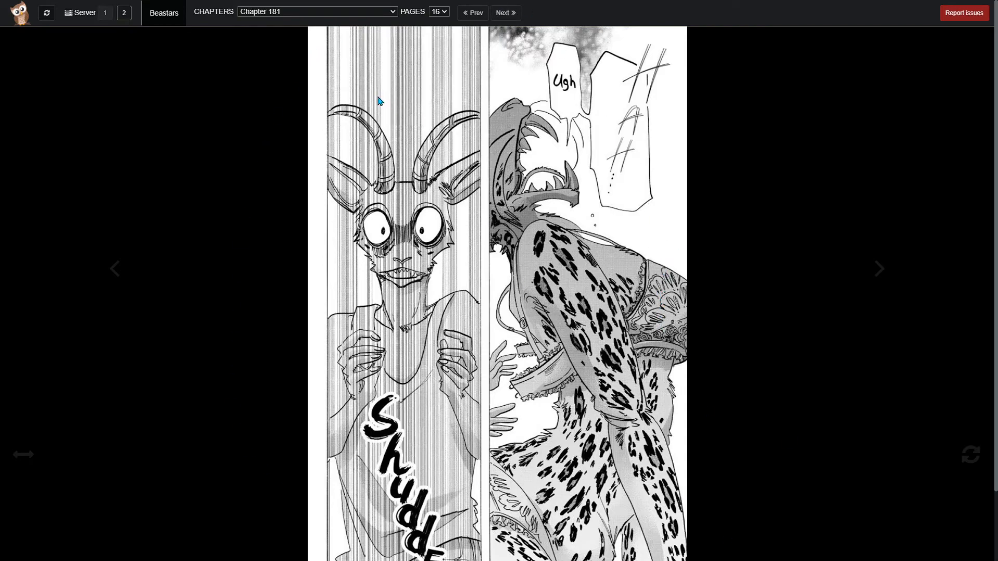
pyautogui.moveTo(207, 358)
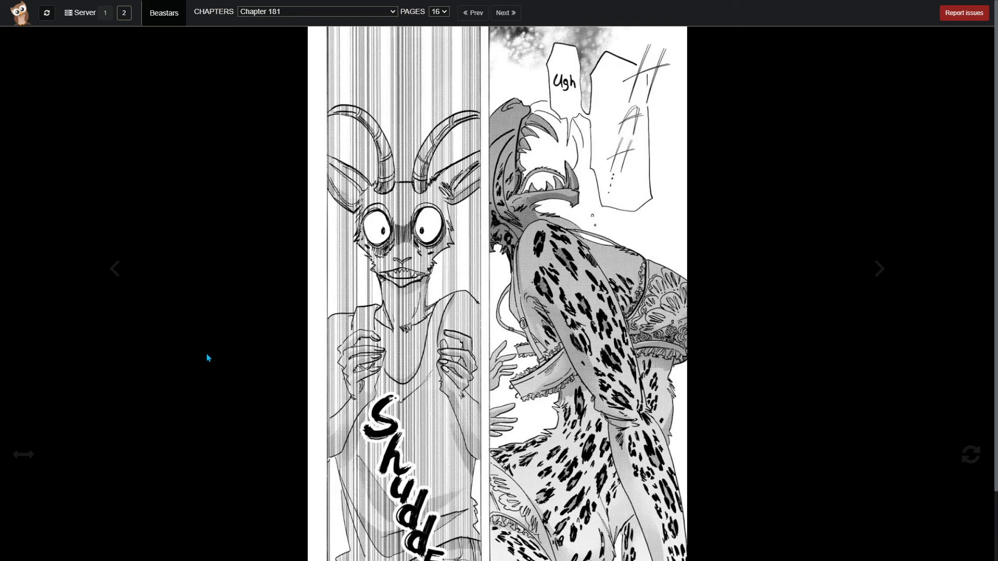
pyautogui.moveTo(264, 382)
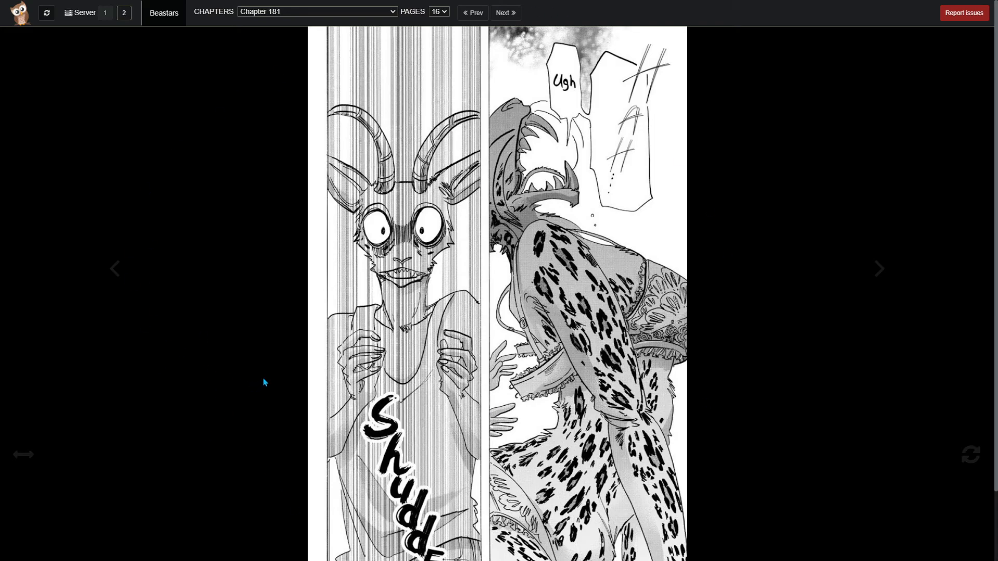
pyautogui.moveTo(292, 358)
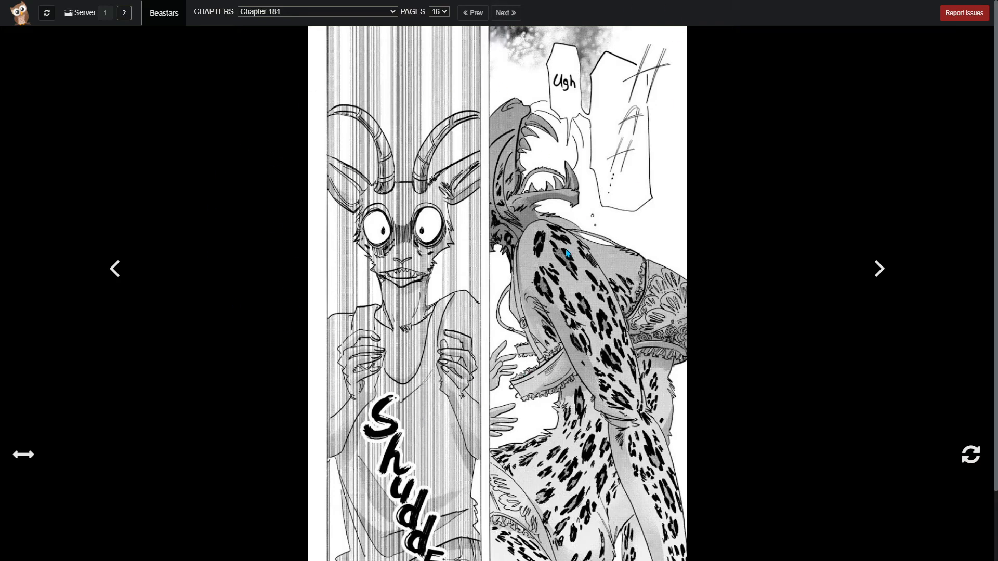
# - Move forward through pages 17 and 18 to page 19's slashing scene
pyautogui.click(879, 268)
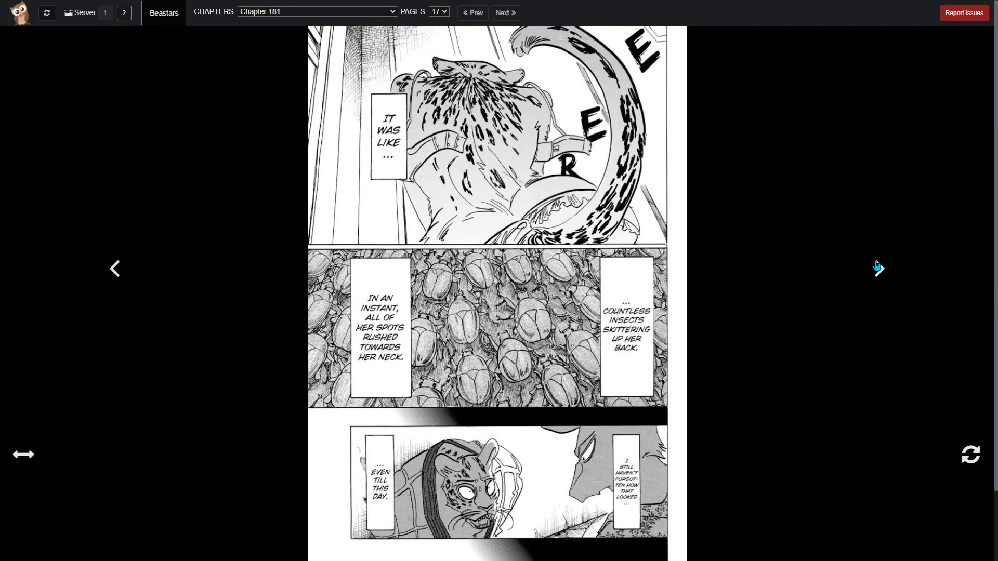
pyautogui.click(879, 268)
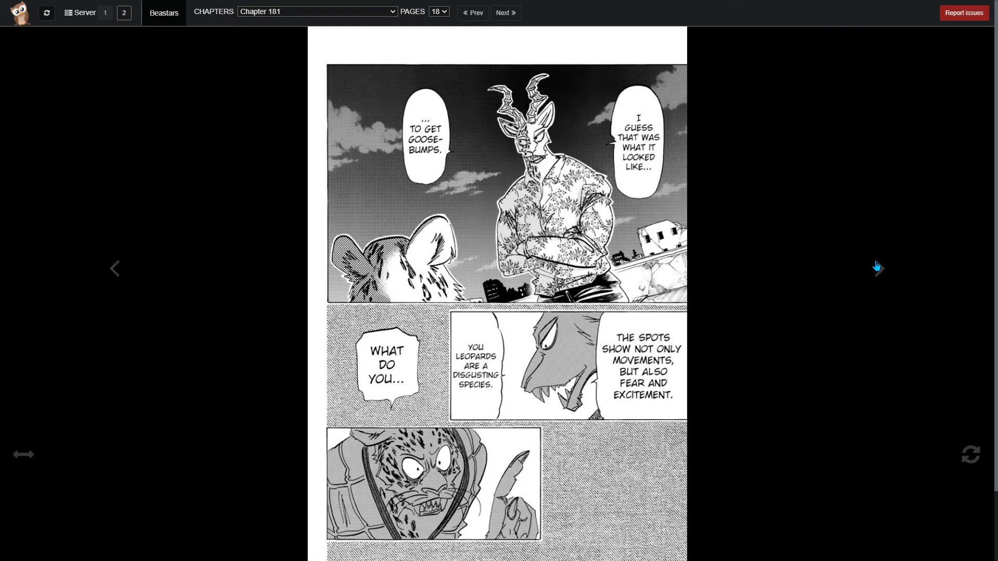
pyautogui.moveTo(877, 266)
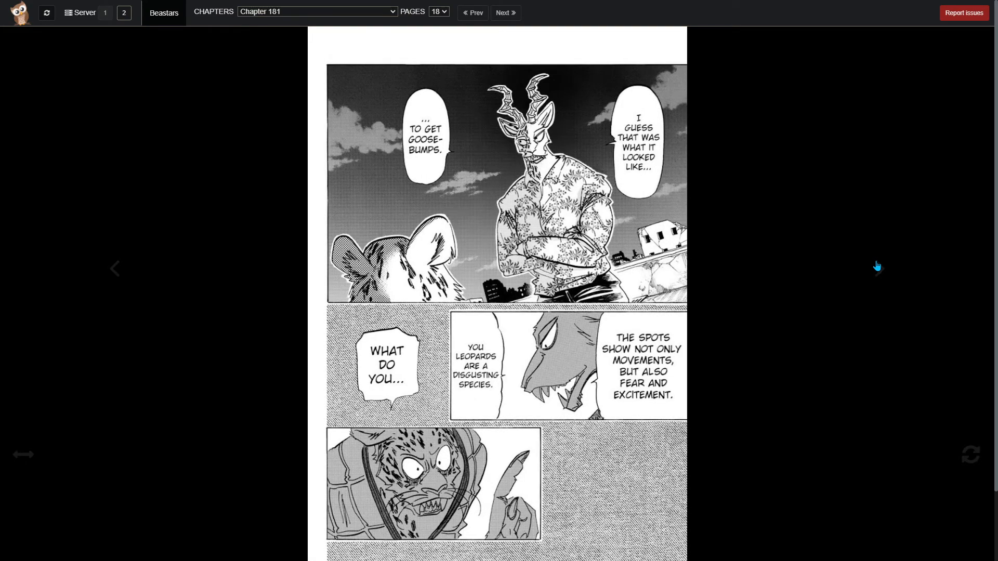
pyautogui.click(504, 13)
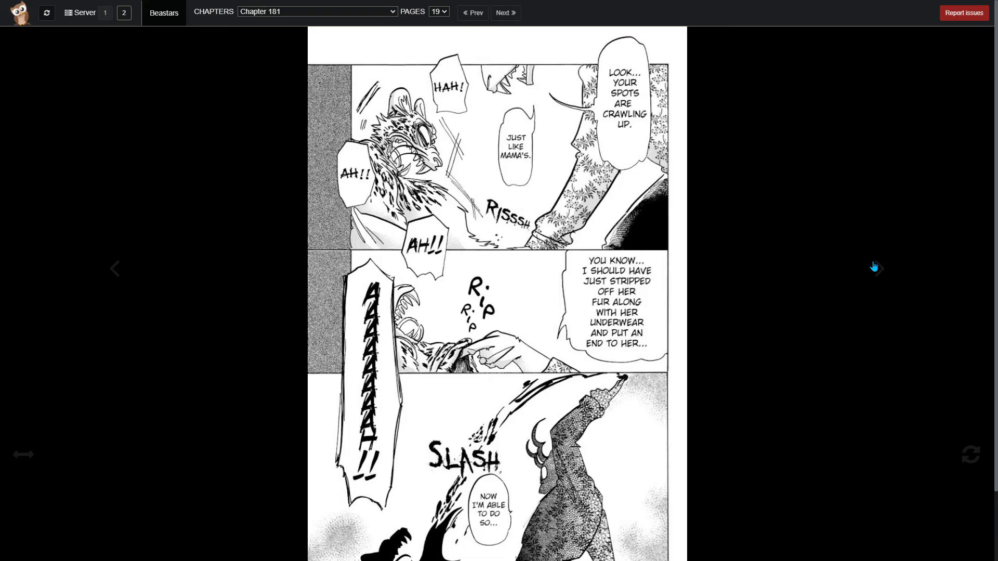
pyautogui.moveTo(865, 261)
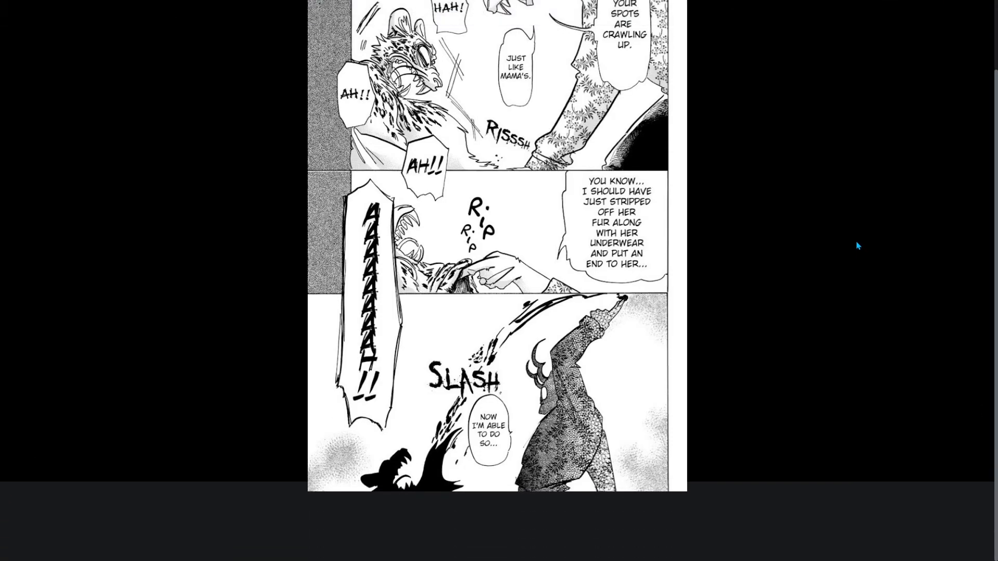
pyautogui.moveTo(851, 220)
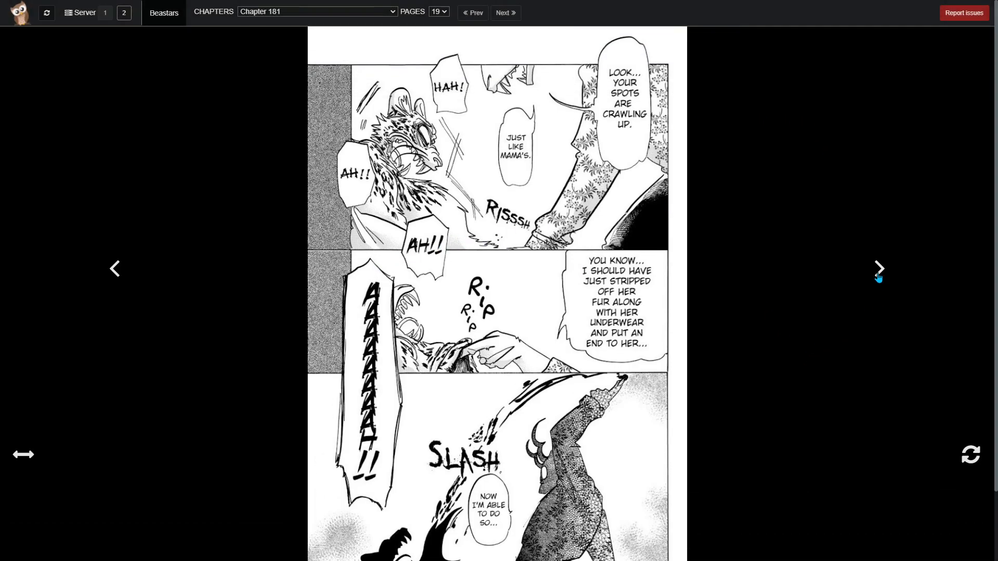
pyautogui.moveTo(125, 280)
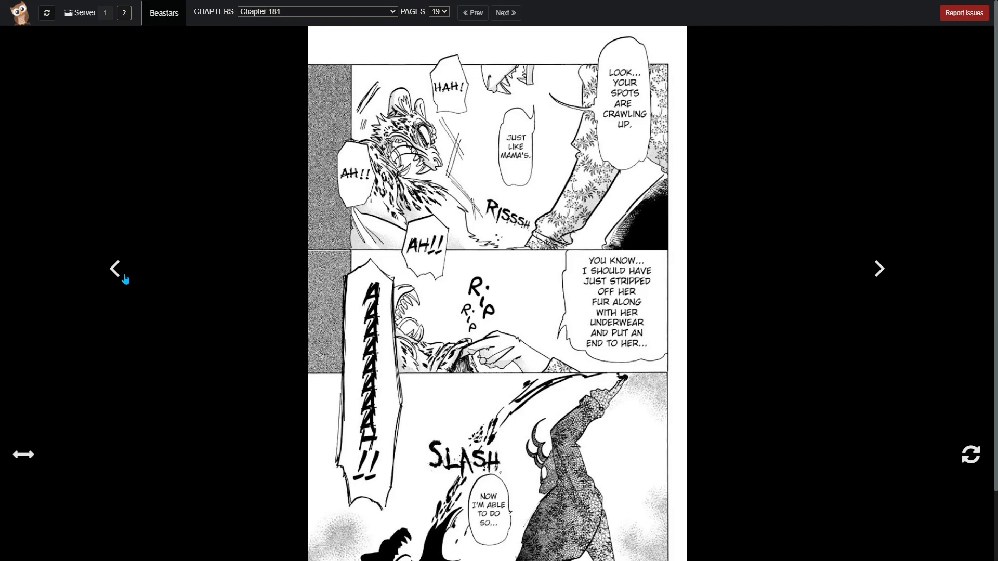
pyautogui.click(114, 268)
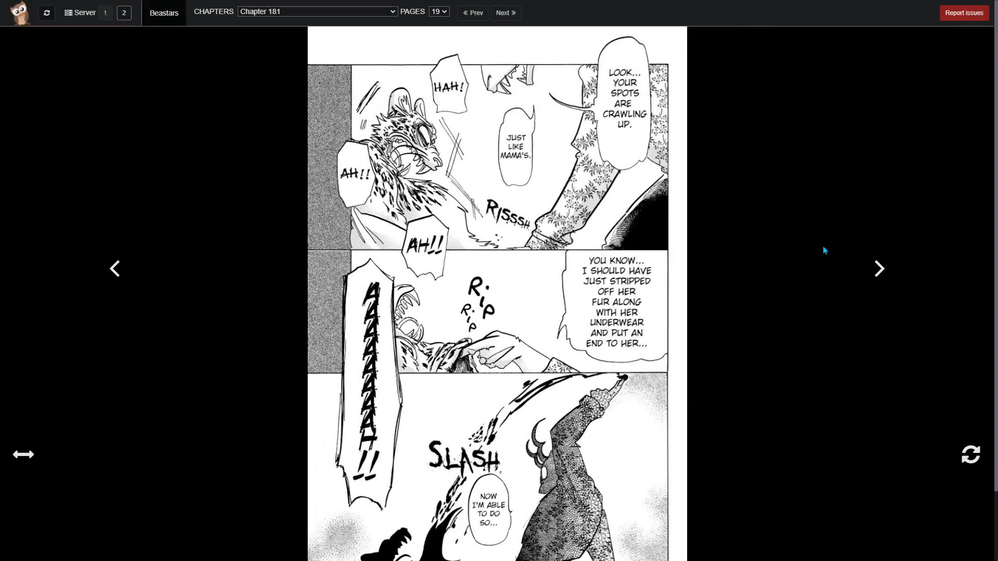
# - Open page 20, the chapter's last page with the 'continued next week' note
pyautogui.click(504, 12)
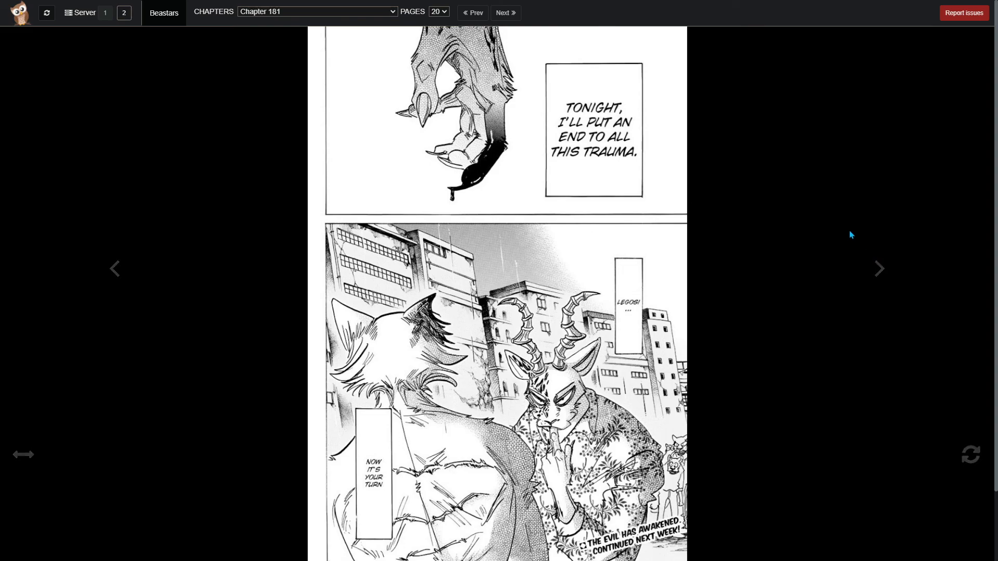
pyautogui.moveTo(544, 145)
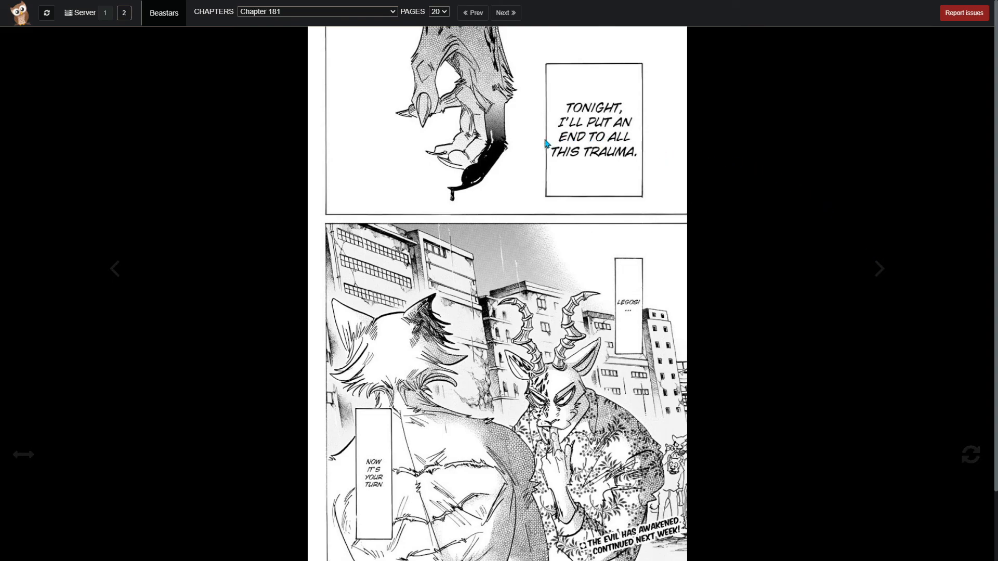
pyautogui.moveTo(488, 187)
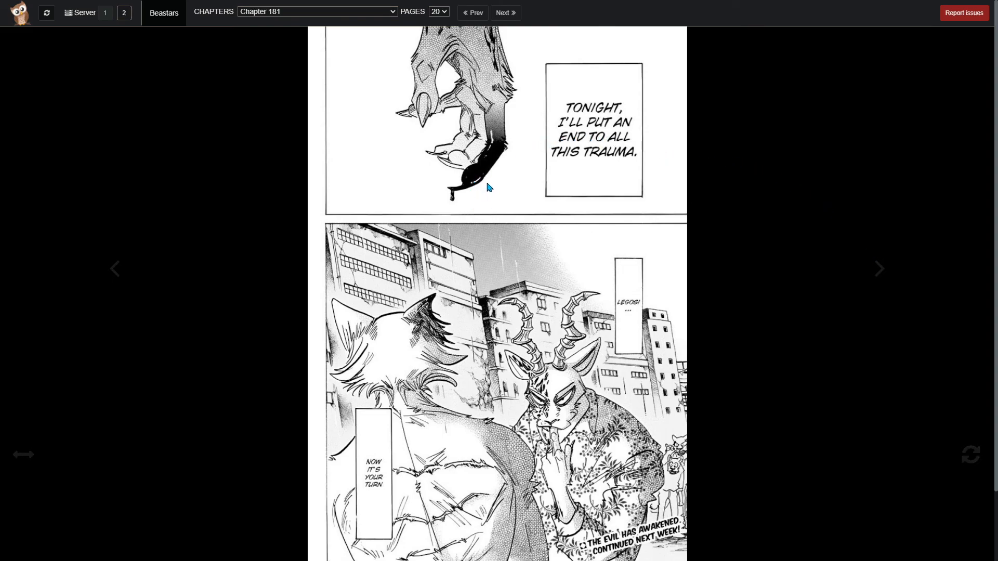
pyautogui.moveTo(600, 326)
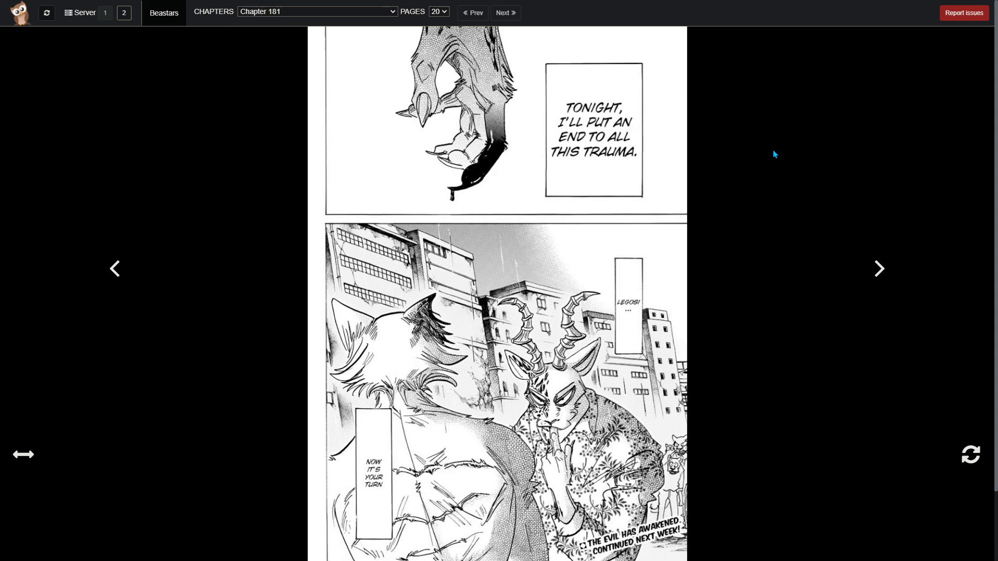
pyautogui.moveTo(739, 172)
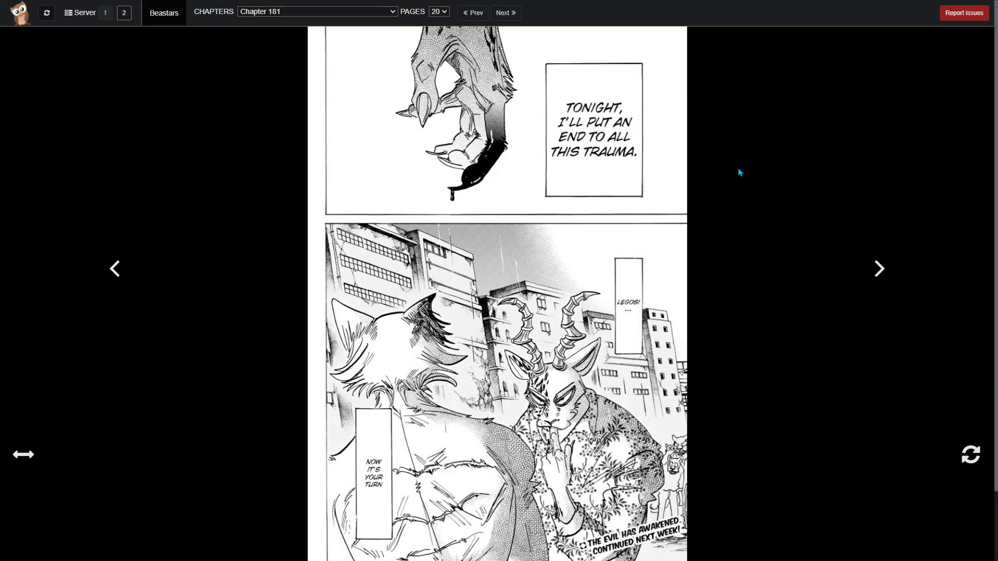
pyautogui.moveTo(131, 300)
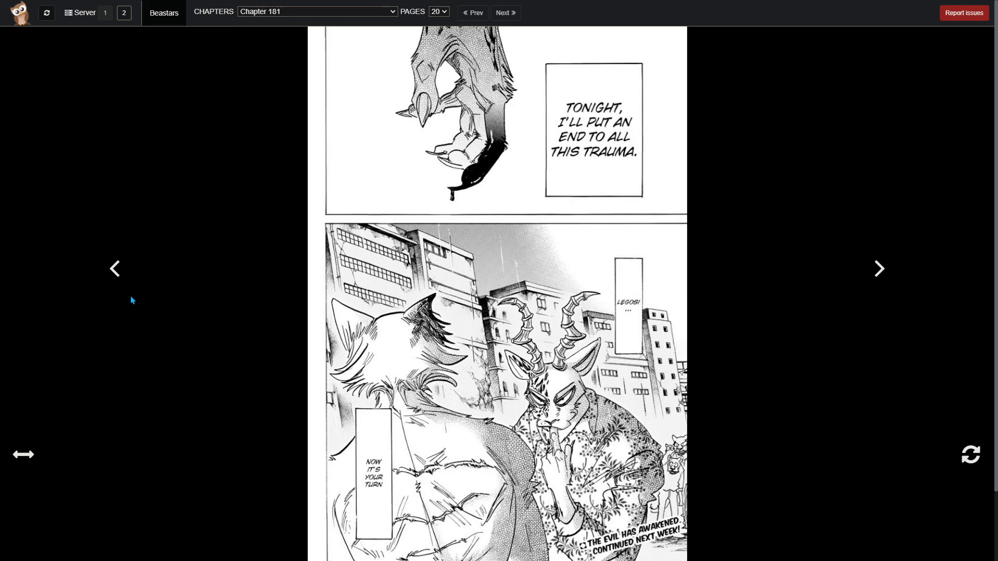